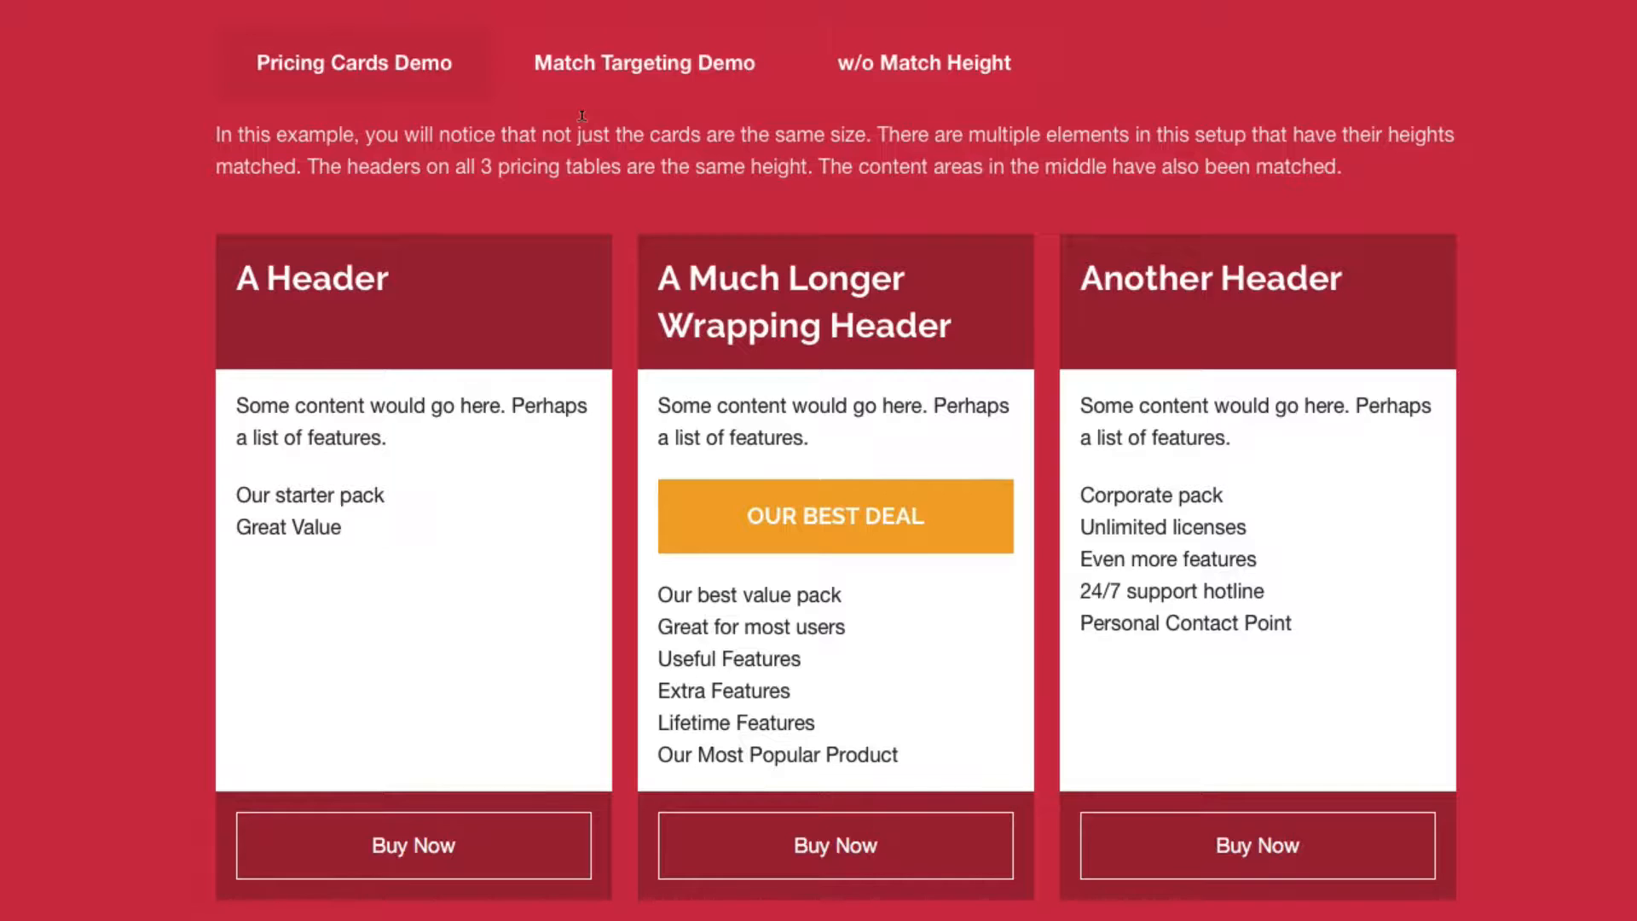
mouse_move(457, 288)
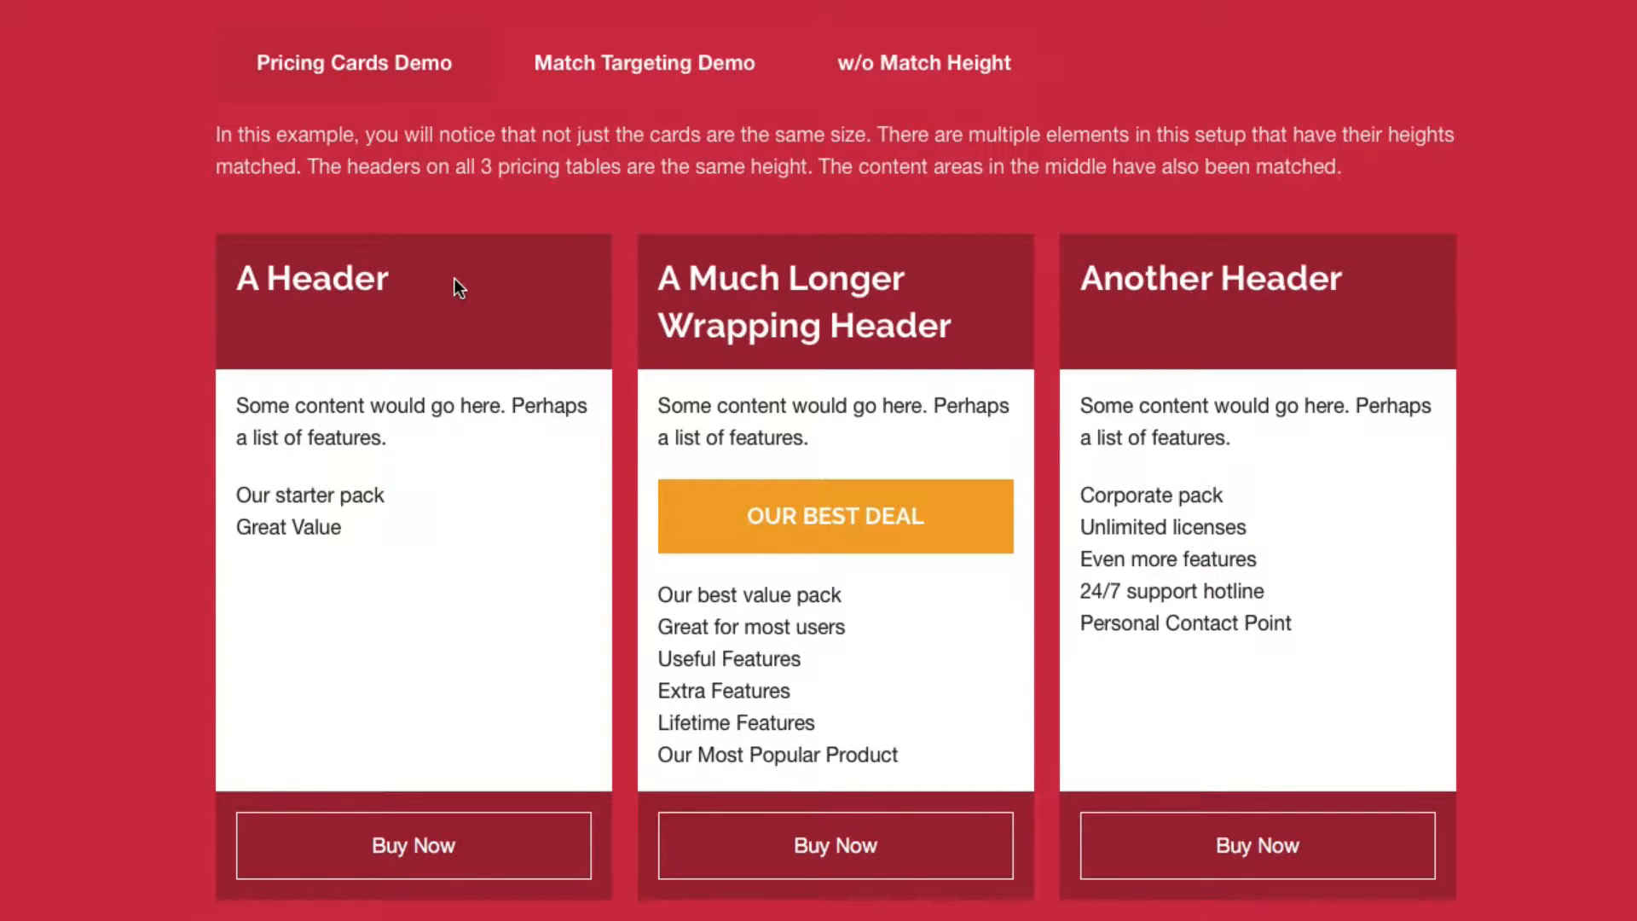
mouse_move(798, 157)
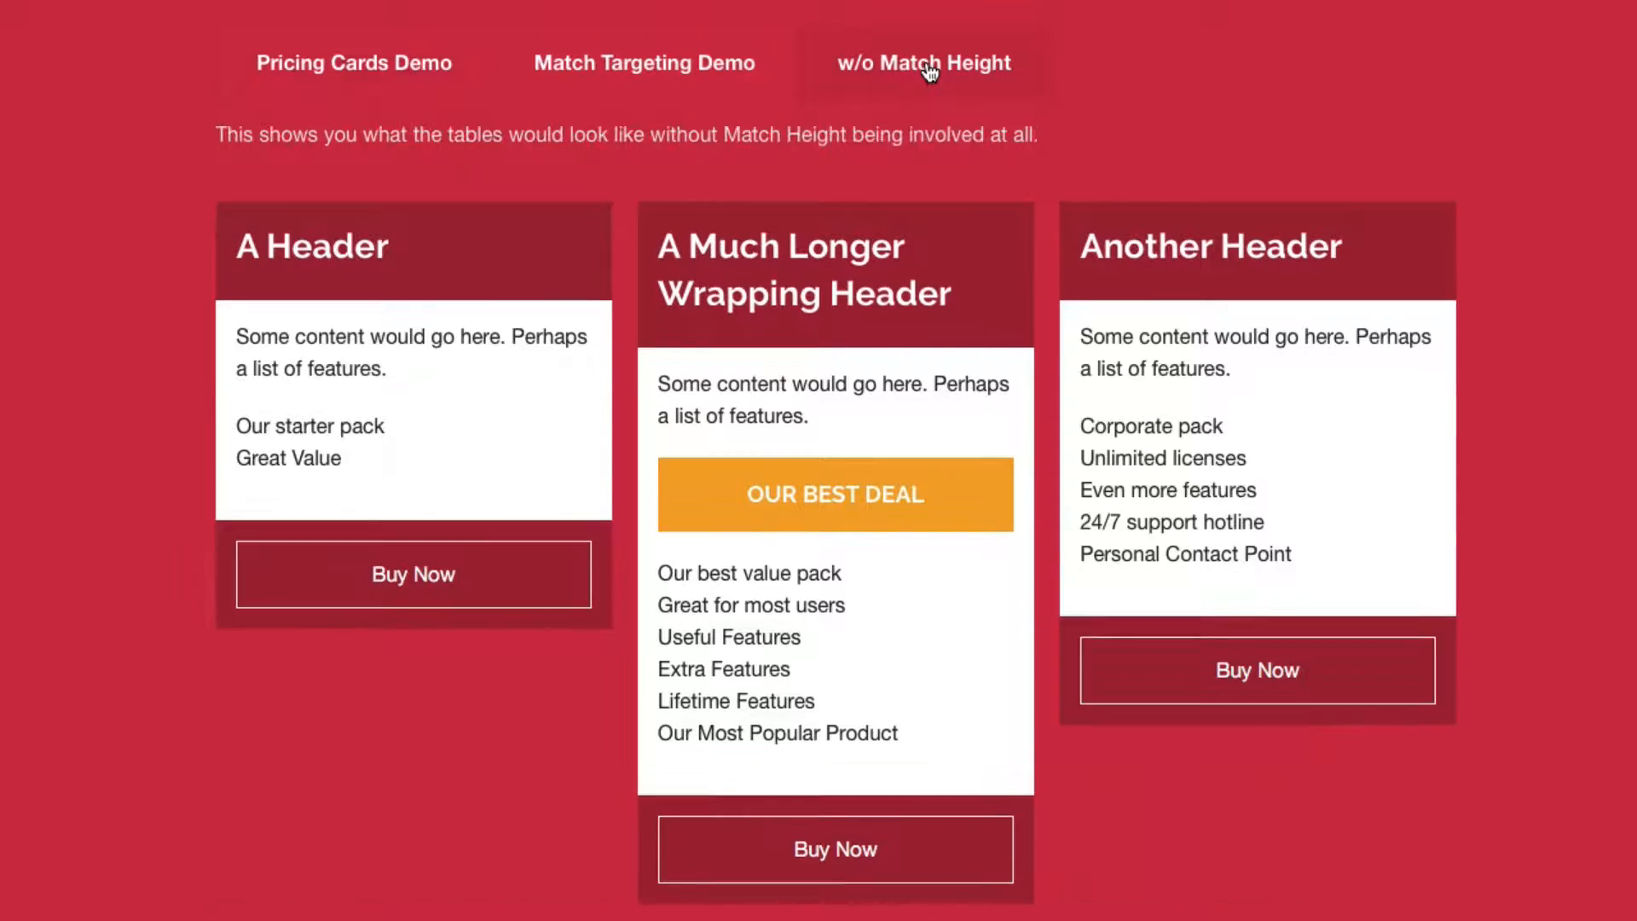
mouse_move(851, 274)
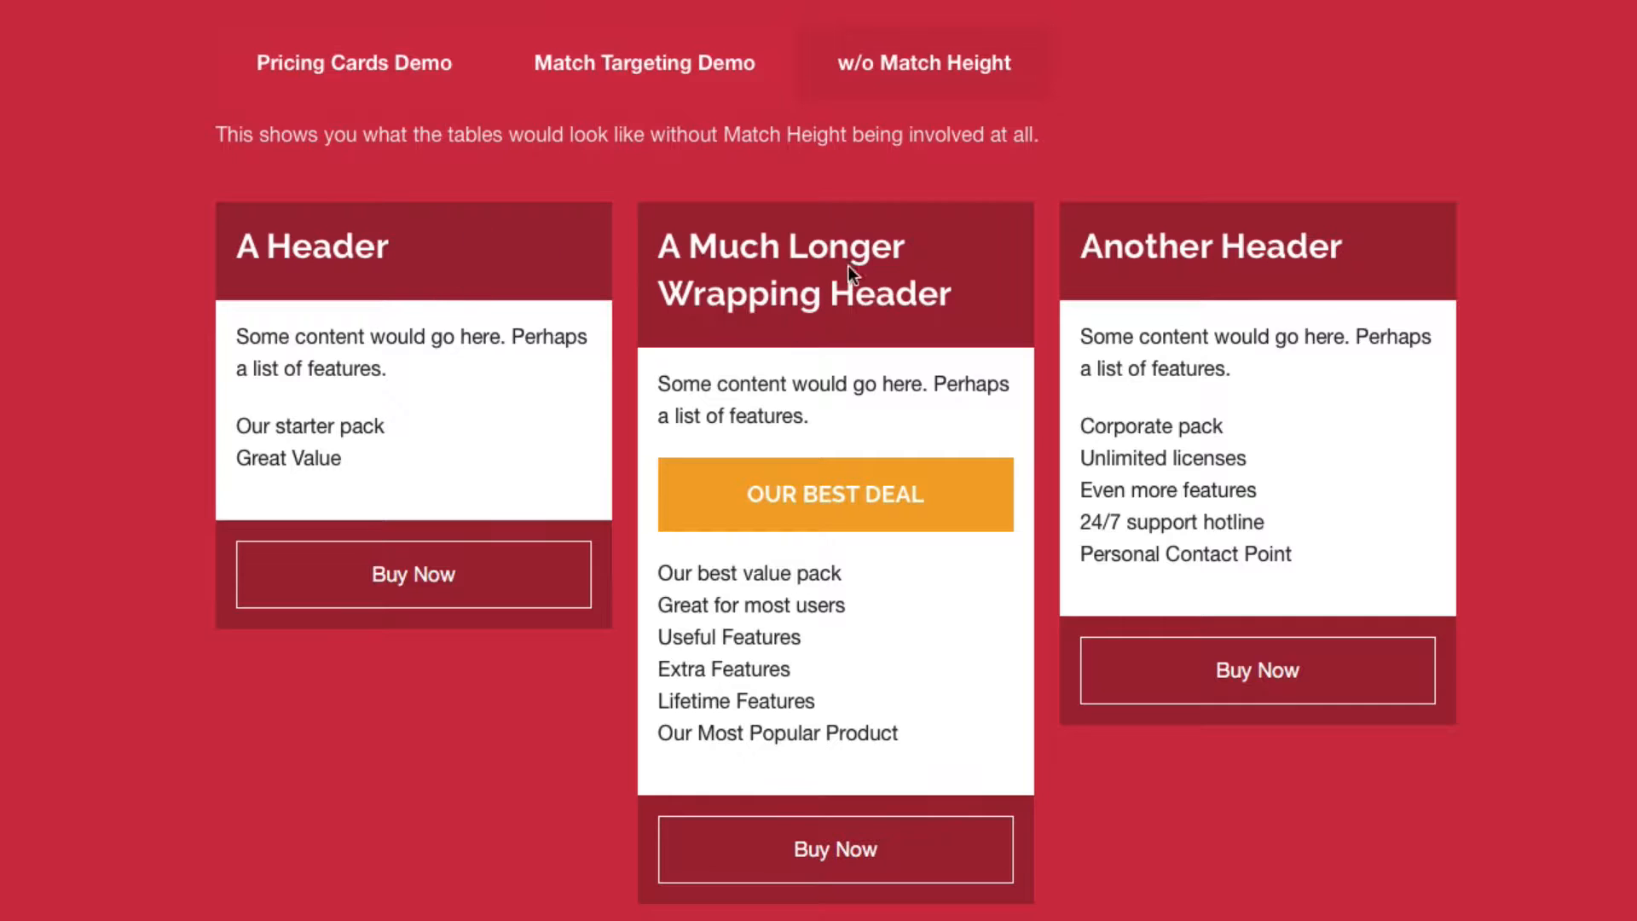
mouse_move(1231, 174)
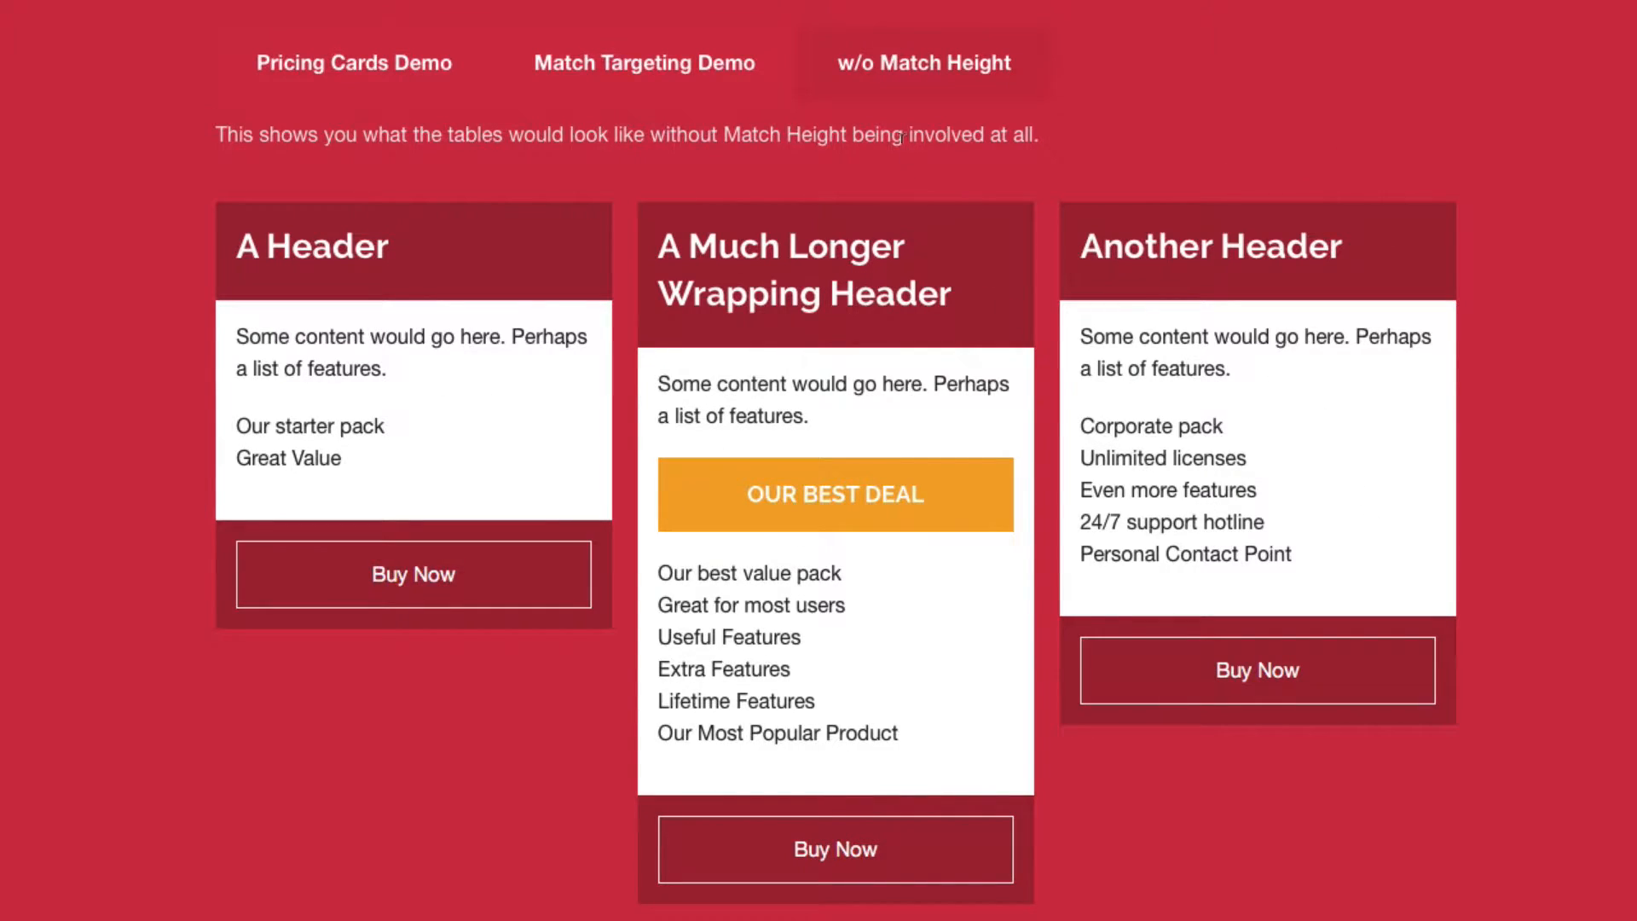
Step: Return to the Pricing Cards demo with matched card heights
click(355, 64)
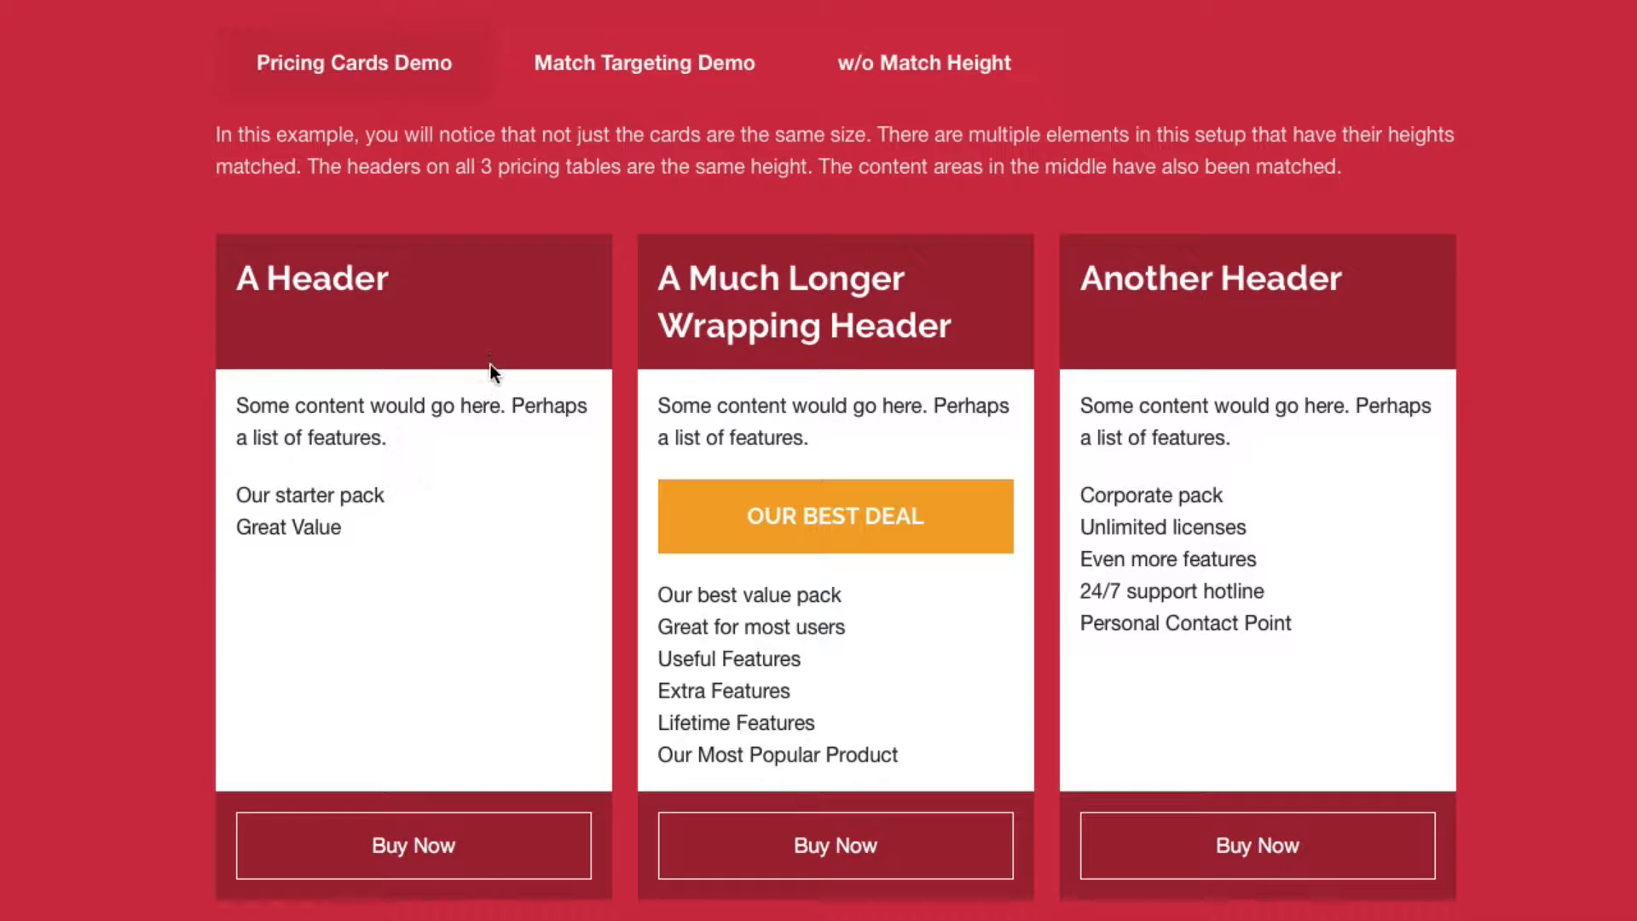
mouse_move(472, 642)
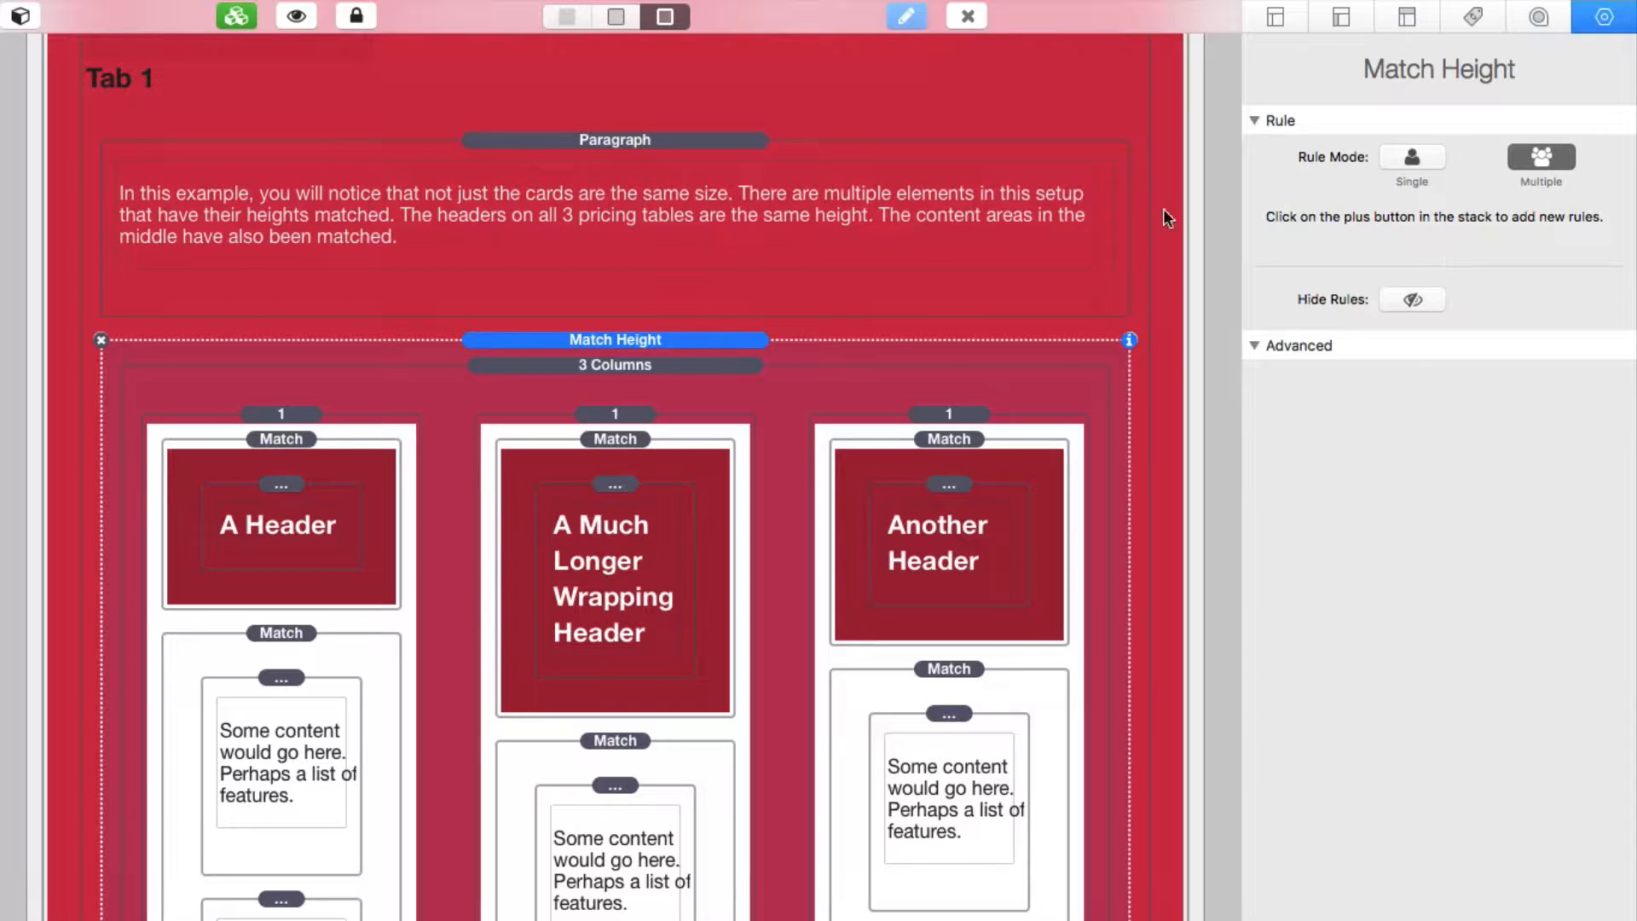
click(1412, 157)
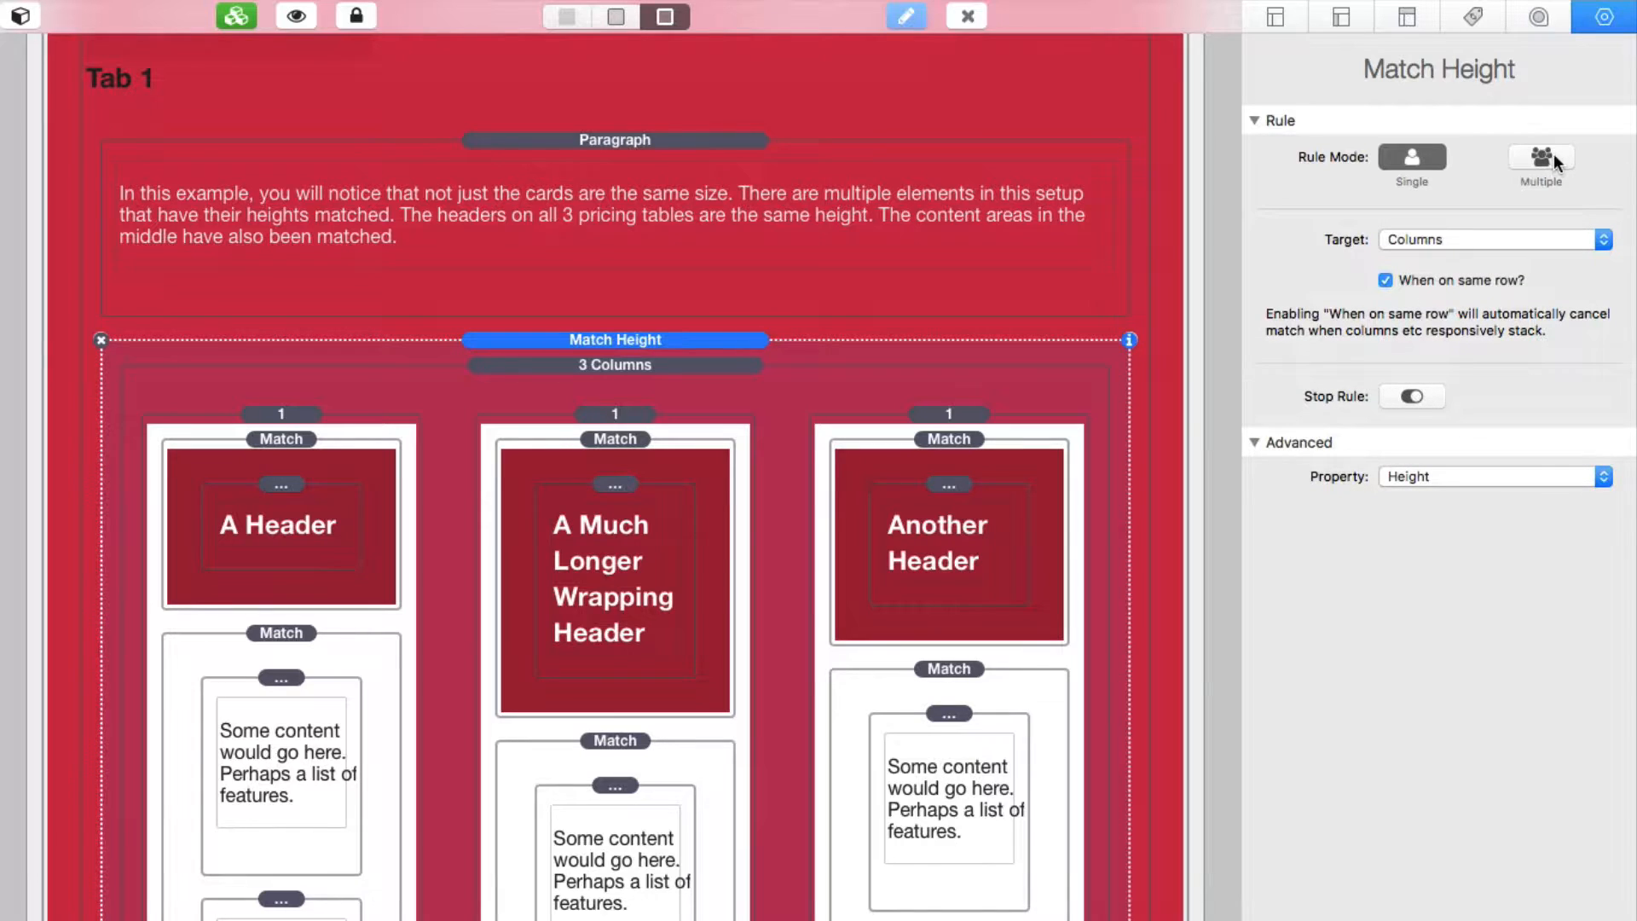
click(1540, 157)
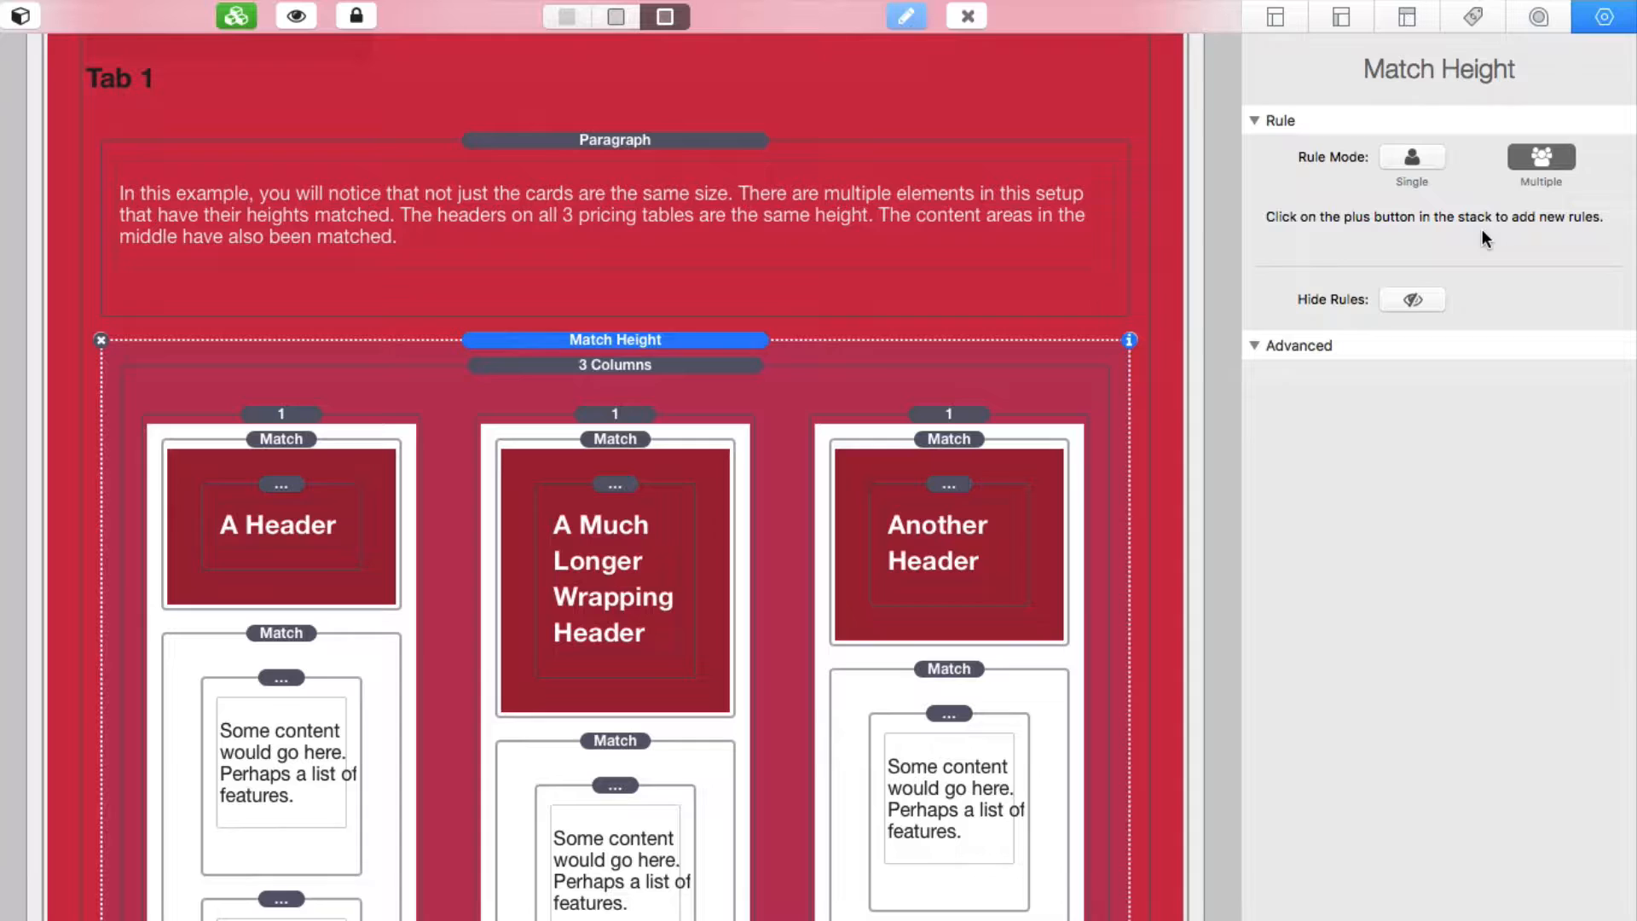
mouse_move(1054, 597)
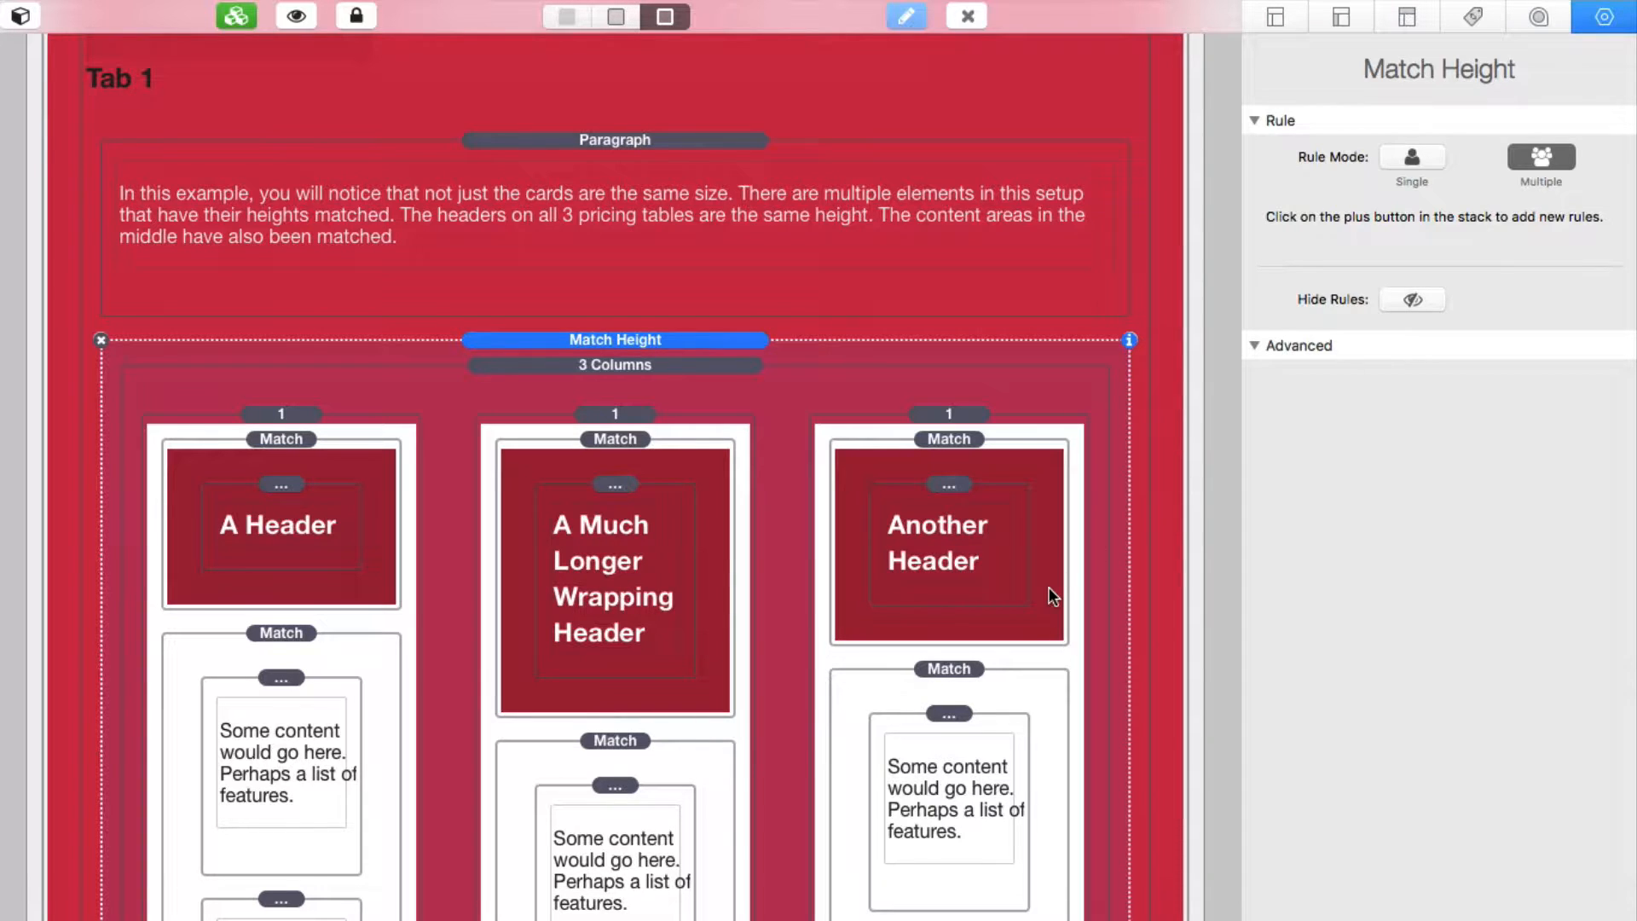
Step: Review the top and middle Match Height rules, leaving the top rule's row settings shown
scroll(down, 3)
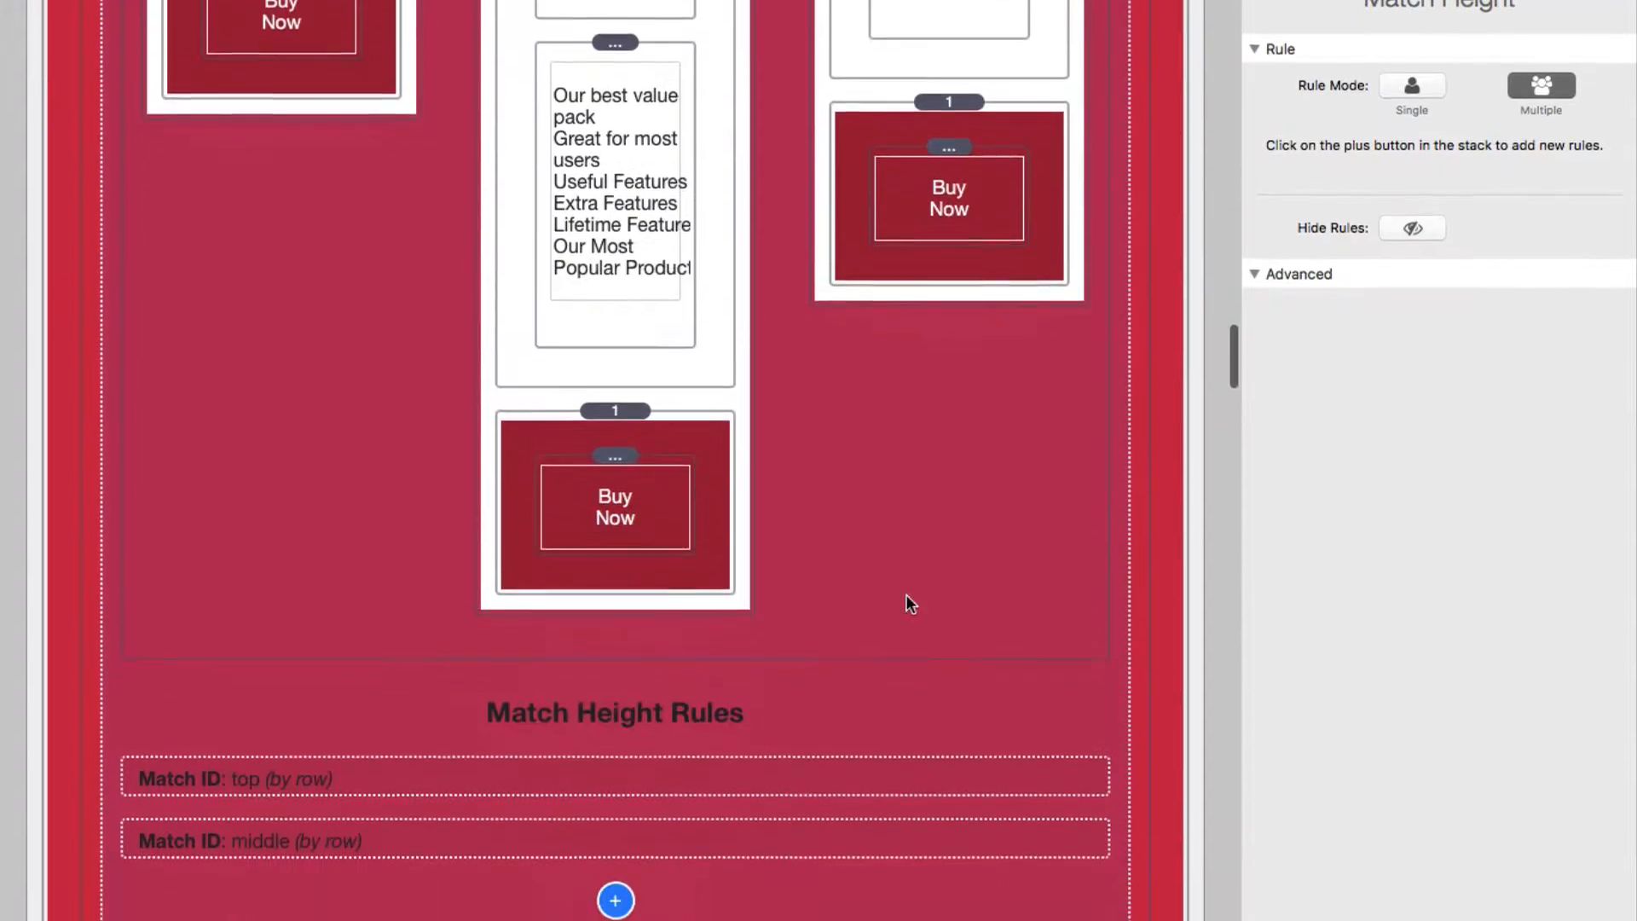
scroll(down, 3)
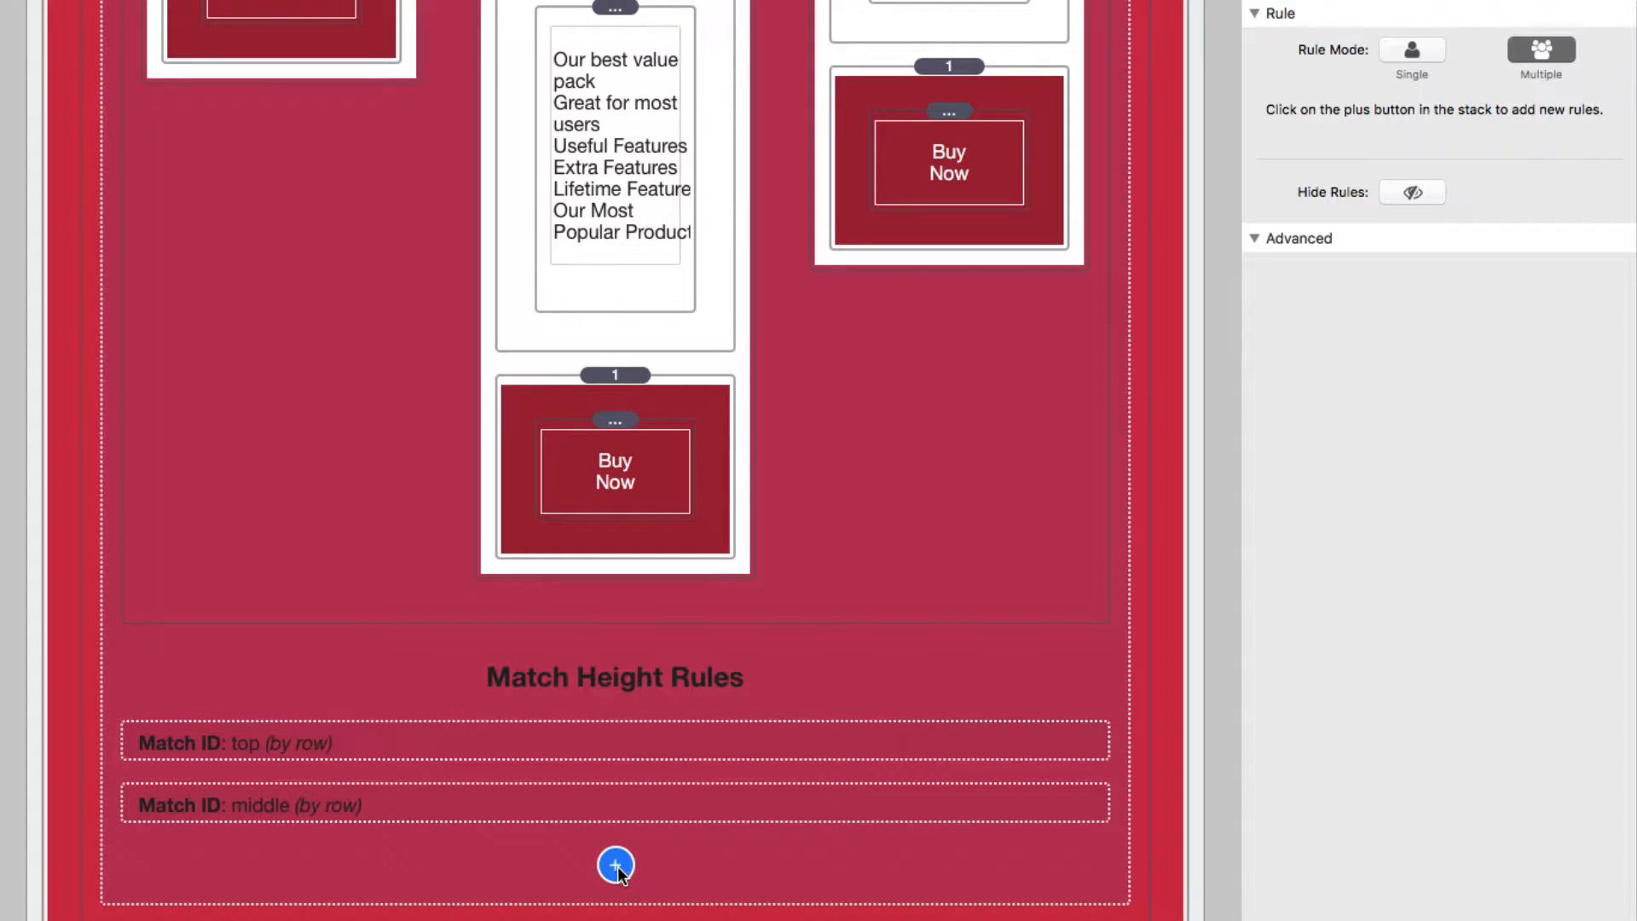
mouse_move(475, 839)
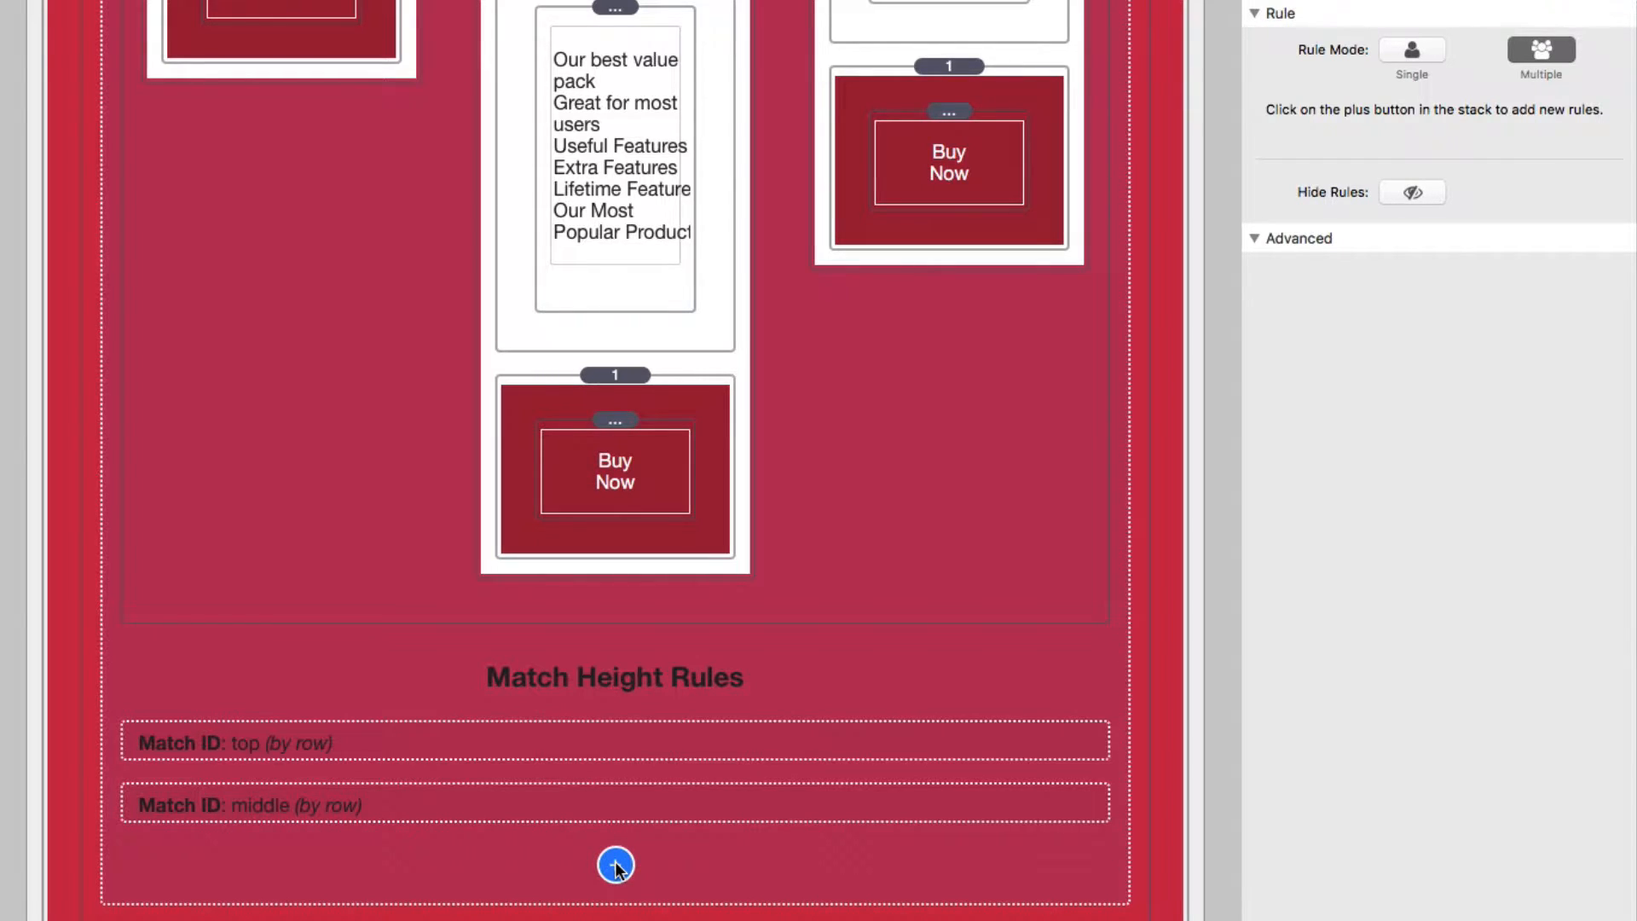
click(615, 865)
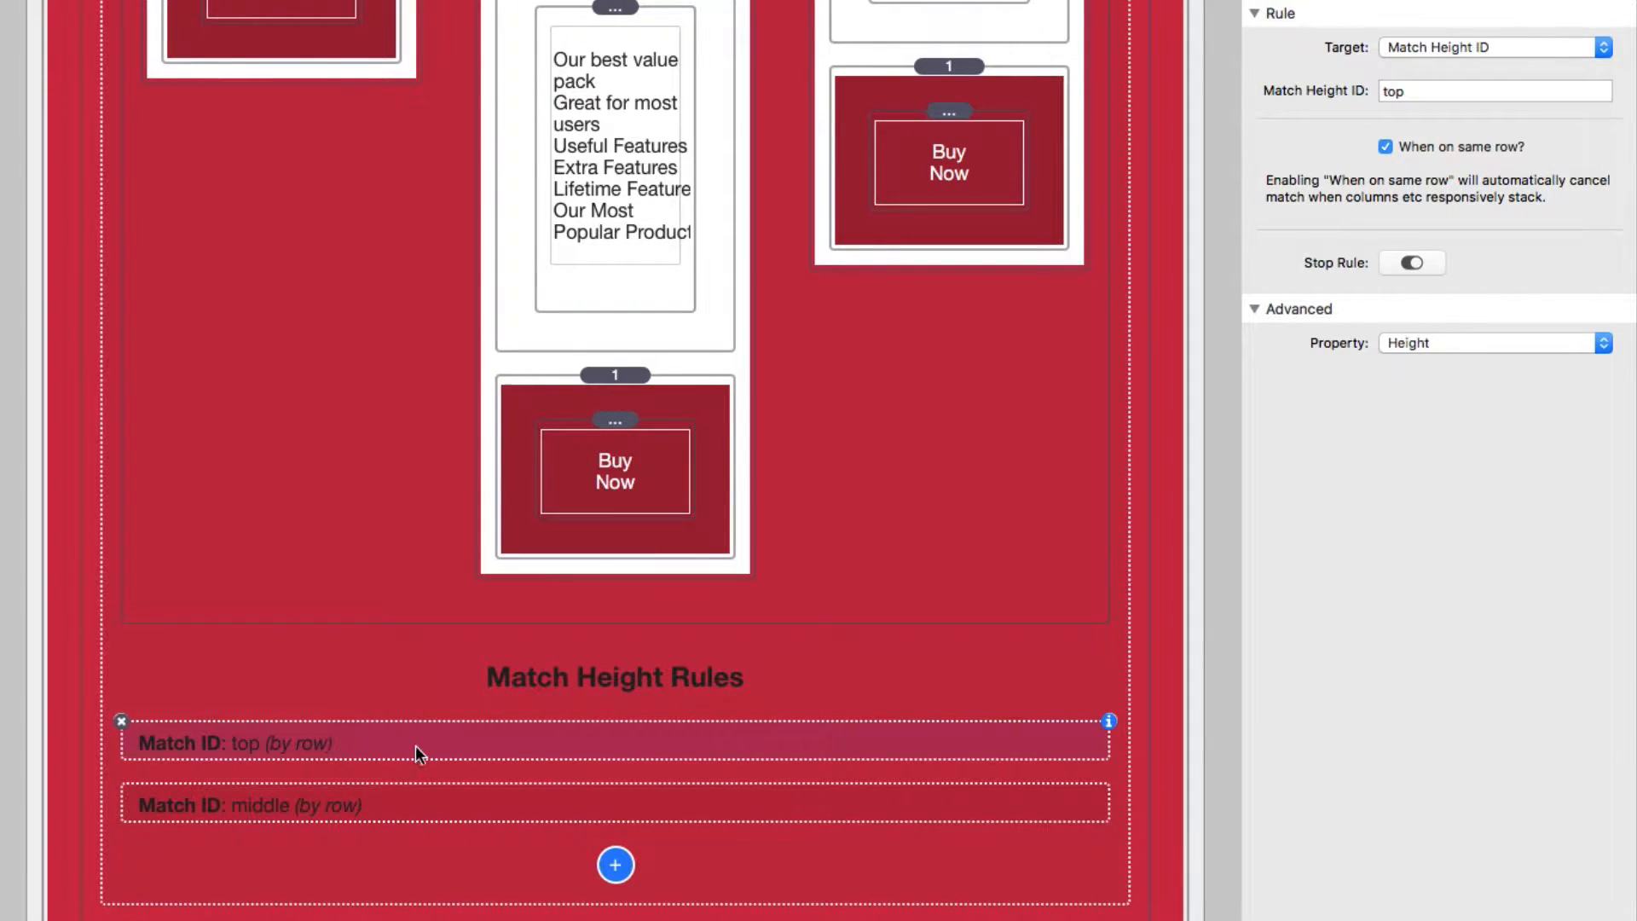
mouse_move(304, 771)
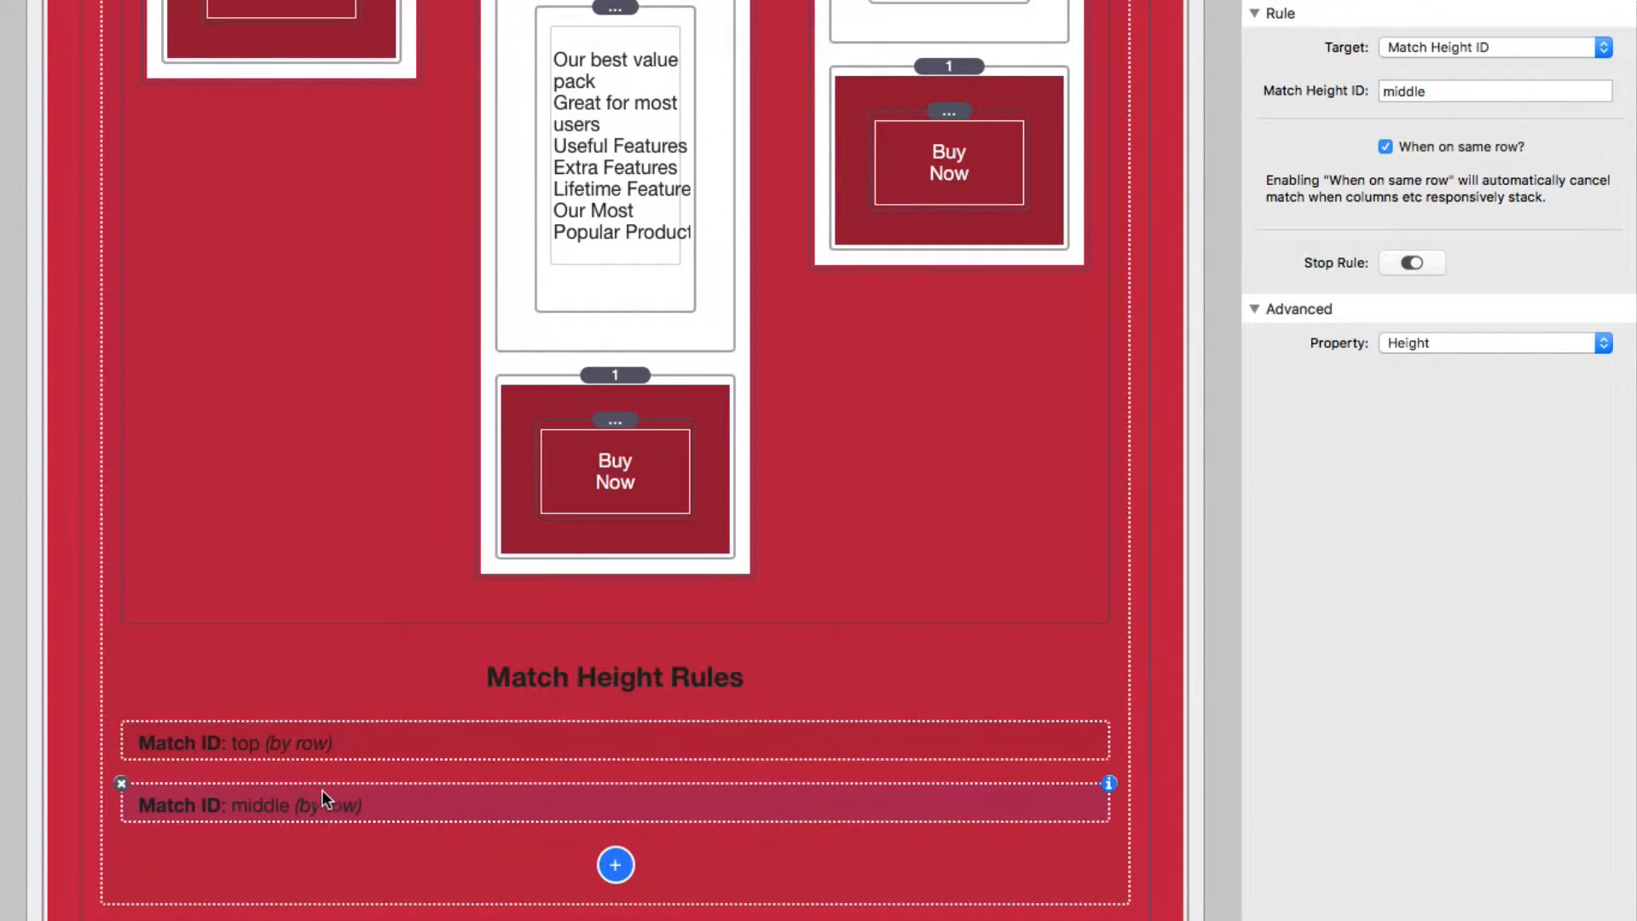
click(244, 742)
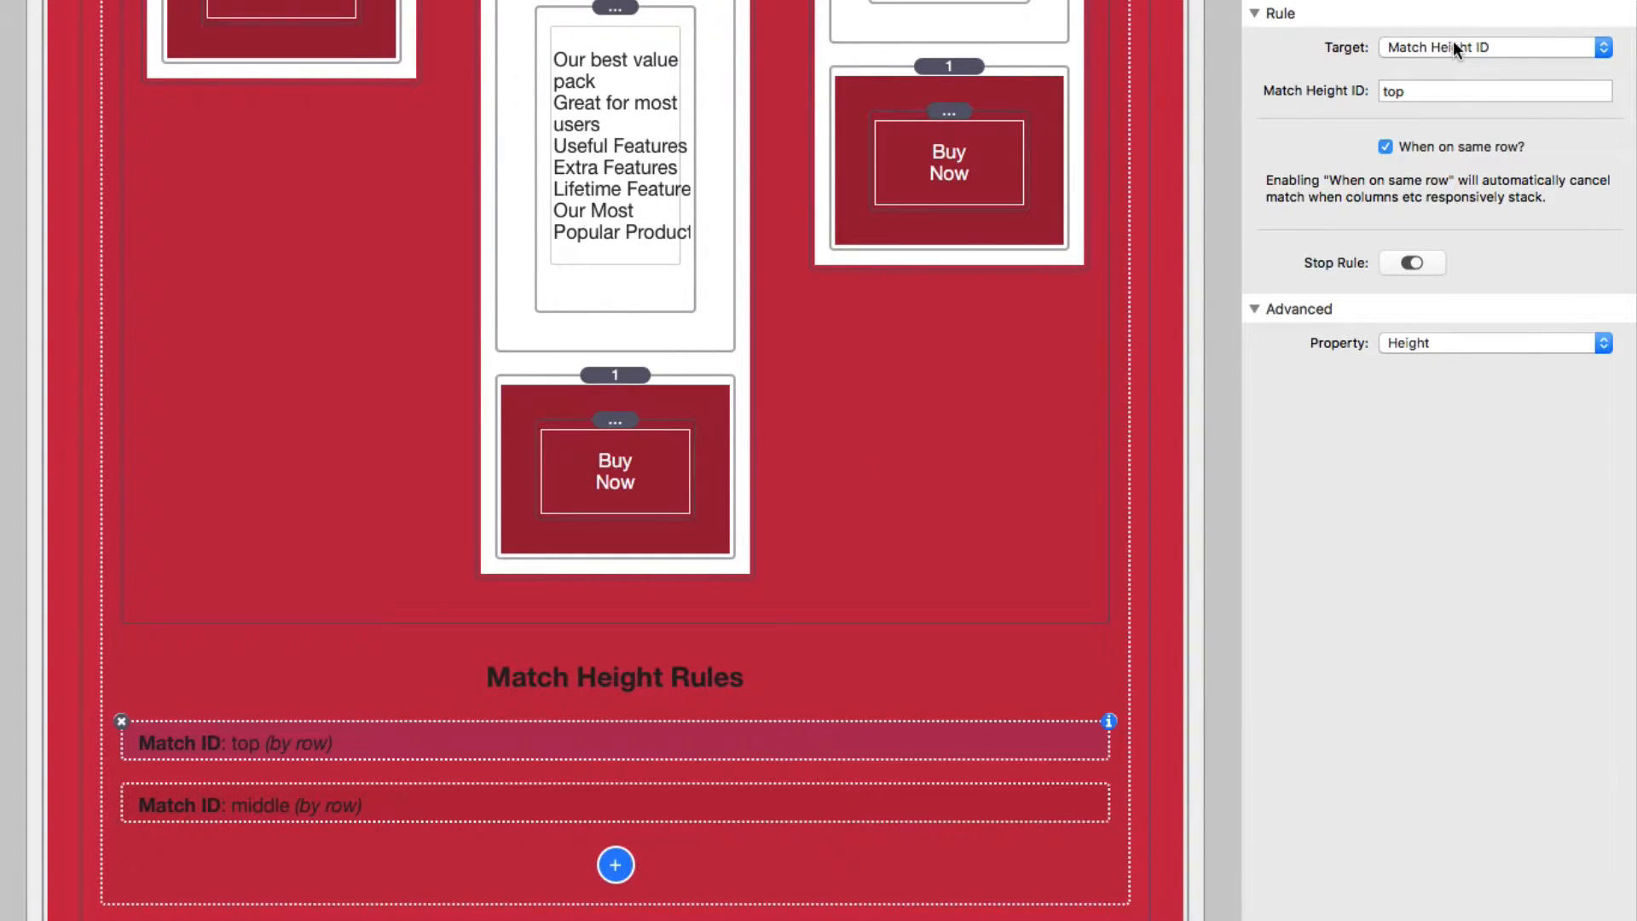
click(1494, 48)
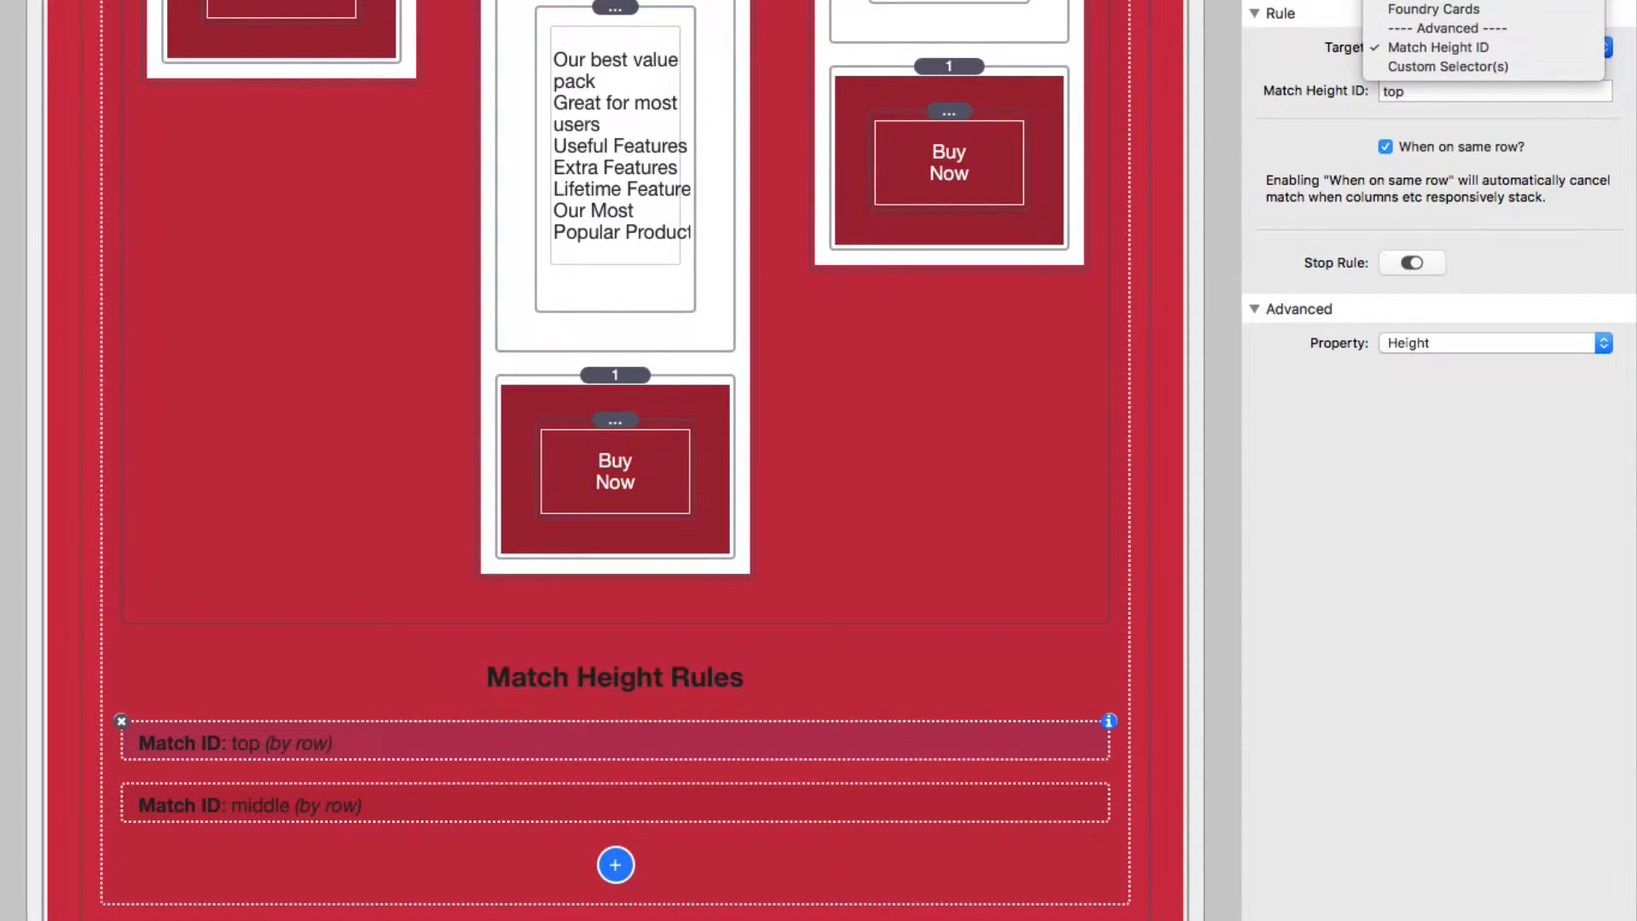
mouse_move(1441, 48)
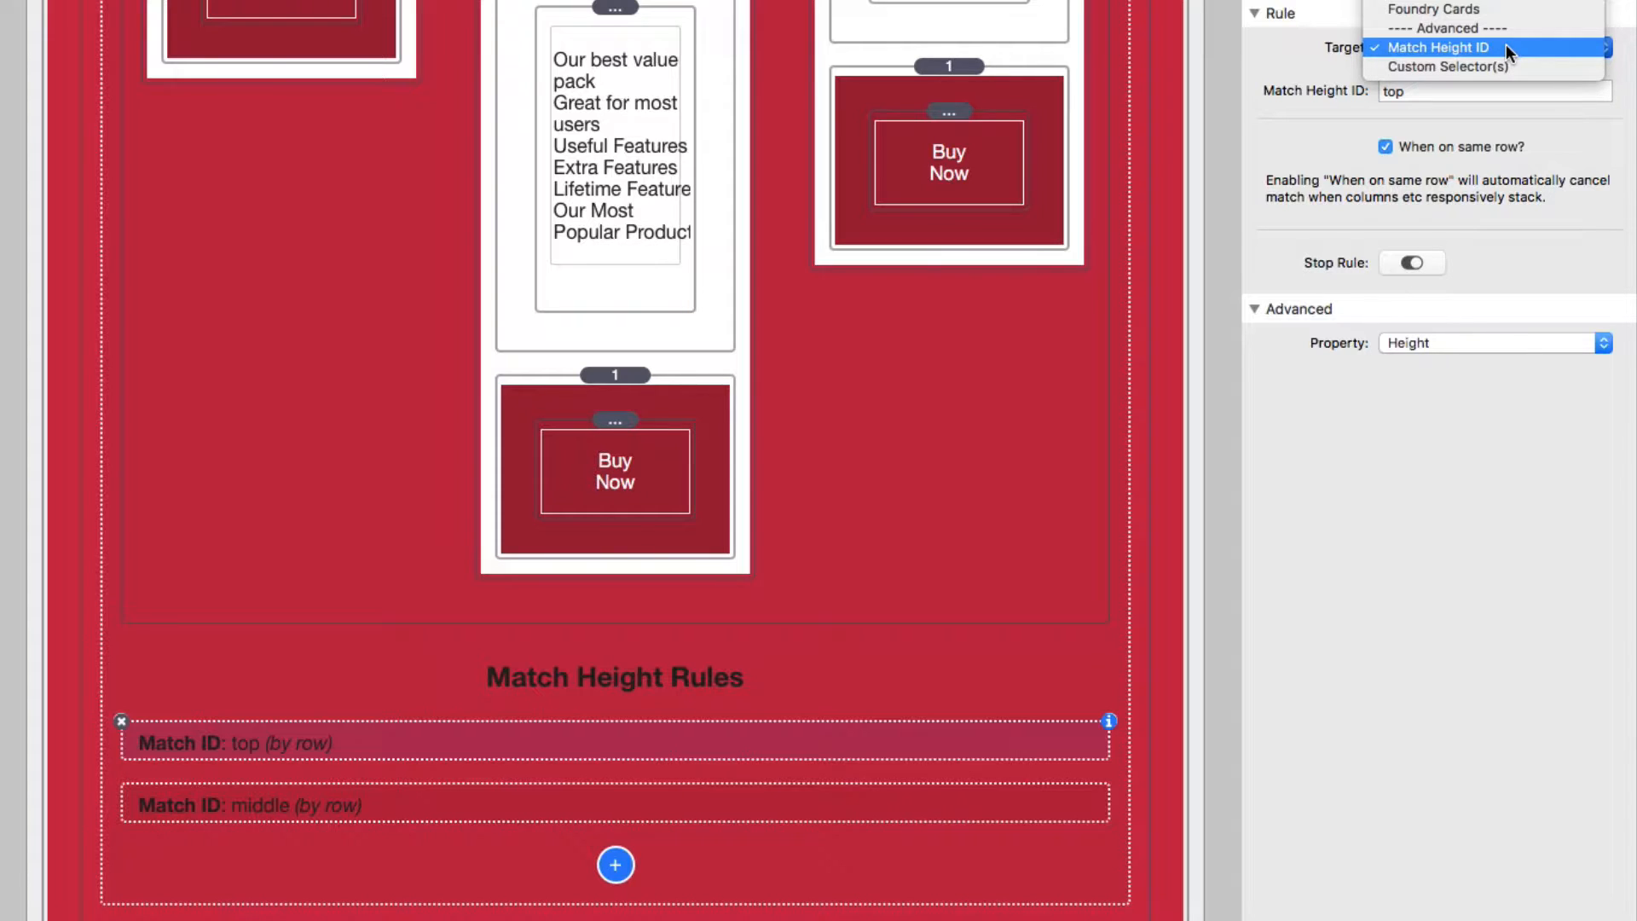
click(1439, 48)
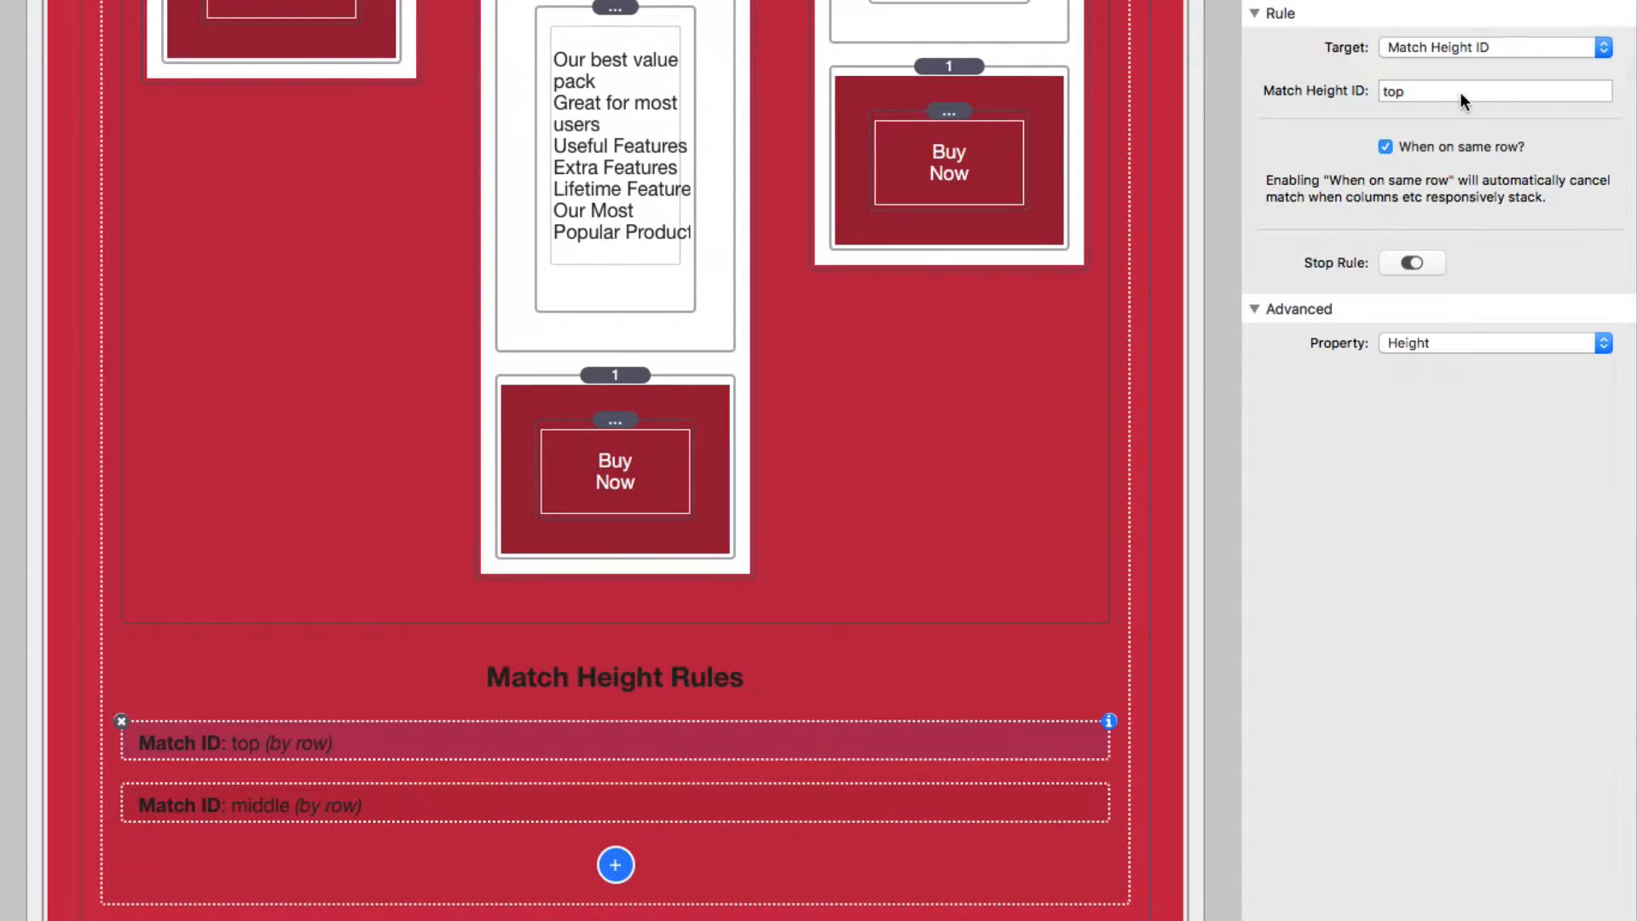
click(1494, 90)
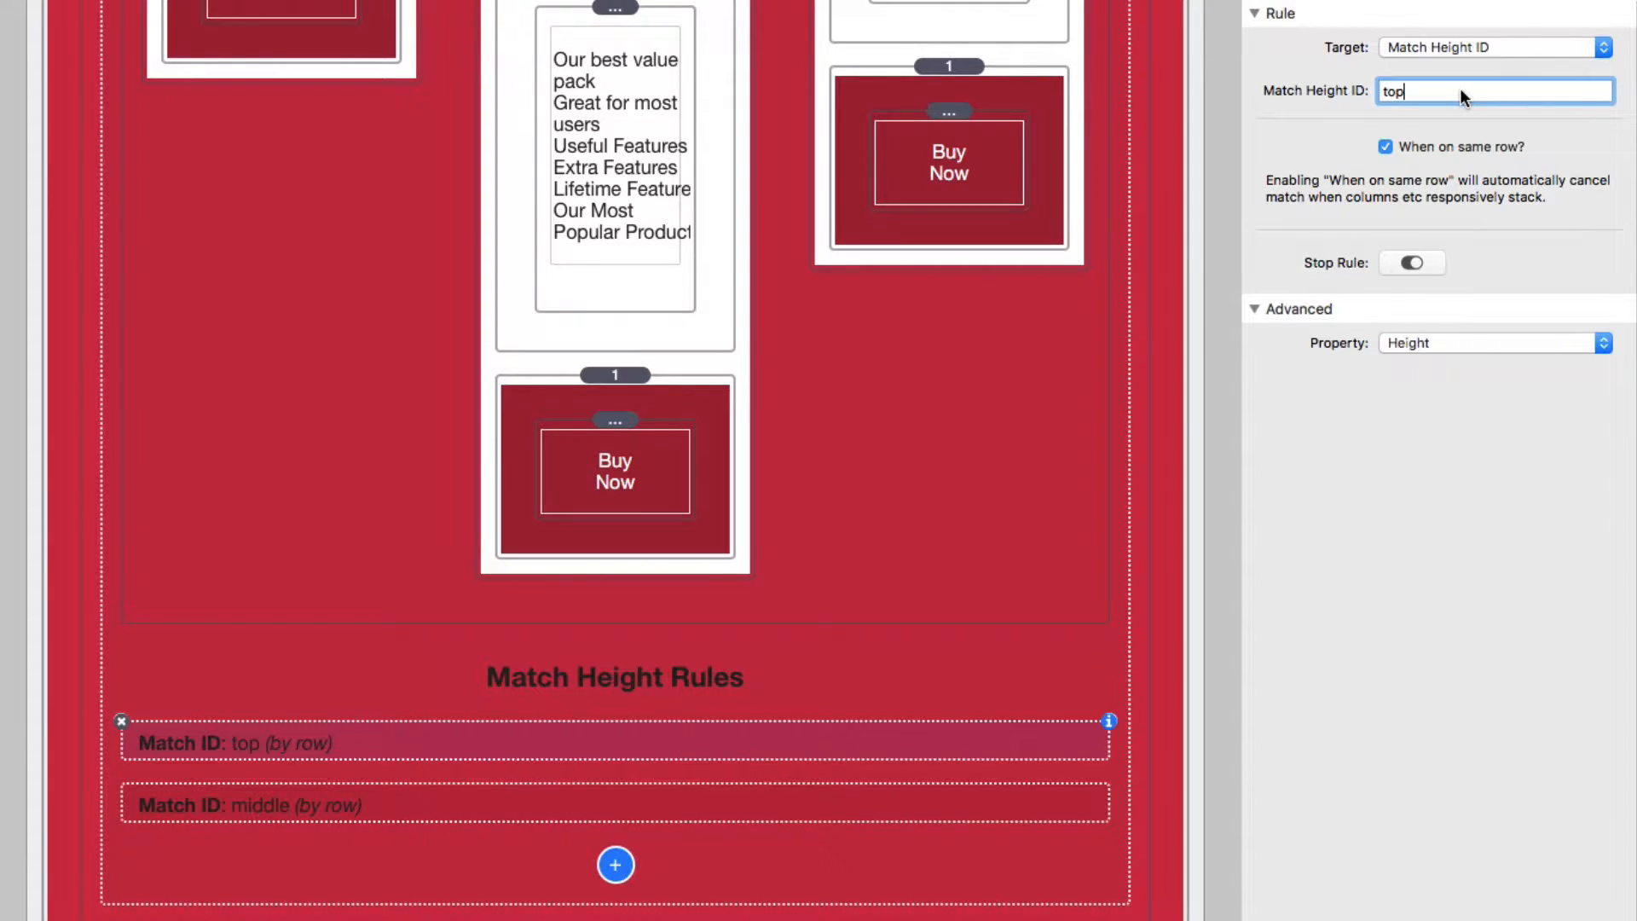
mouse_move(1473, 234)
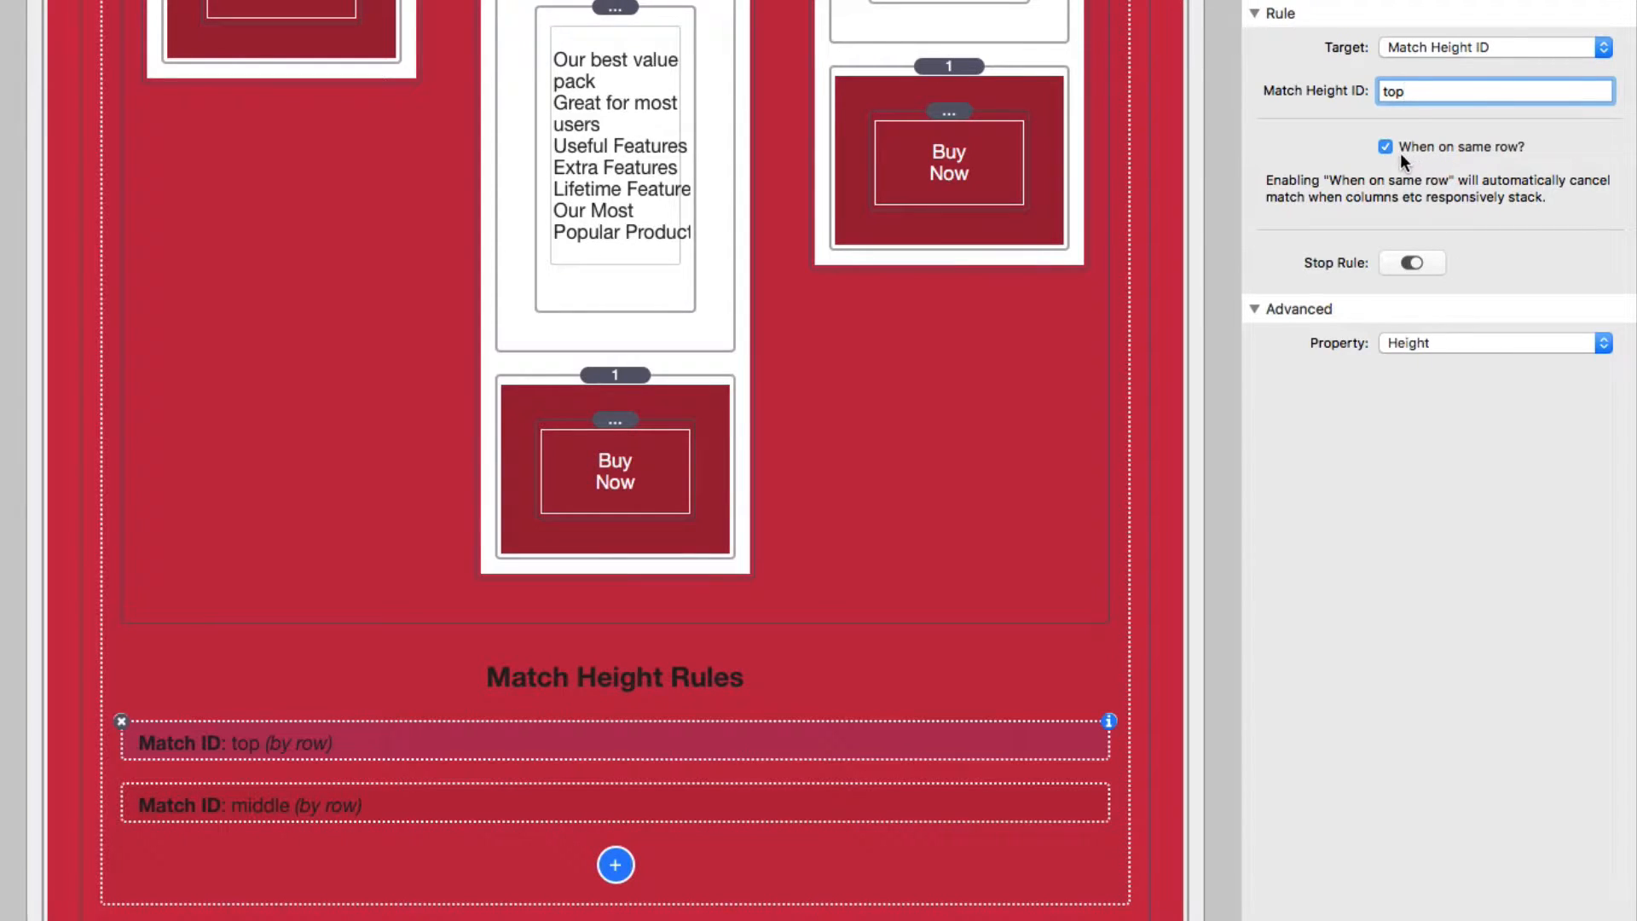
mouse_move(1518, 165)
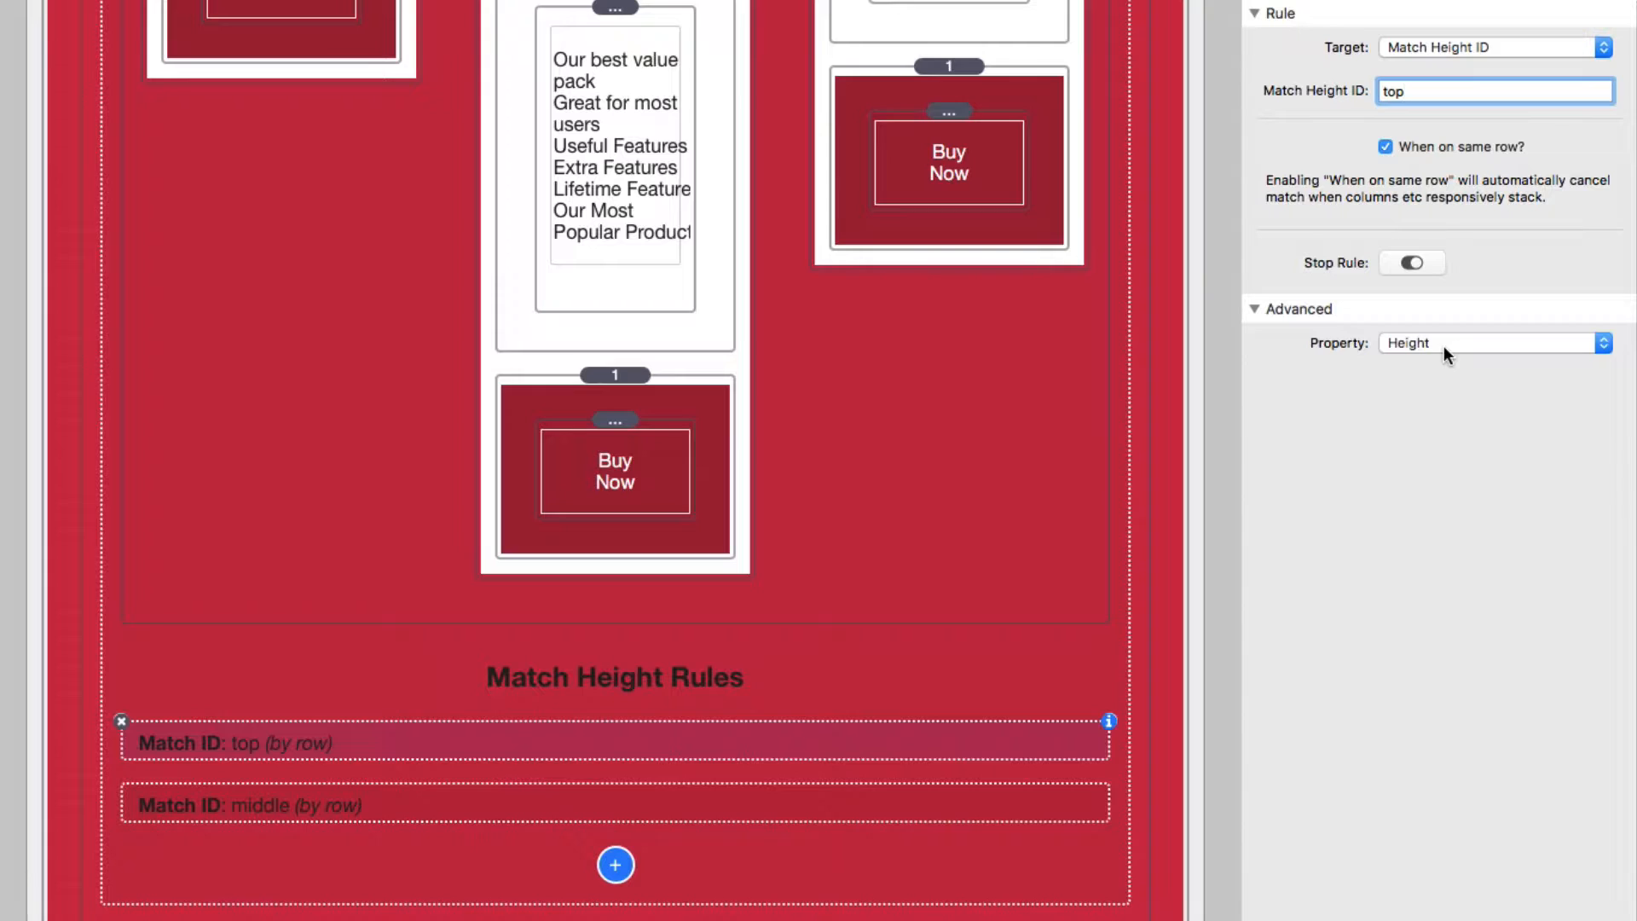
click(614, 805)
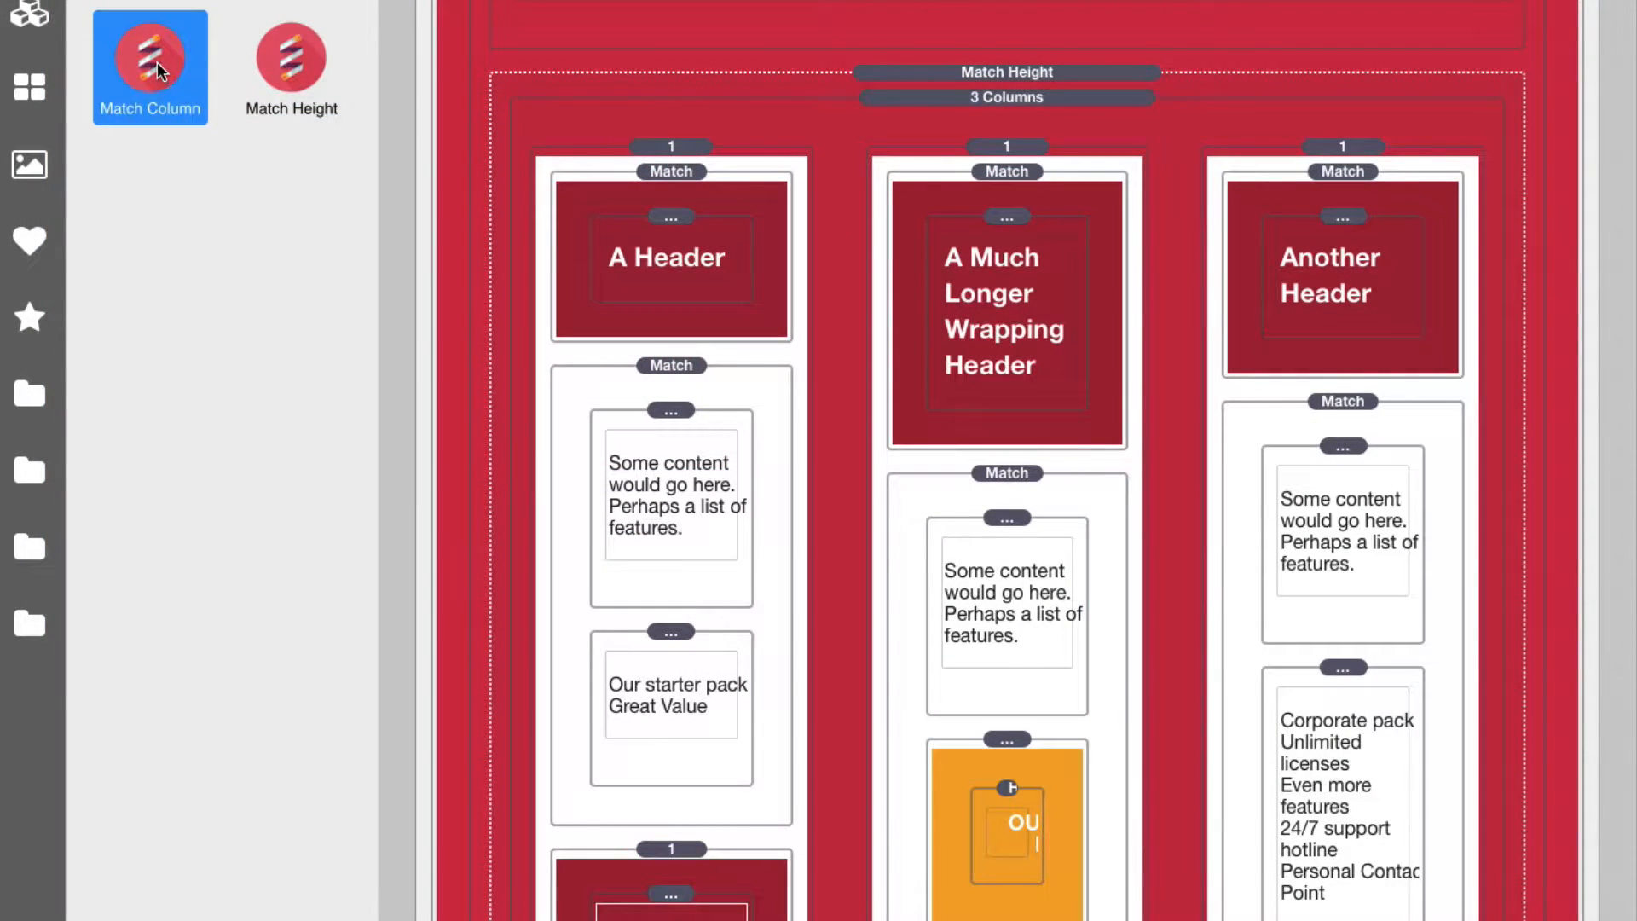
mouse_move(698, 202)
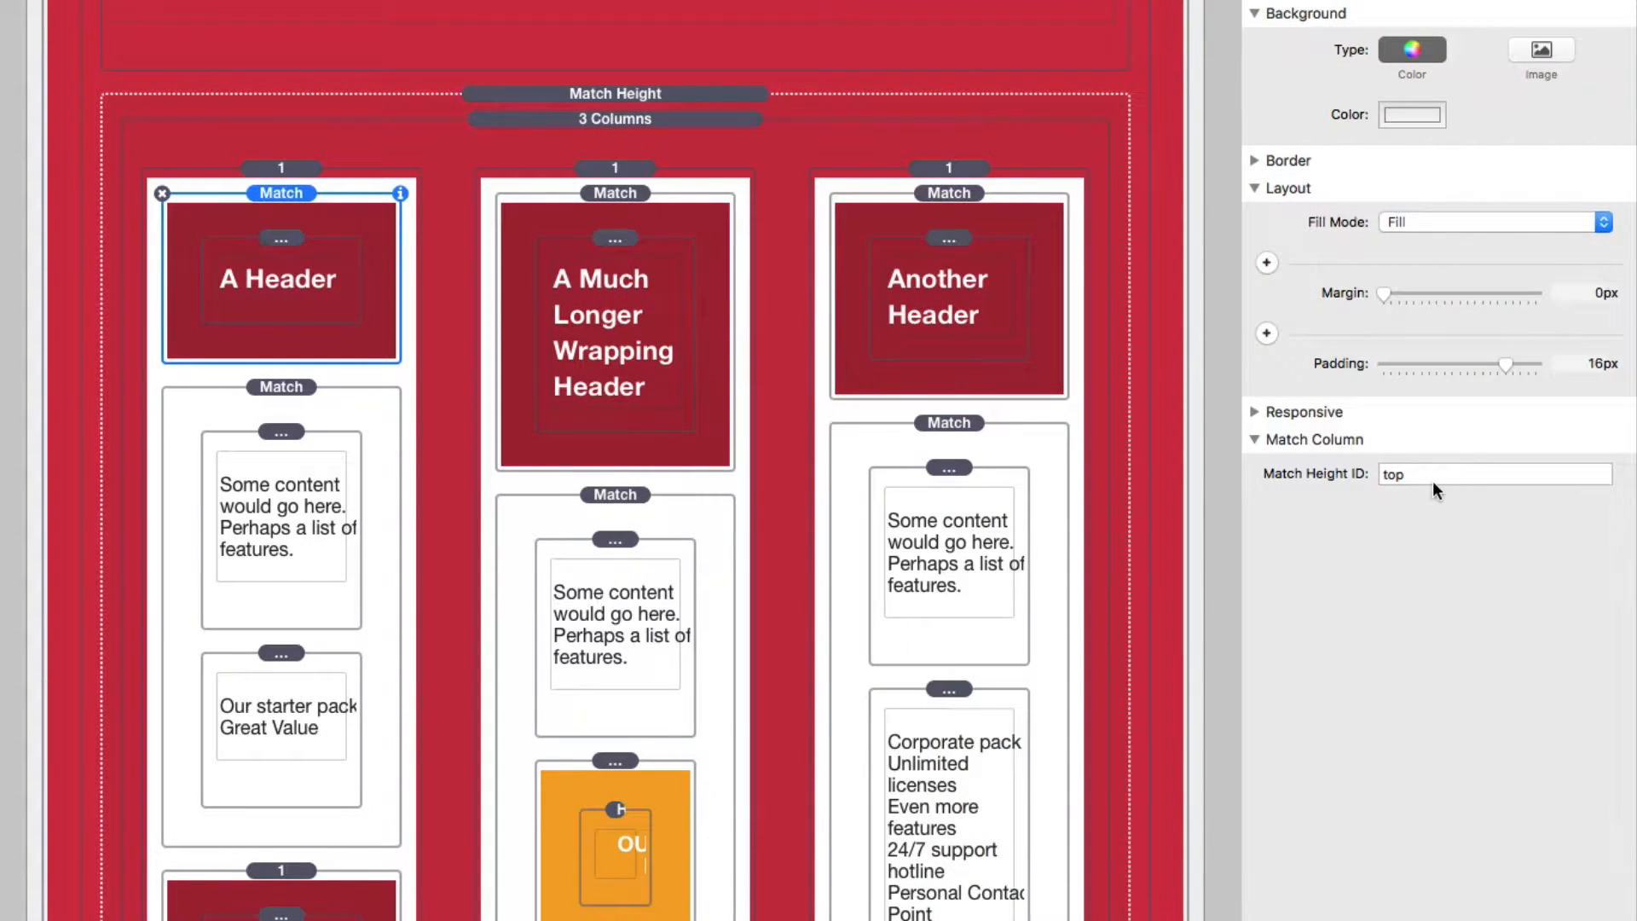
Step: Confirm the three card headers share Match Height ID 'top' and the content areas use 'middle'
click(1495, 472)
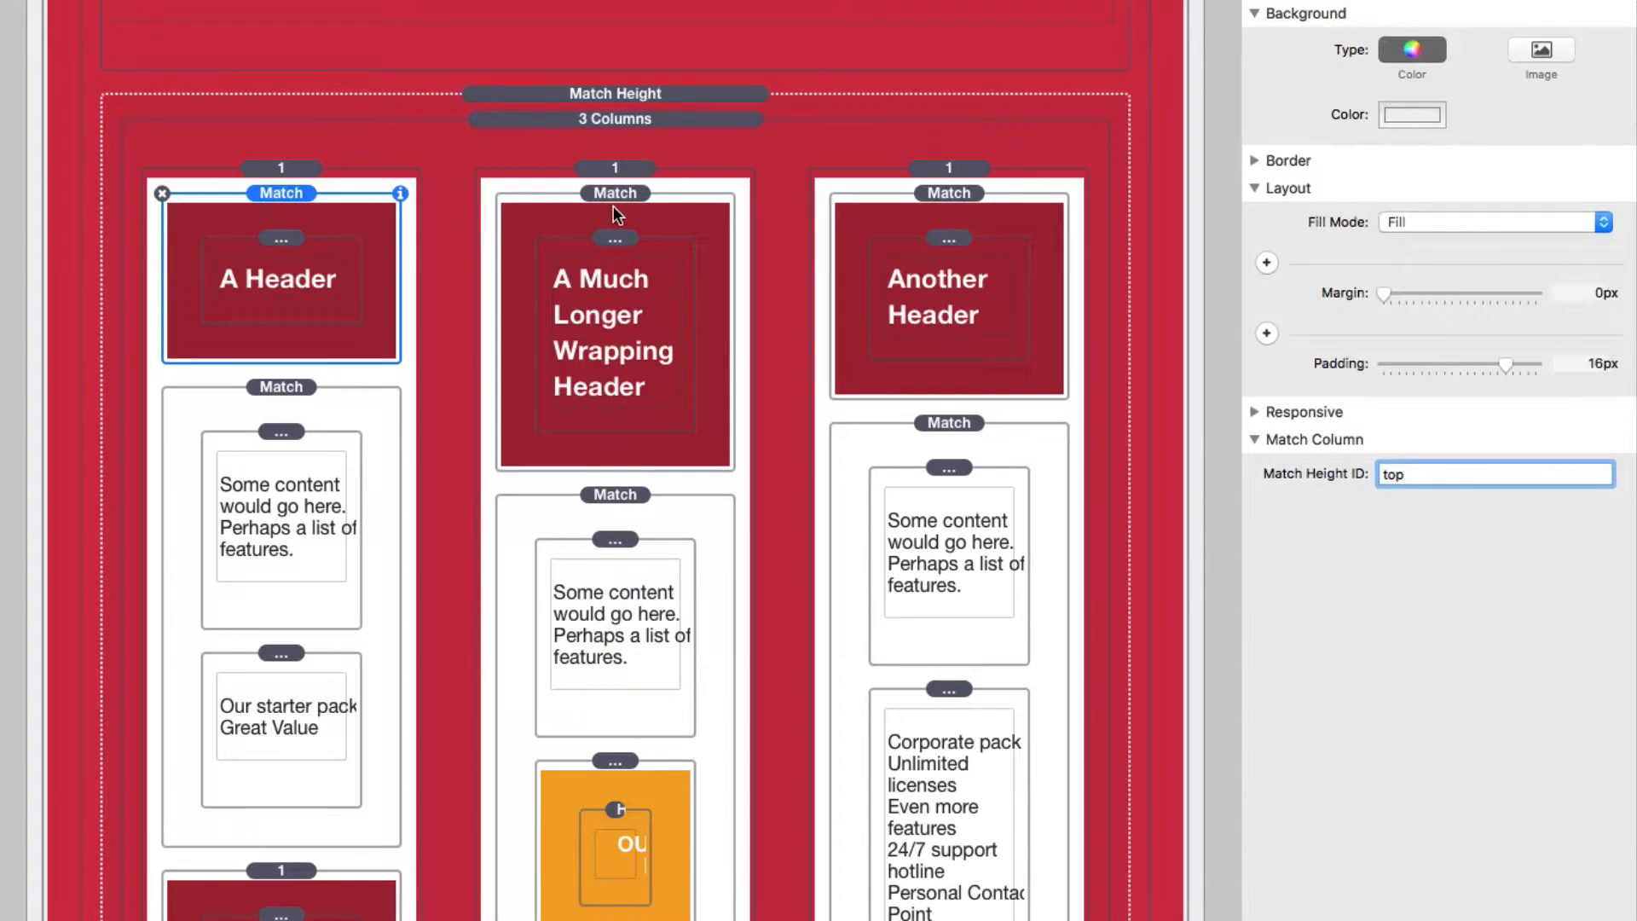
click(616, 192)
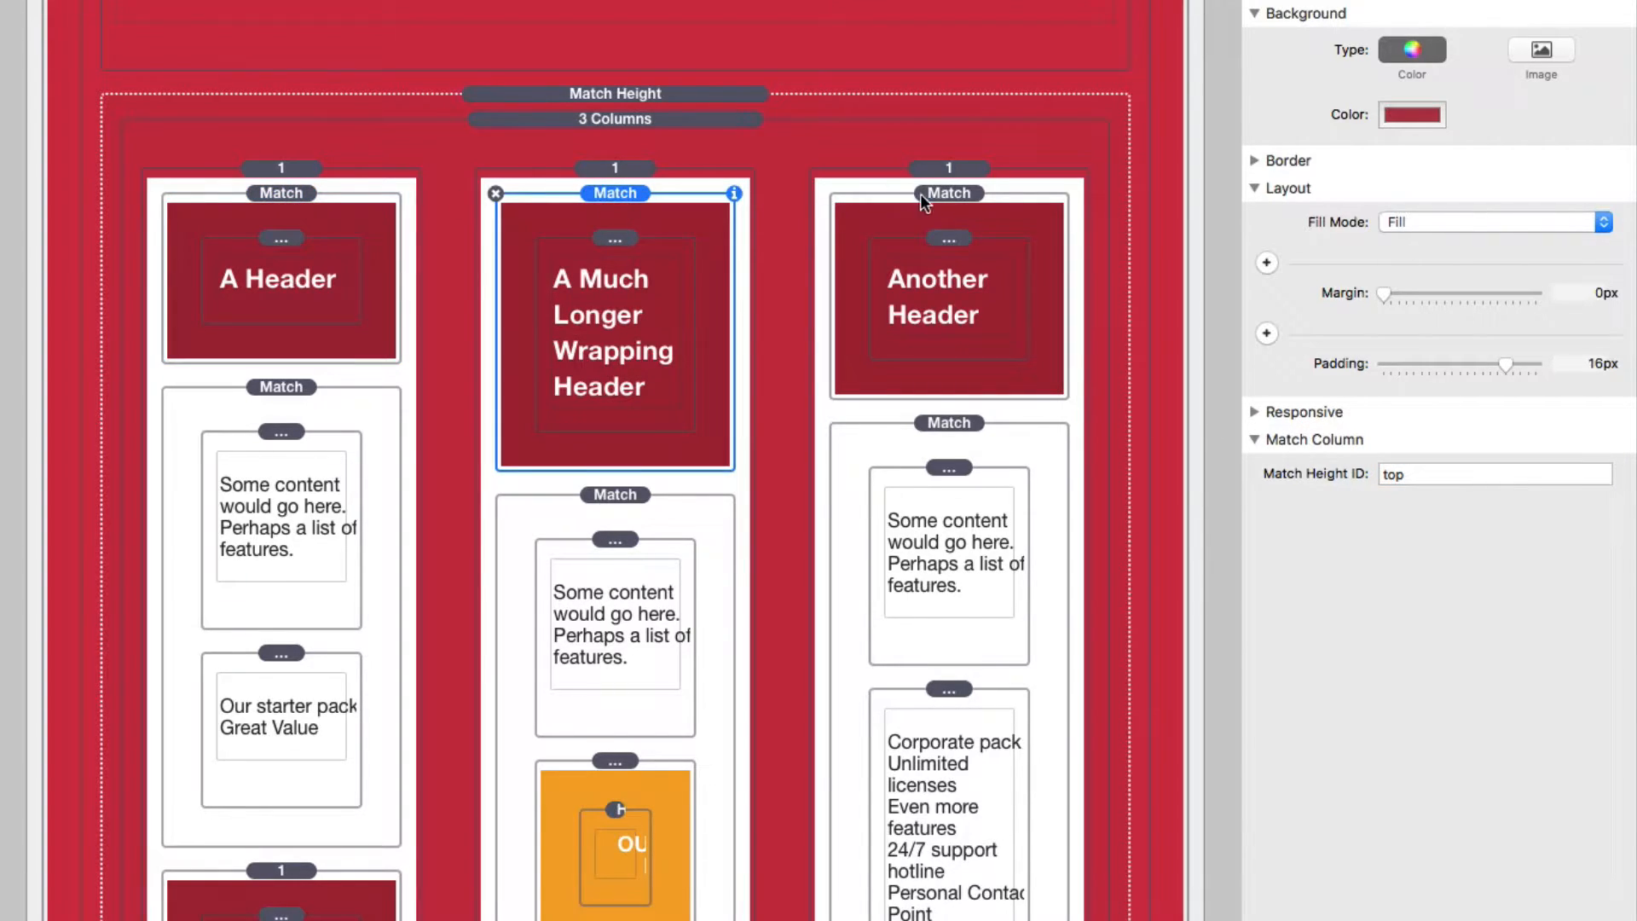
click(948, 192)
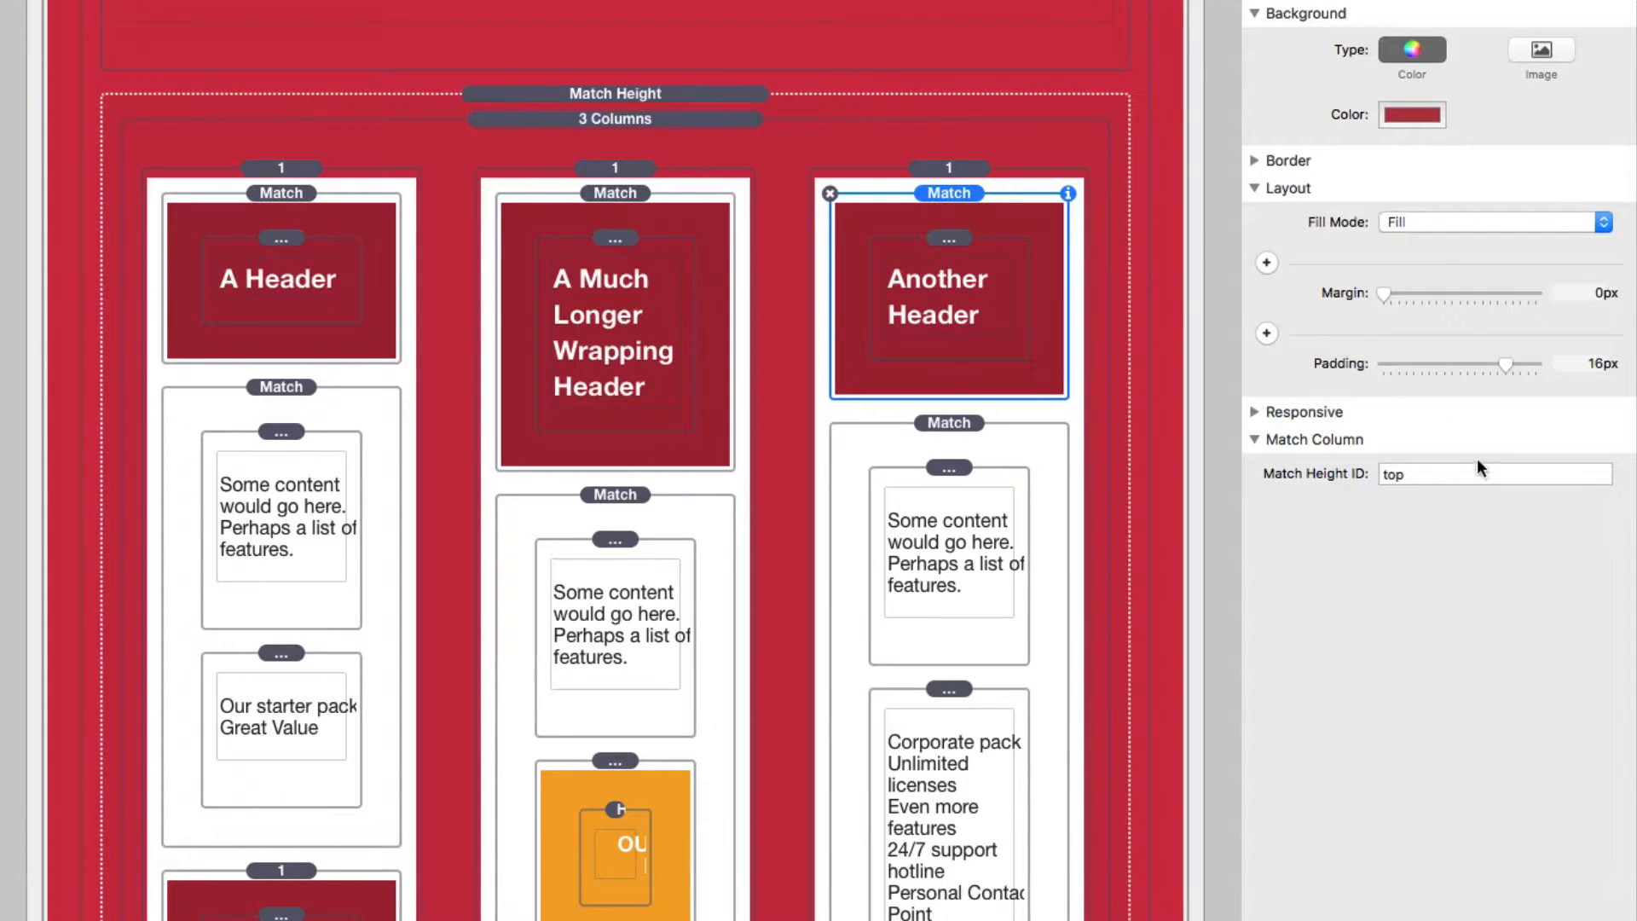
mouse_move(1495, 472)
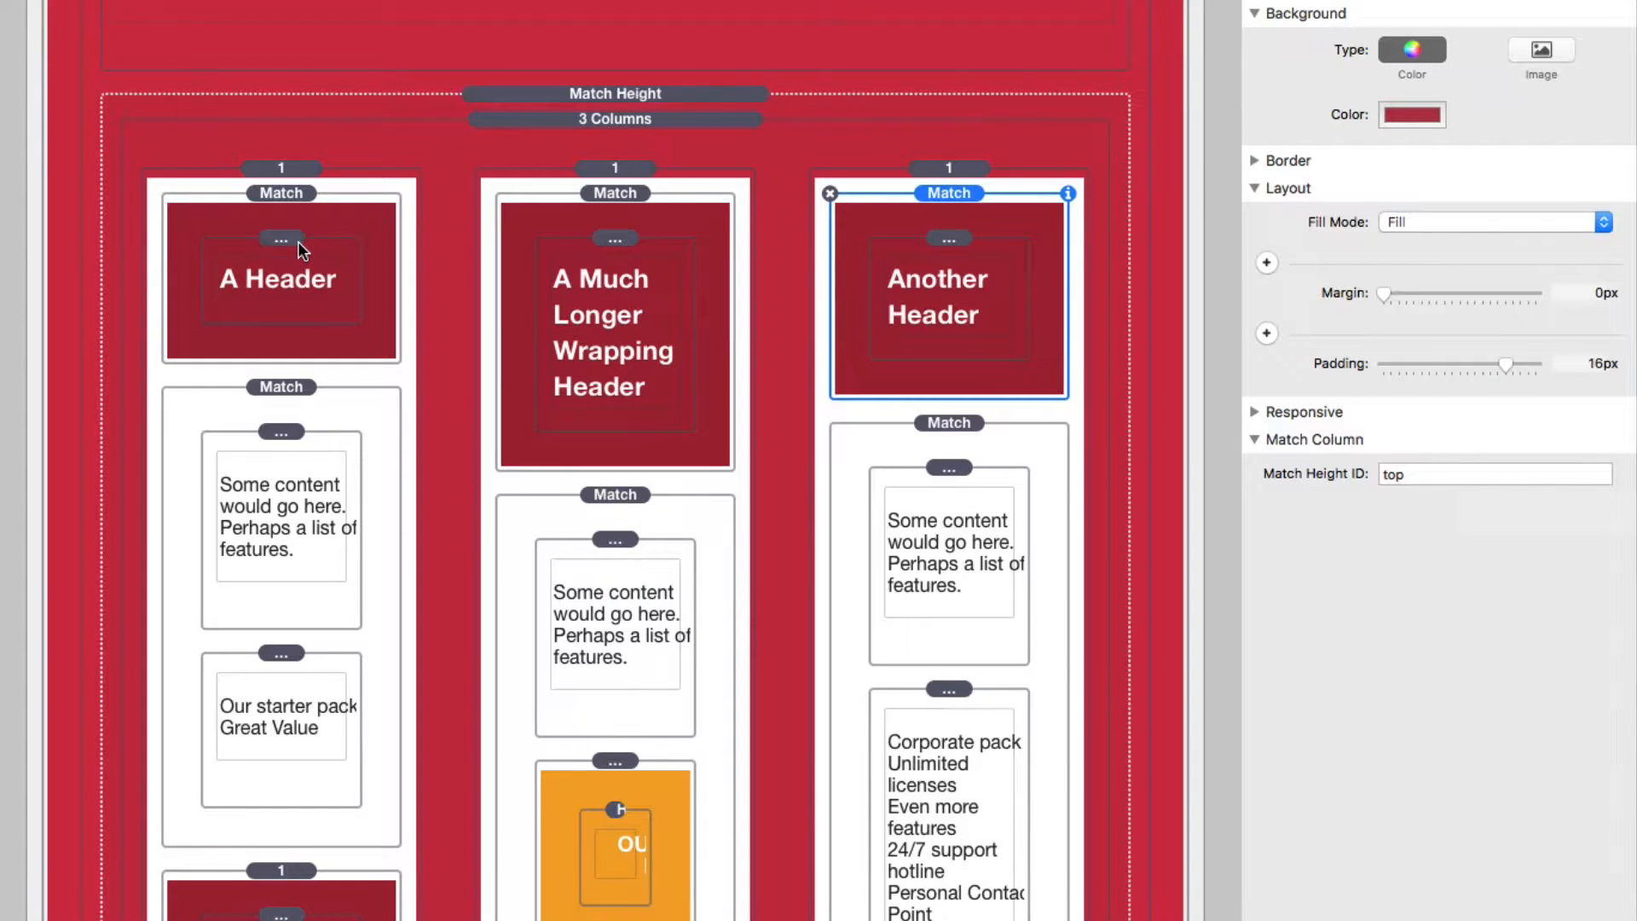
click(282, 387)
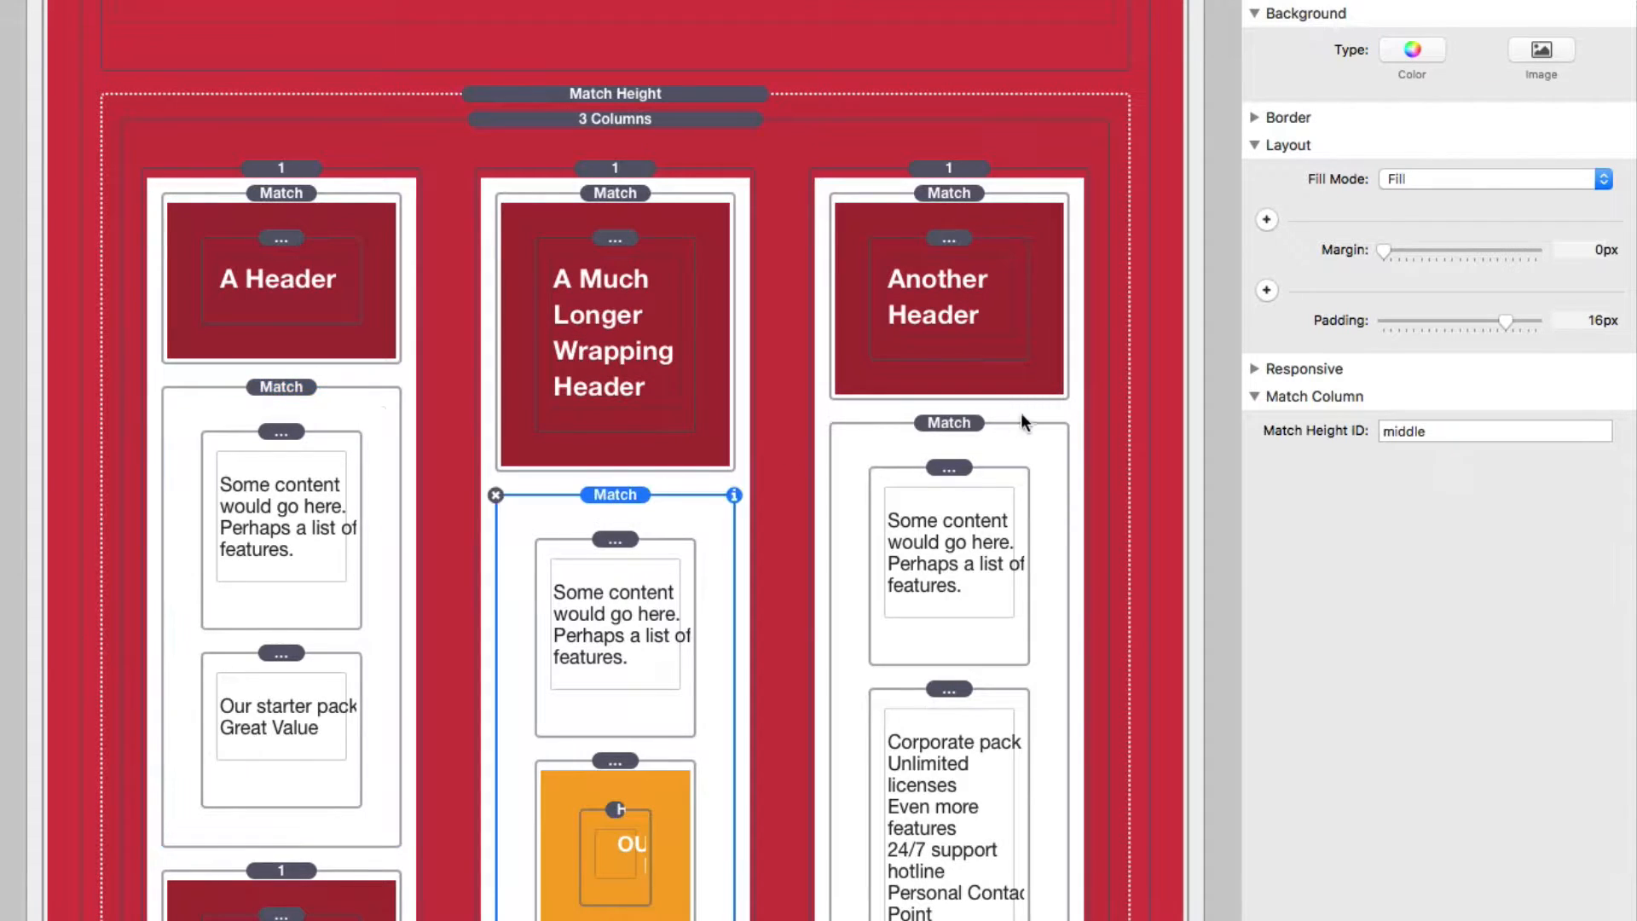
click(948, 423)
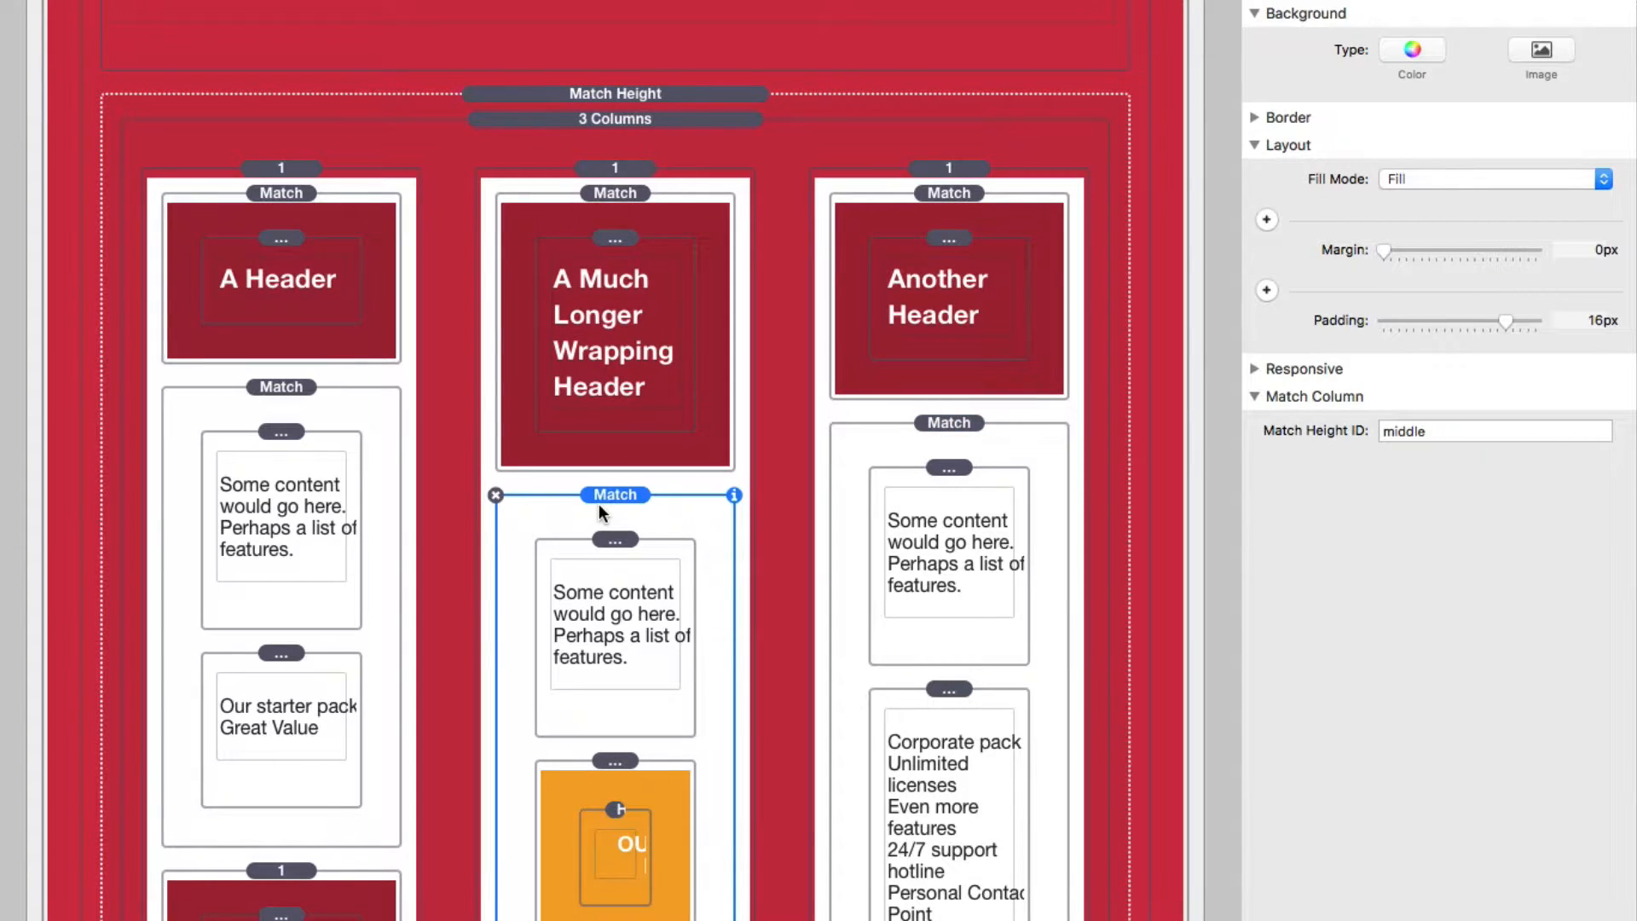
mouse_move(732, 451)
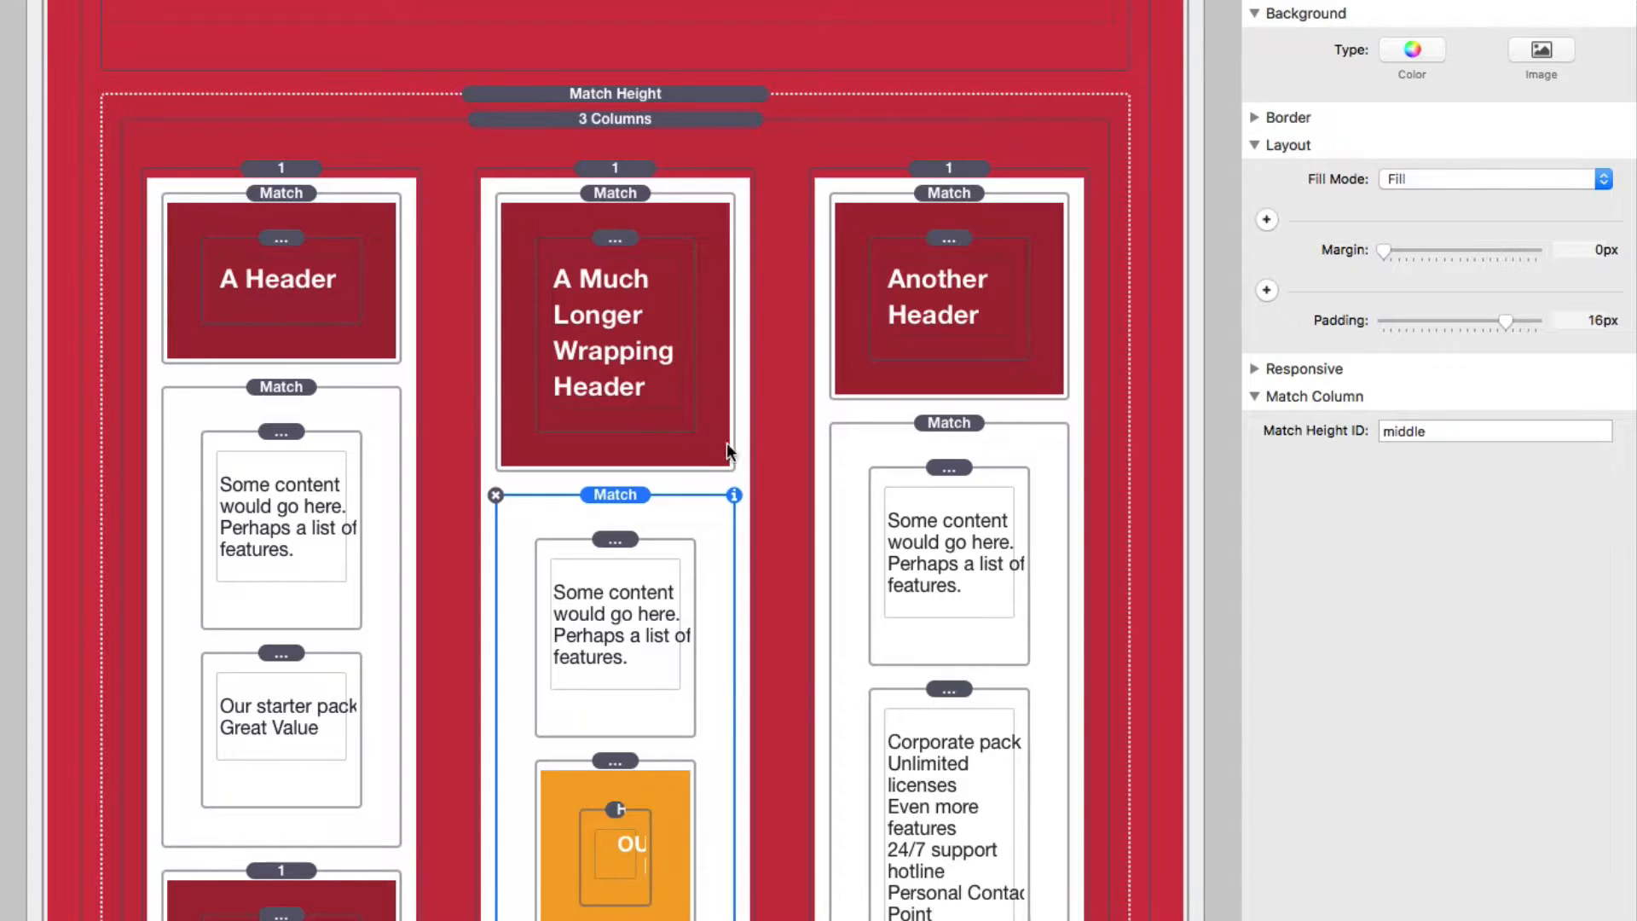
mouse_move(329, 481)
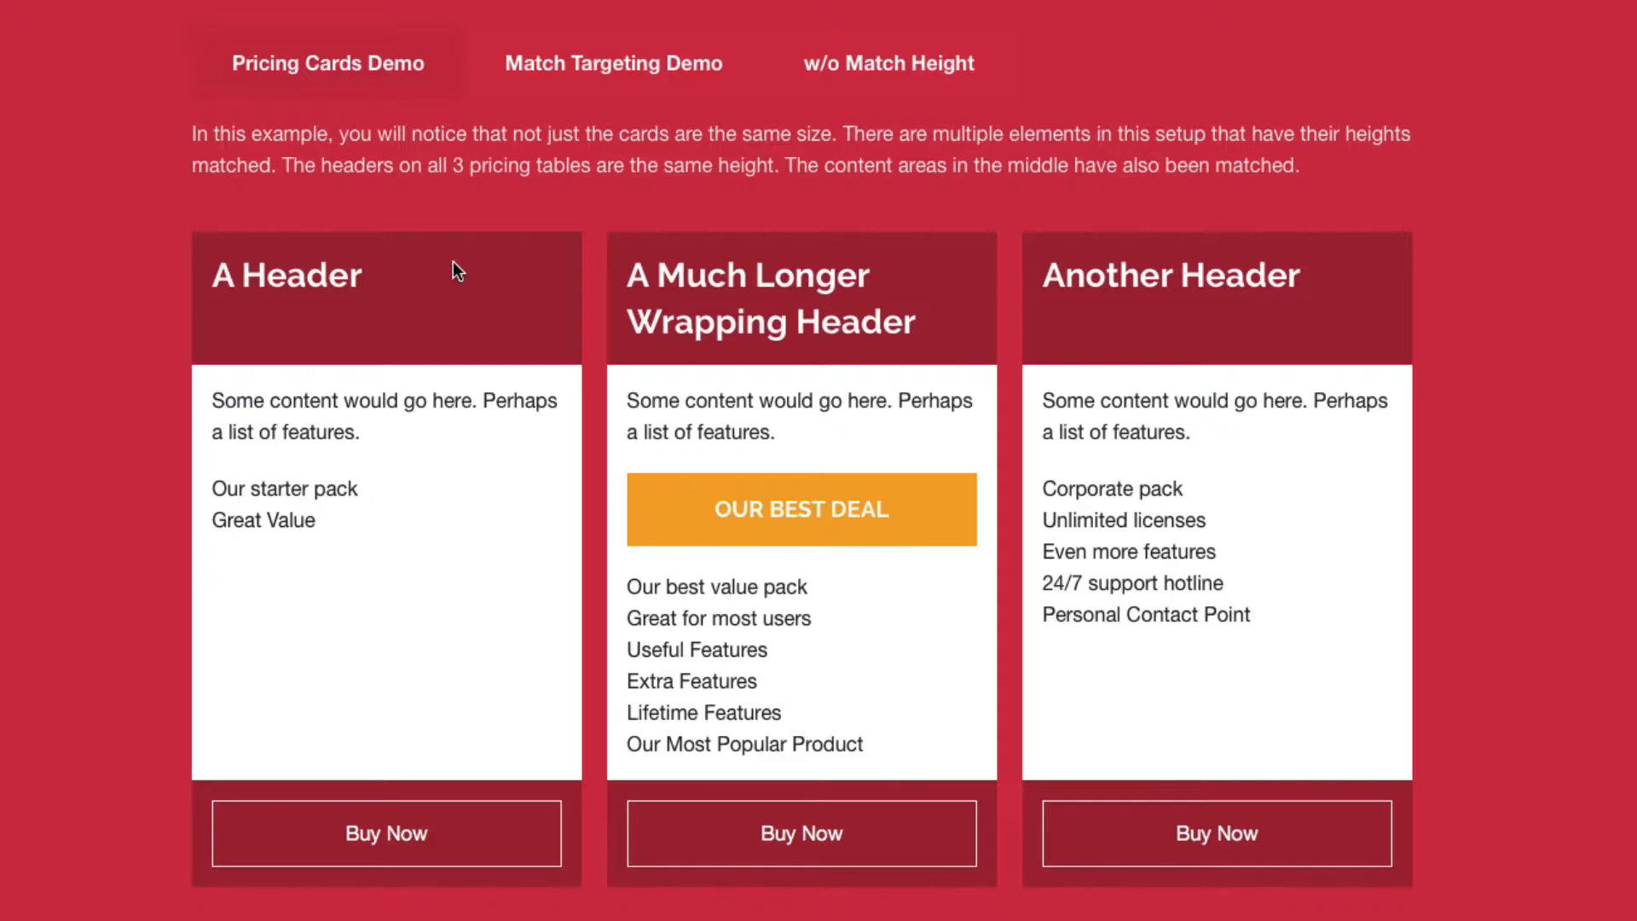
Step: Show the Match Targeting Demo where only the outer cards share heights
click(612, 63)
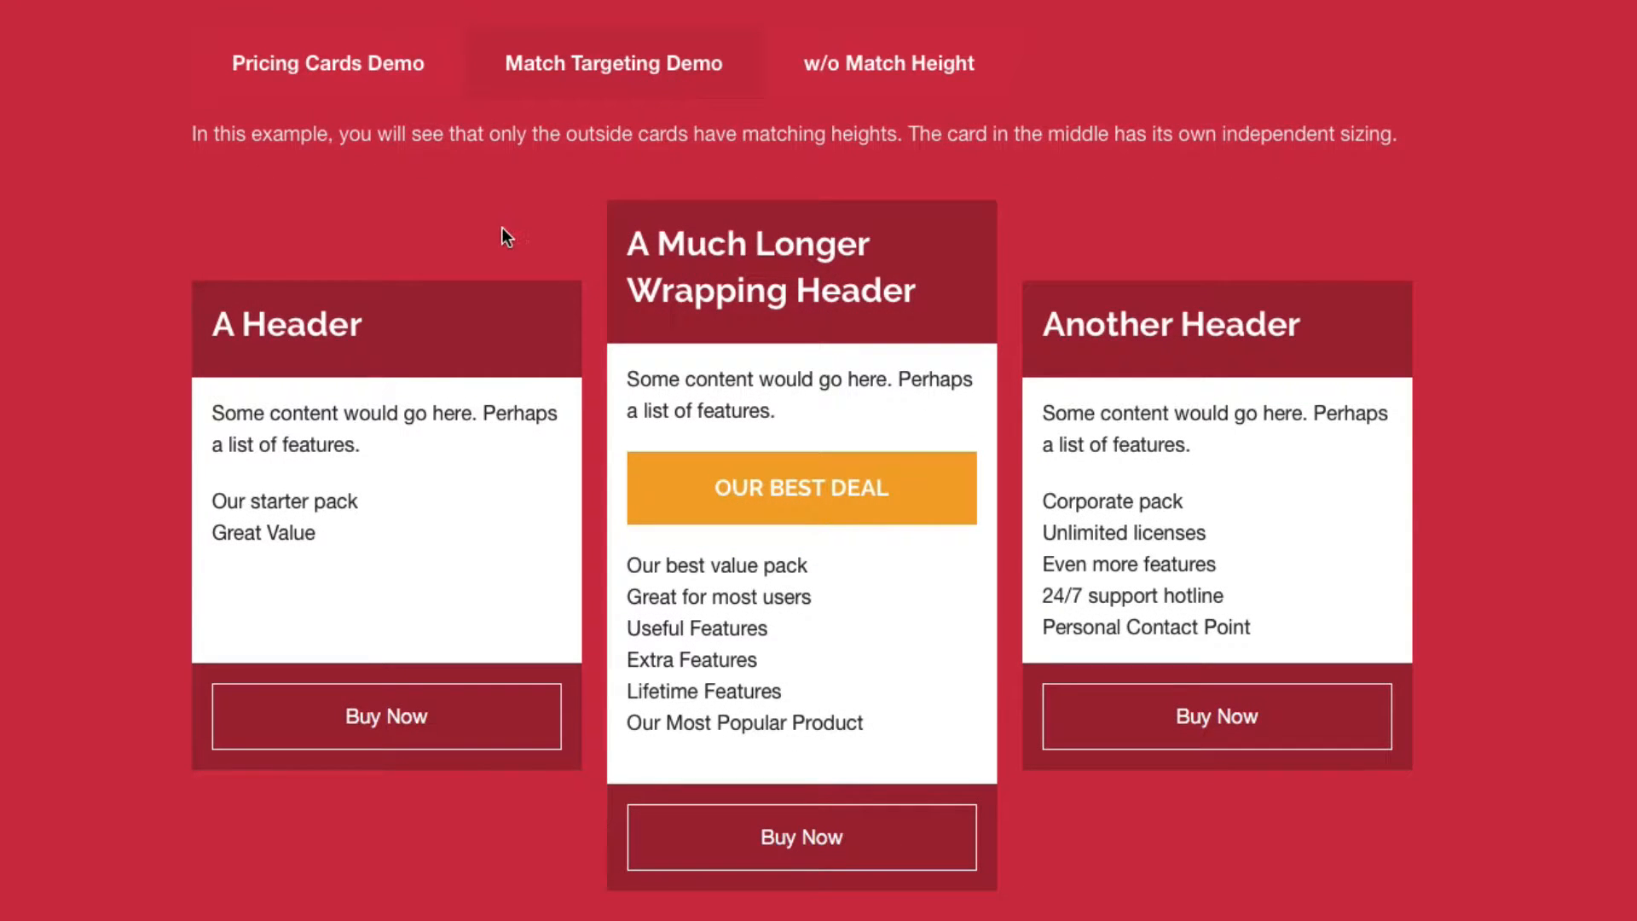
mouse_move(506, 275)
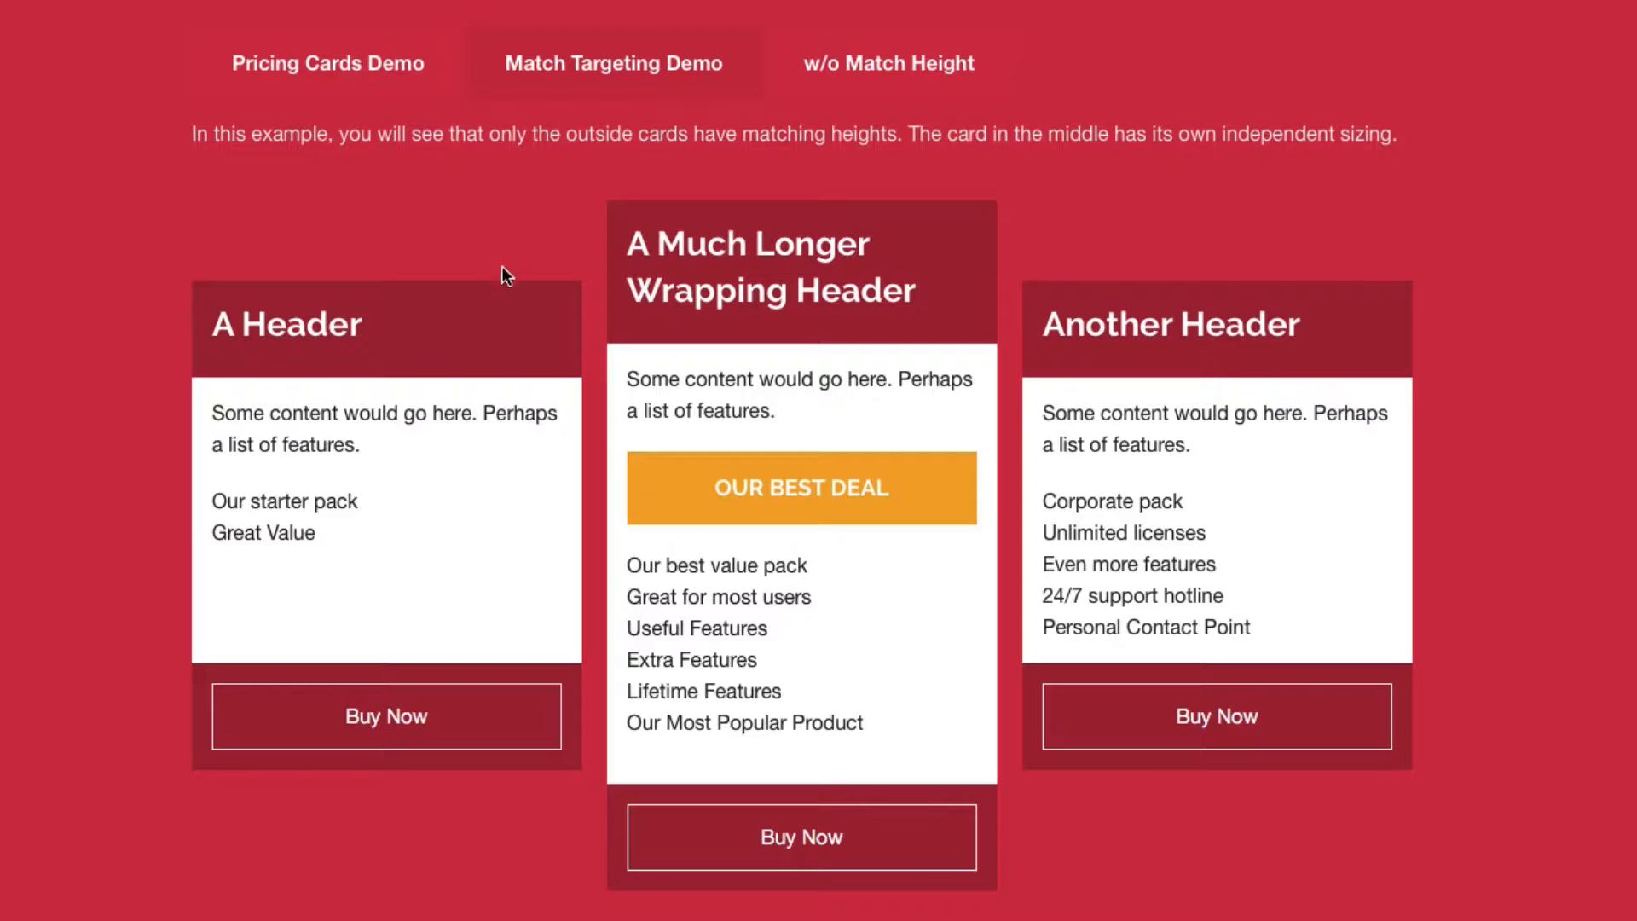
mouse_move(1216, 280)
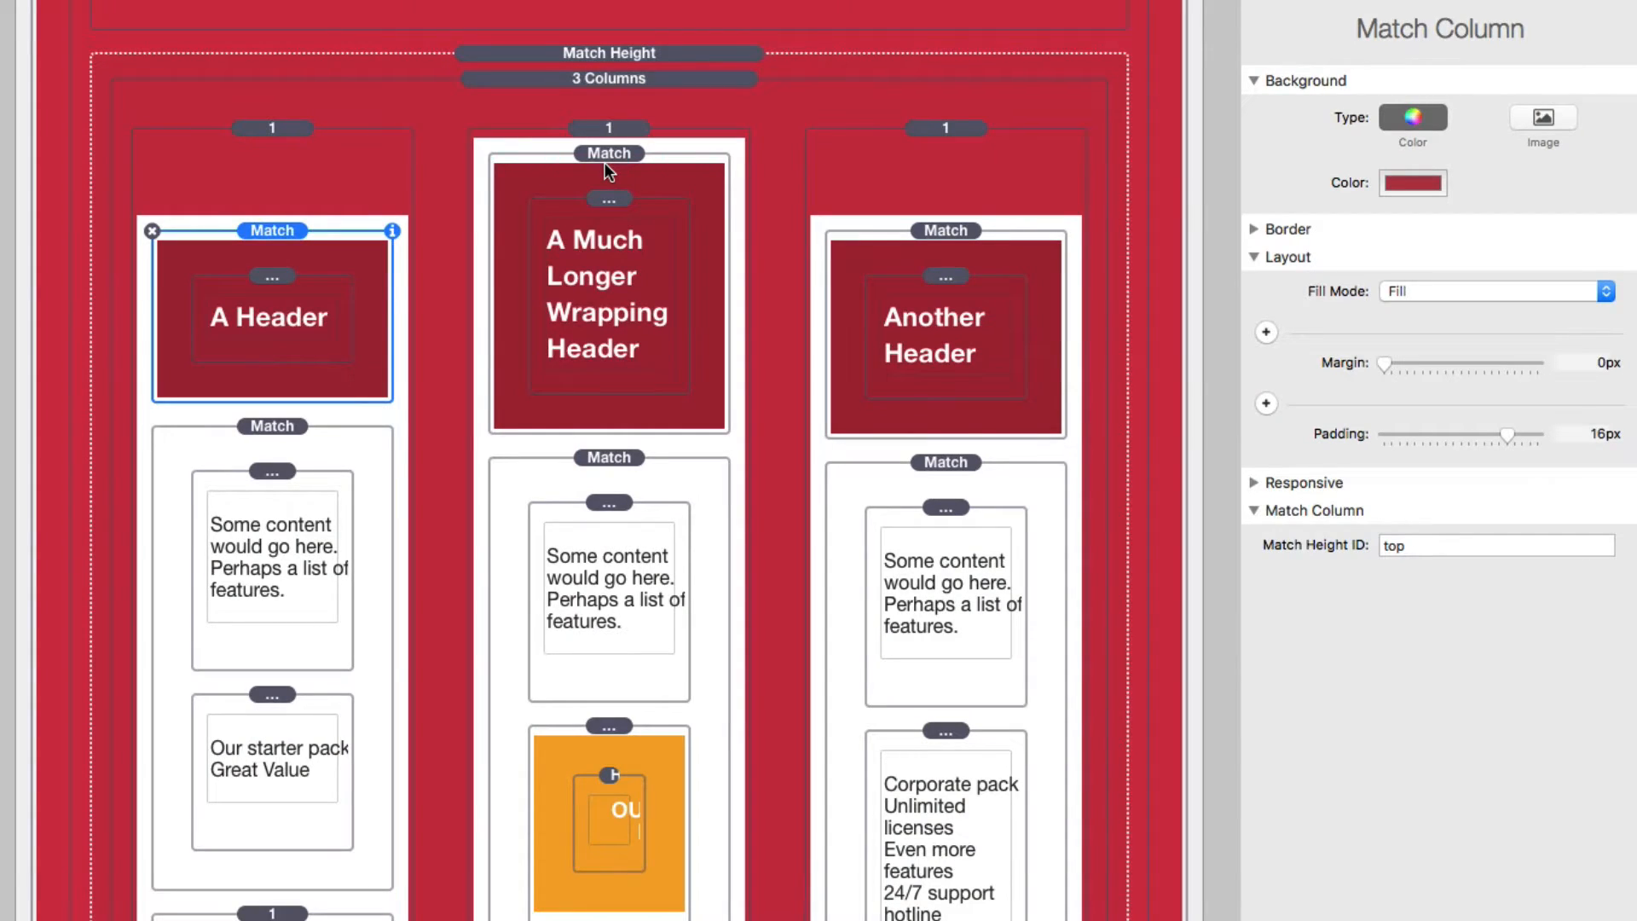
mouse_move(413, 187)
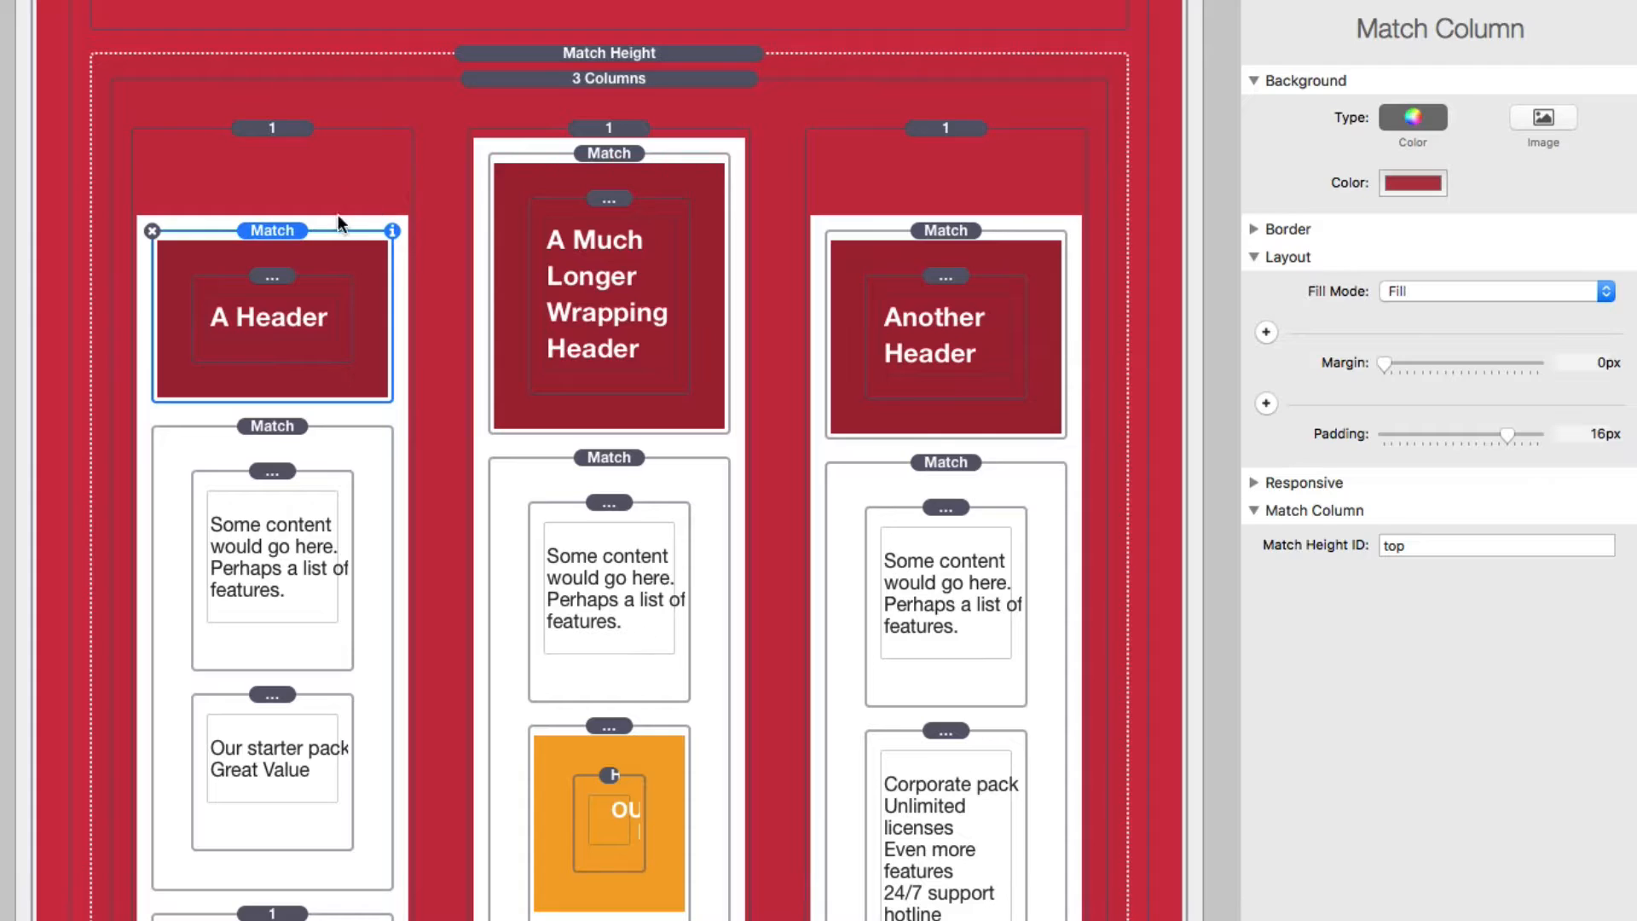
mouse_move(290, 247)
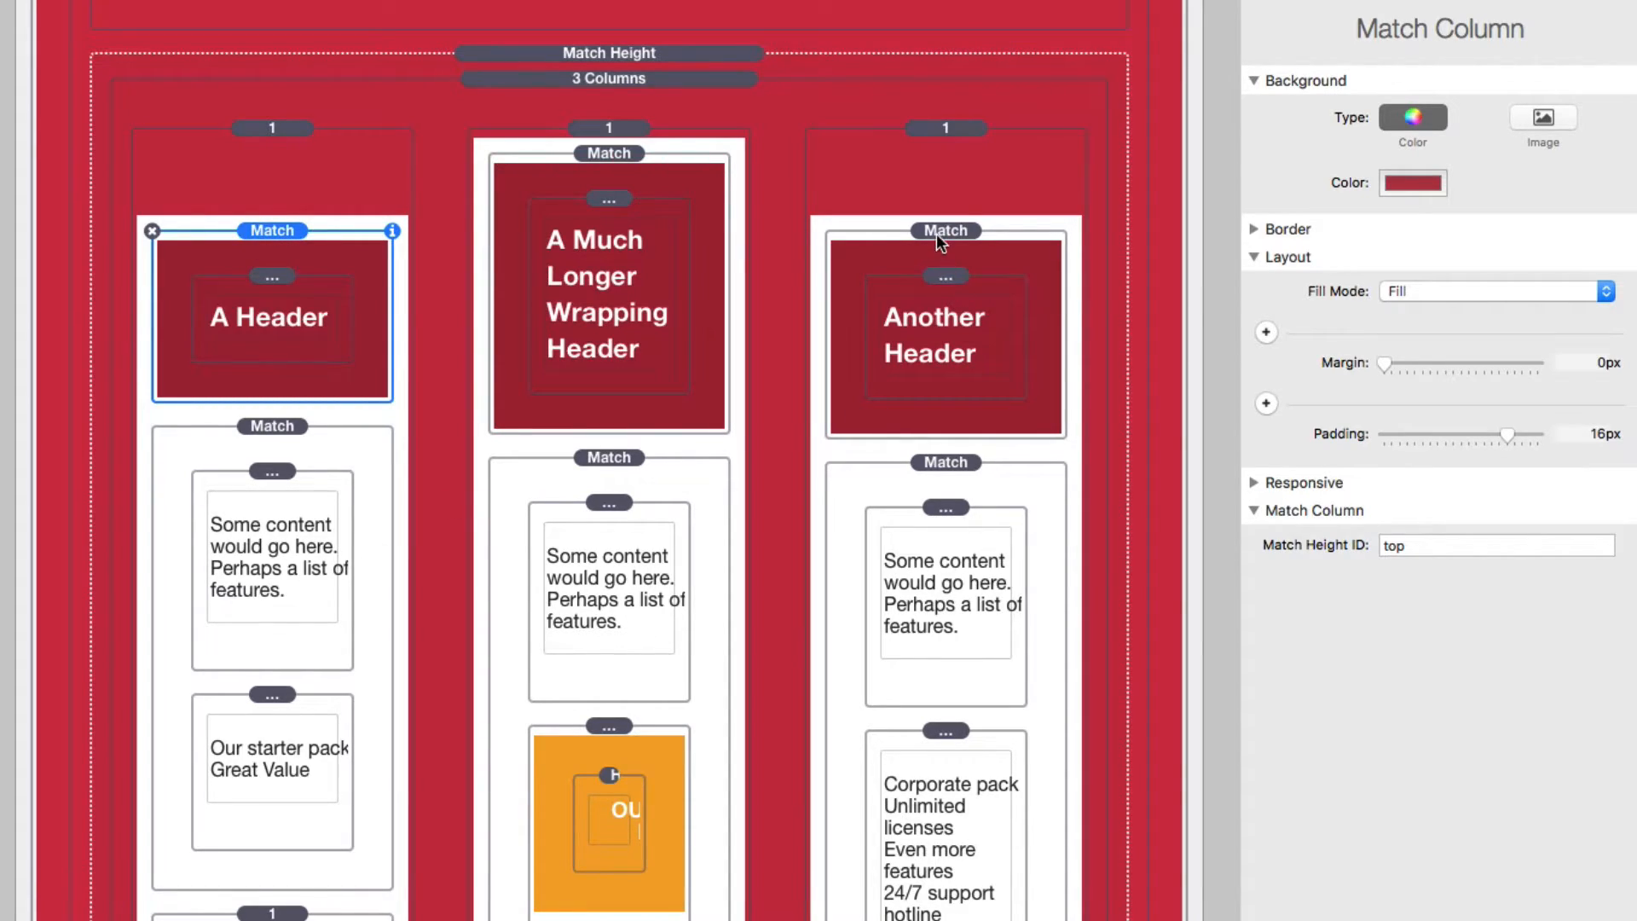
mouse_move(606, 168)
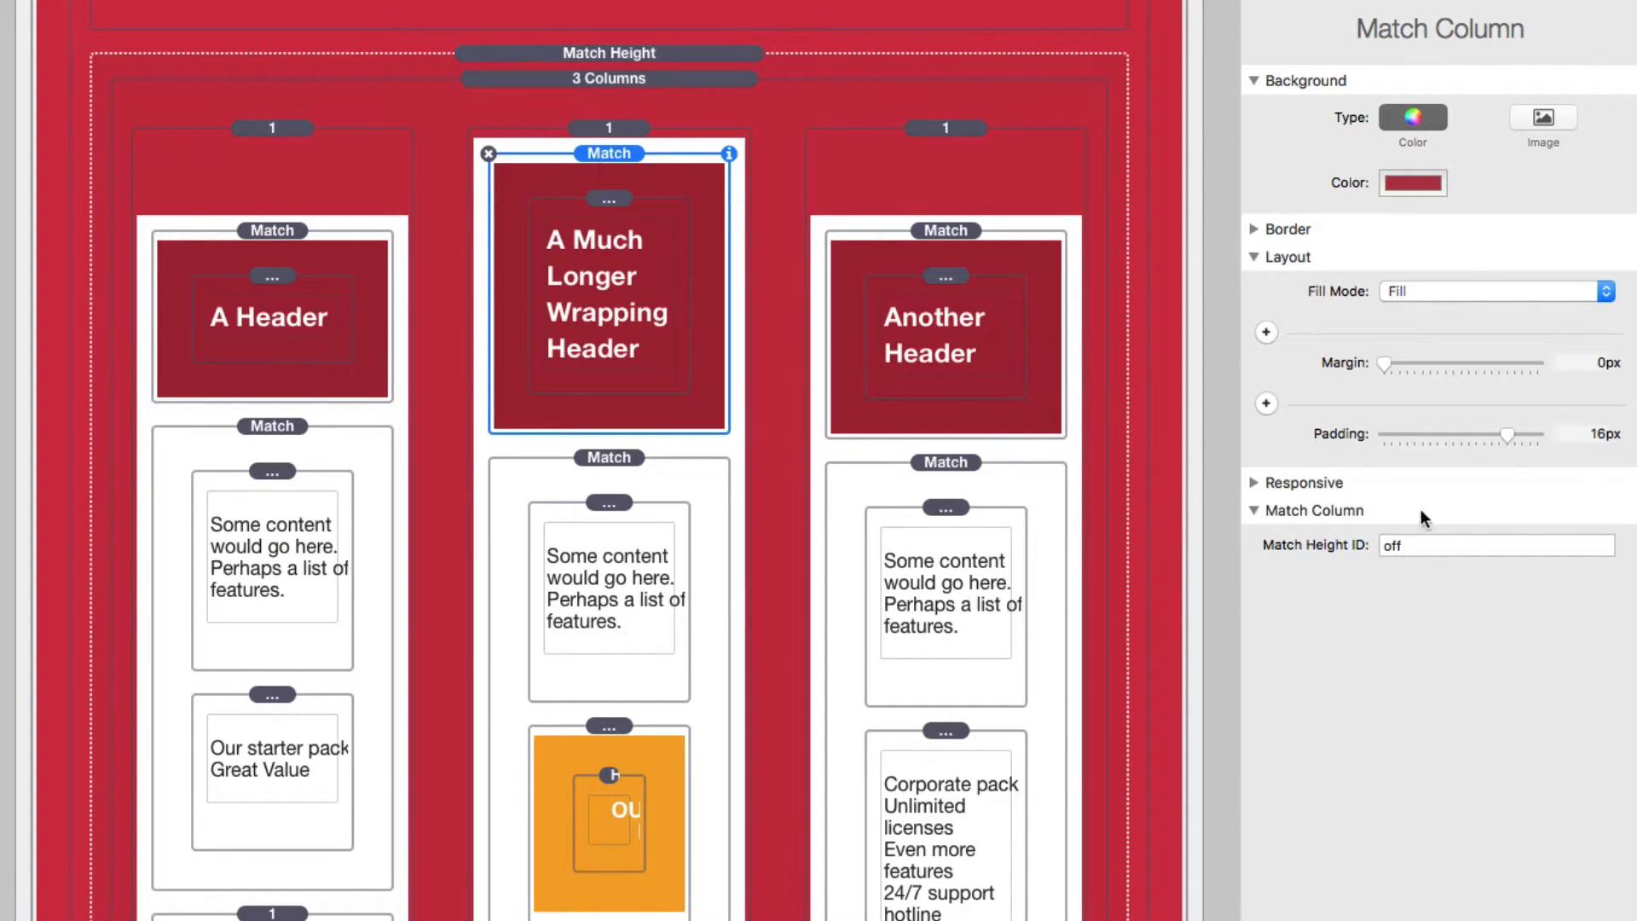
Step: Check the middle card's content matching is off, with the right card's content ID 'middle'
click(1496, 545)
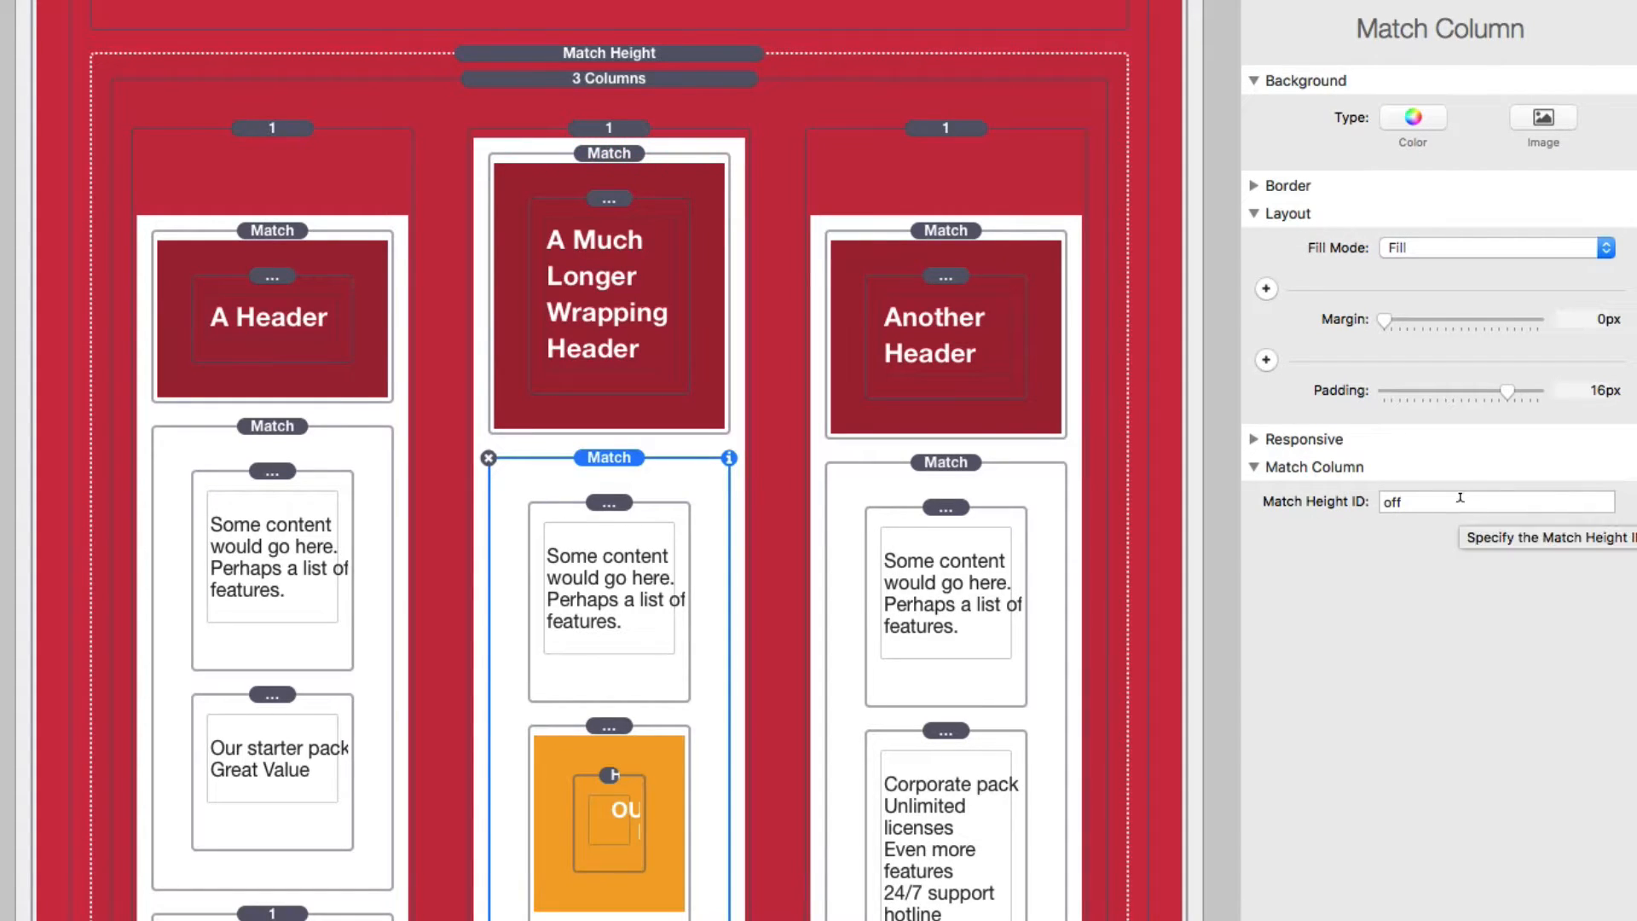
text(middle)
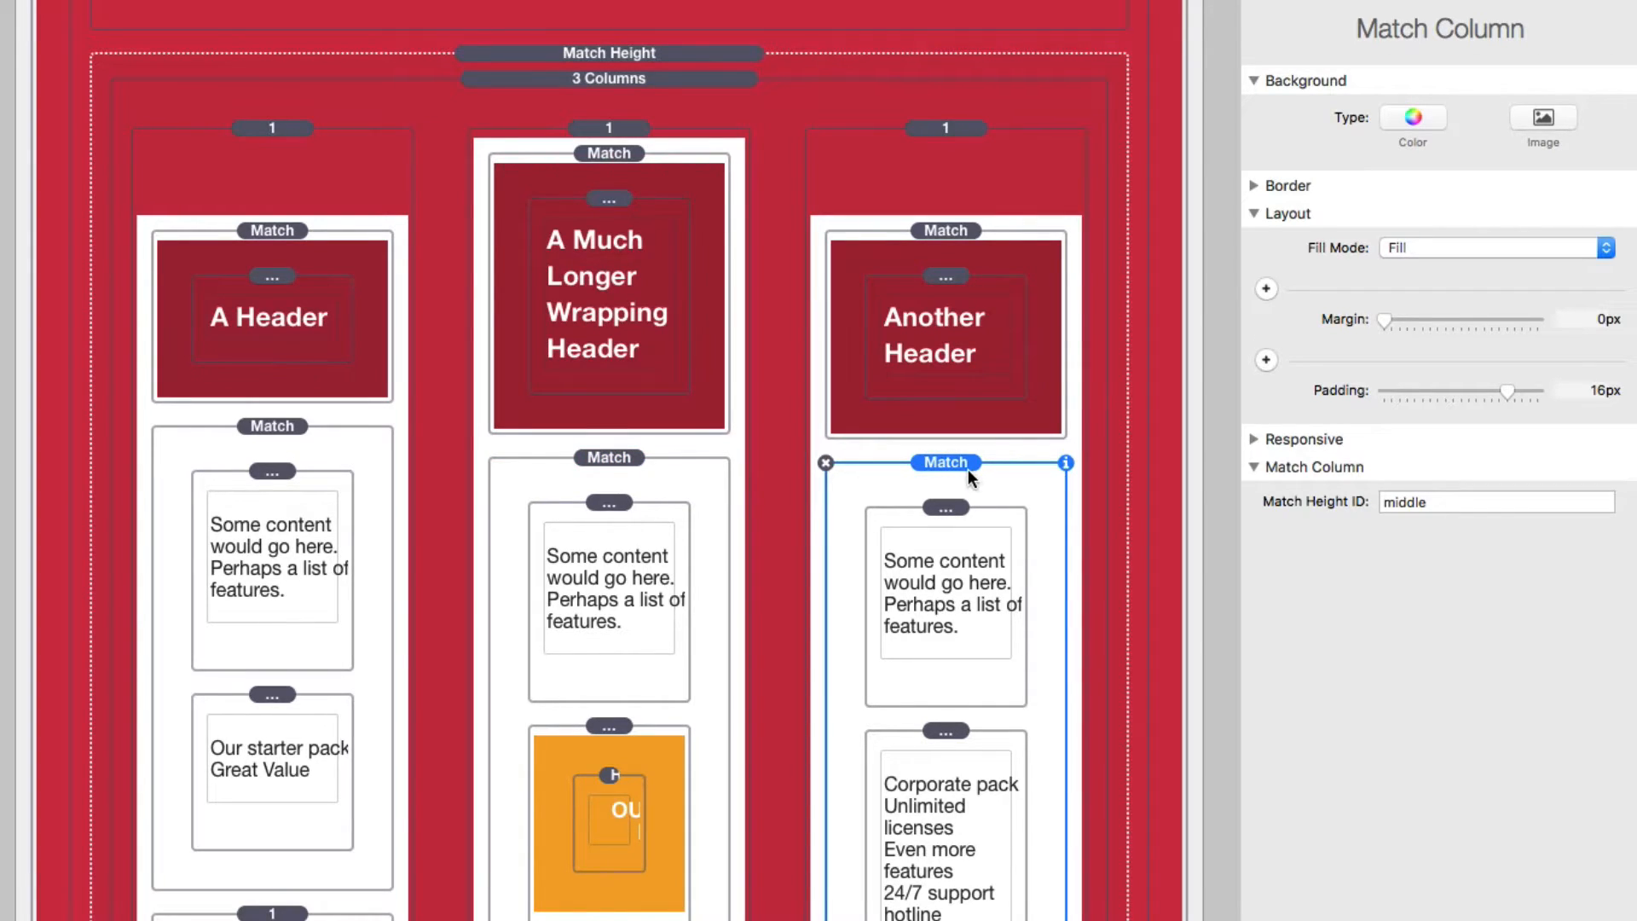
mouse_move(1012, 339)
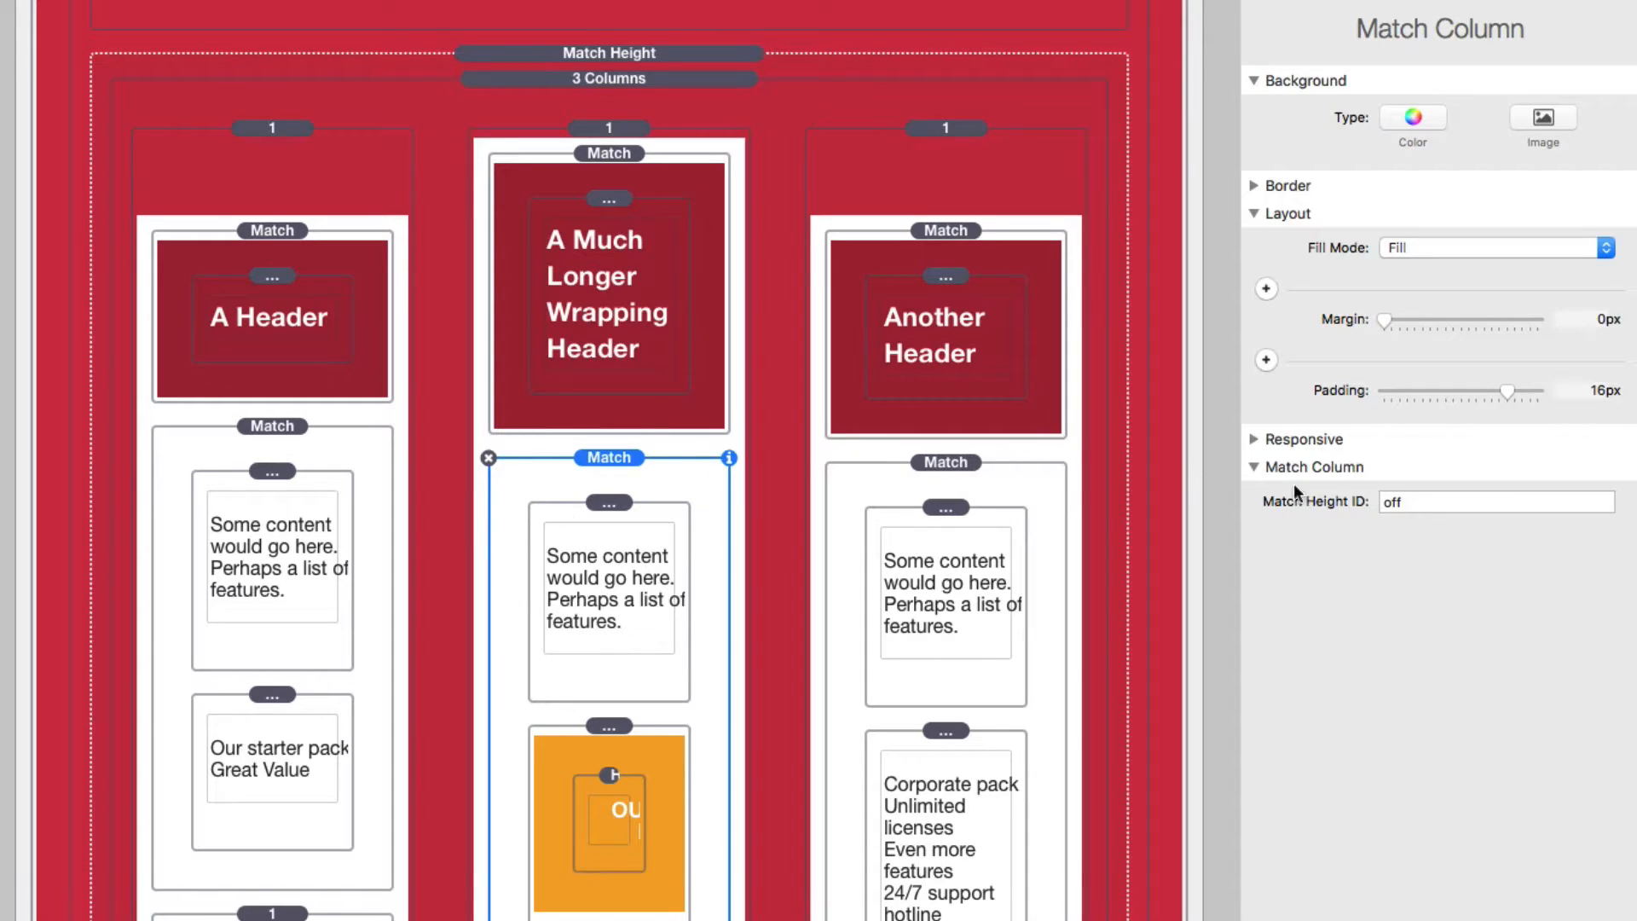
mouse_move(1496, 501)
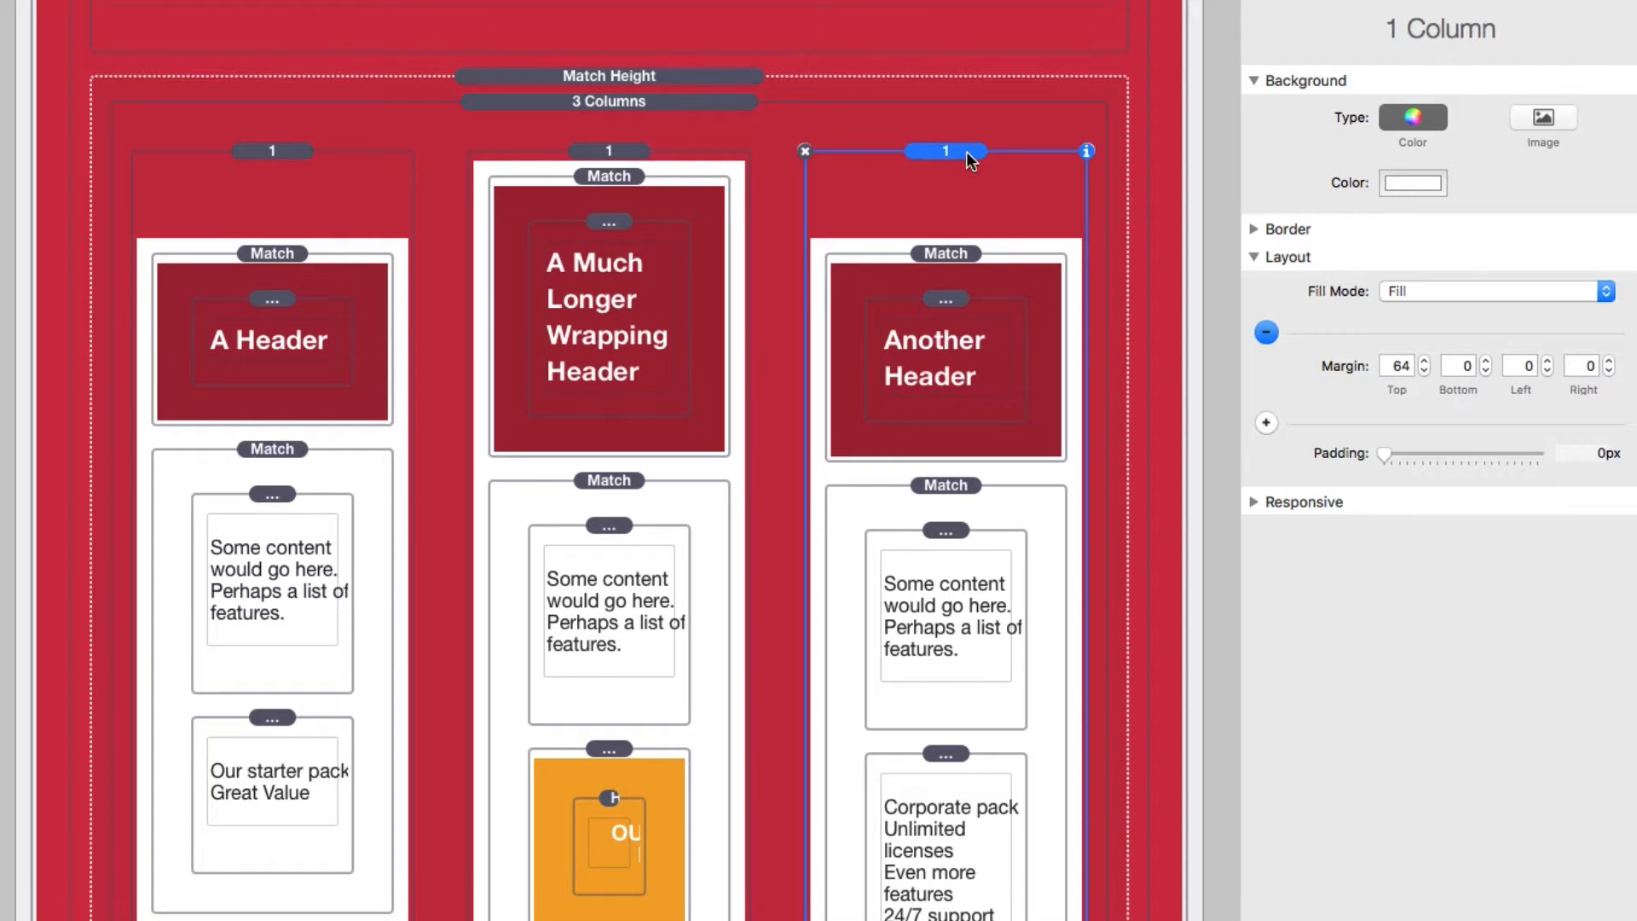
mouse_move(963, 249)
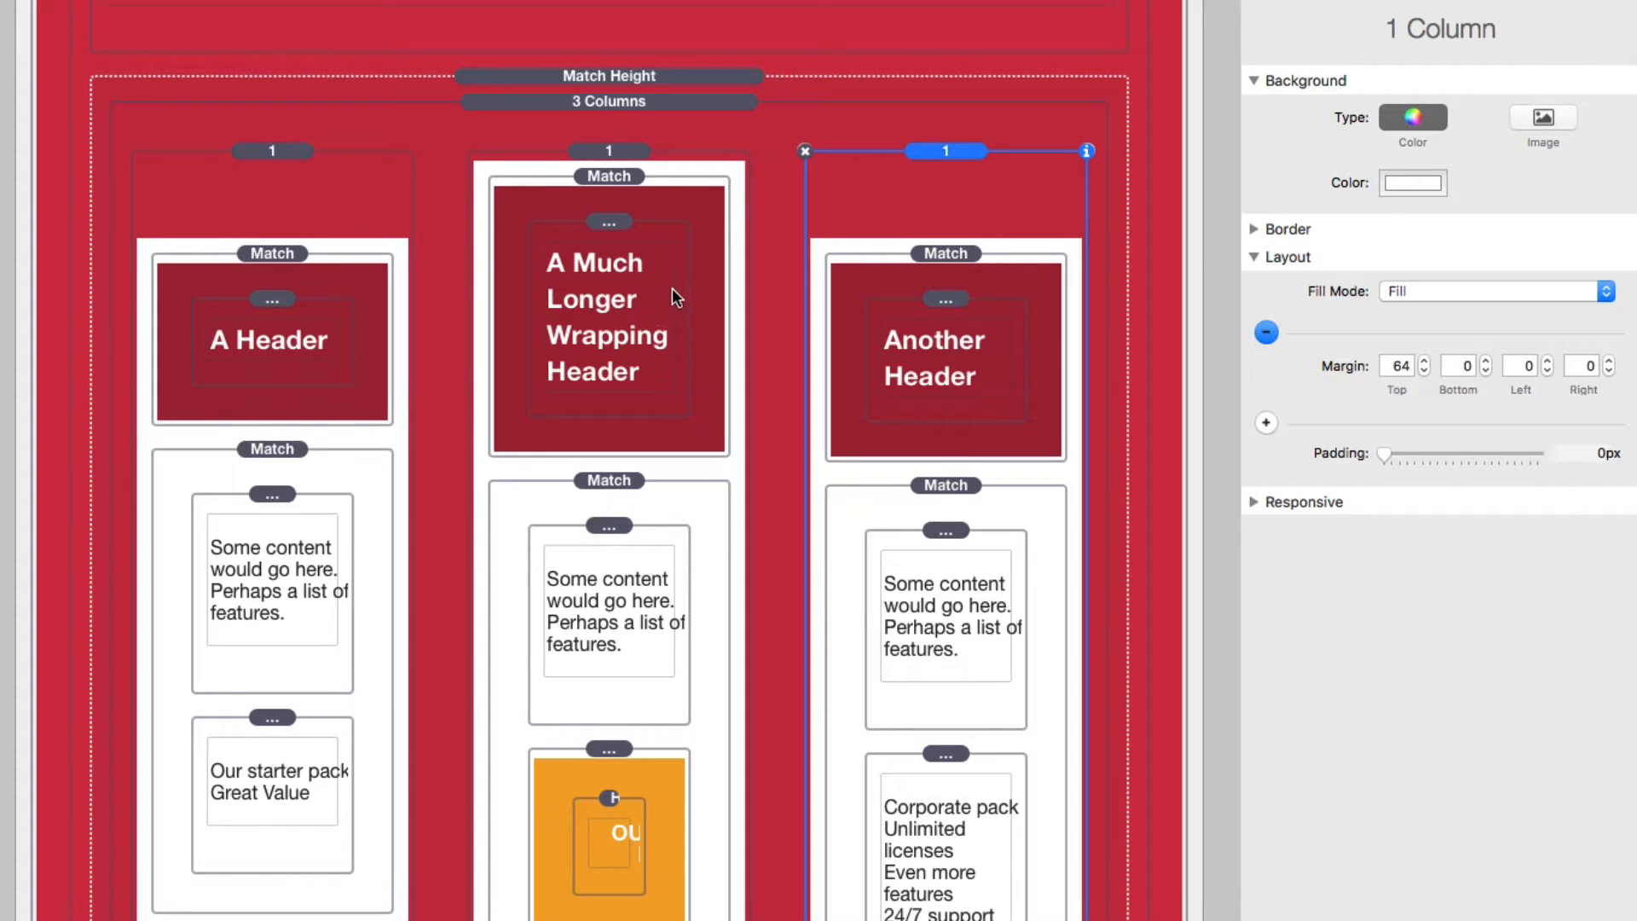
mouse_move(970, 325)
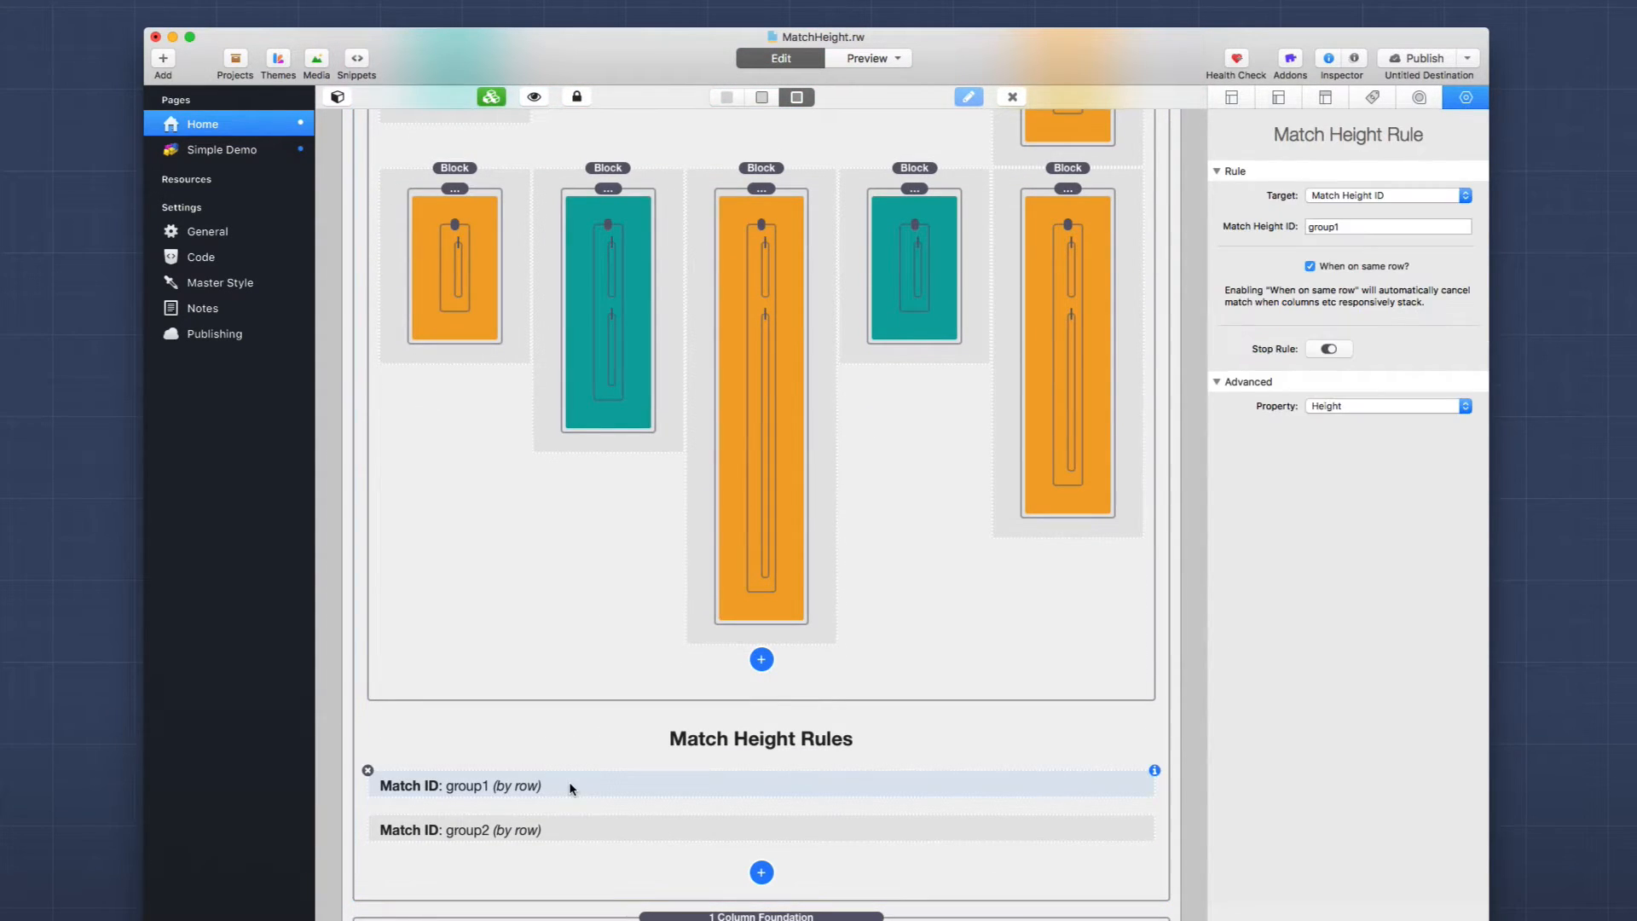
mouse_move(933, 749)
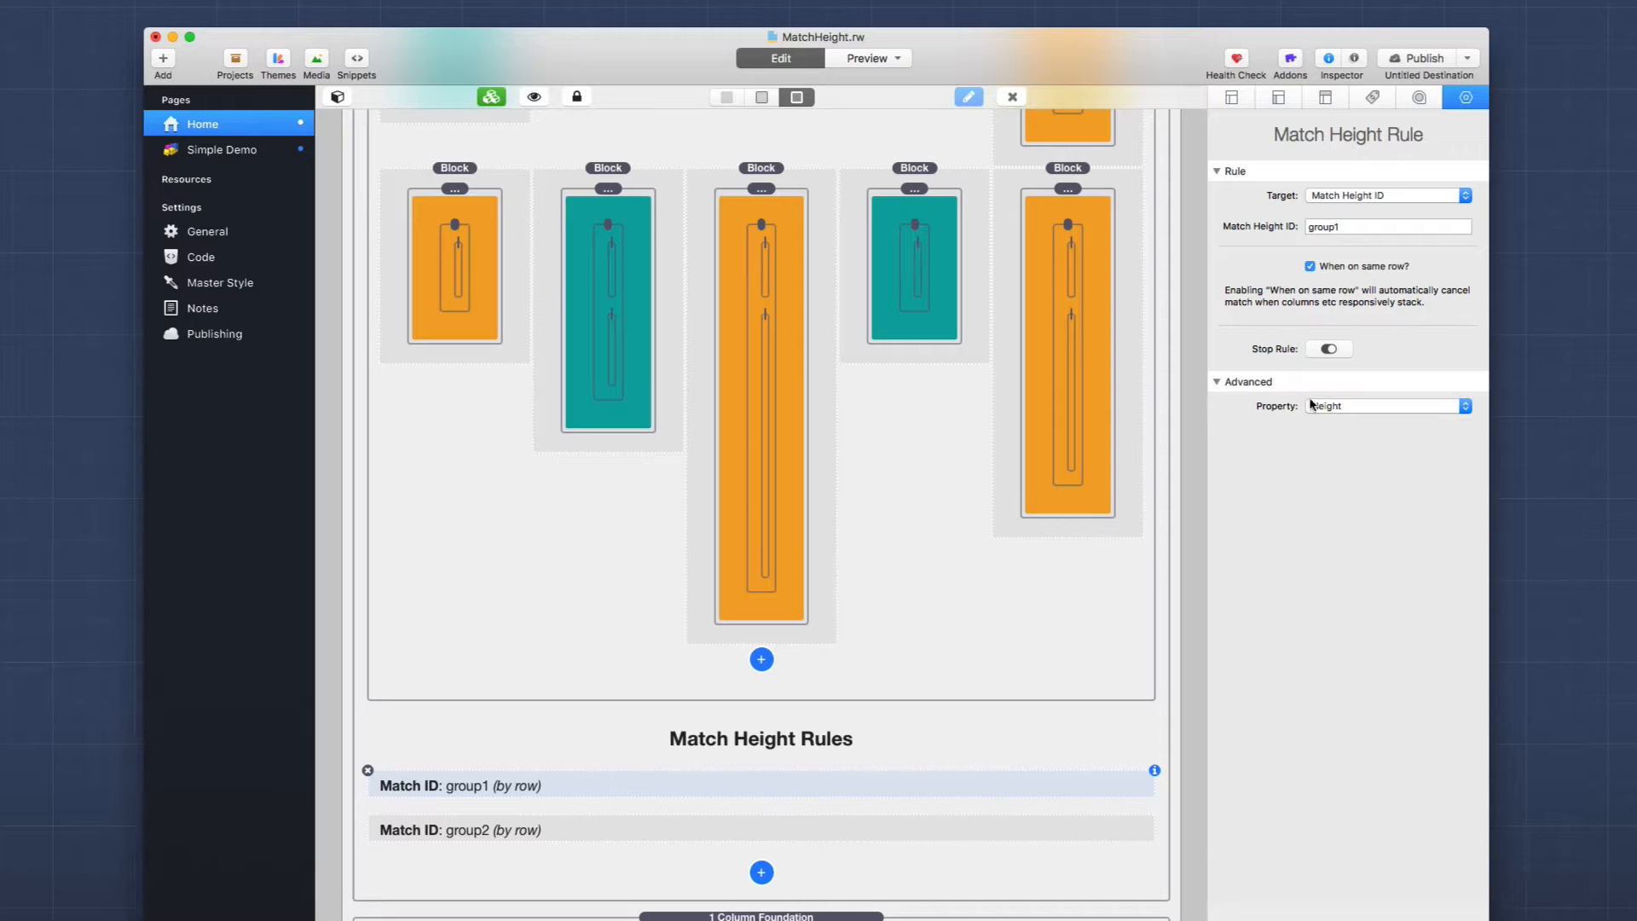
Step: View the group2 rule targeting Match Height ID on the same row by height
click(458, 829)
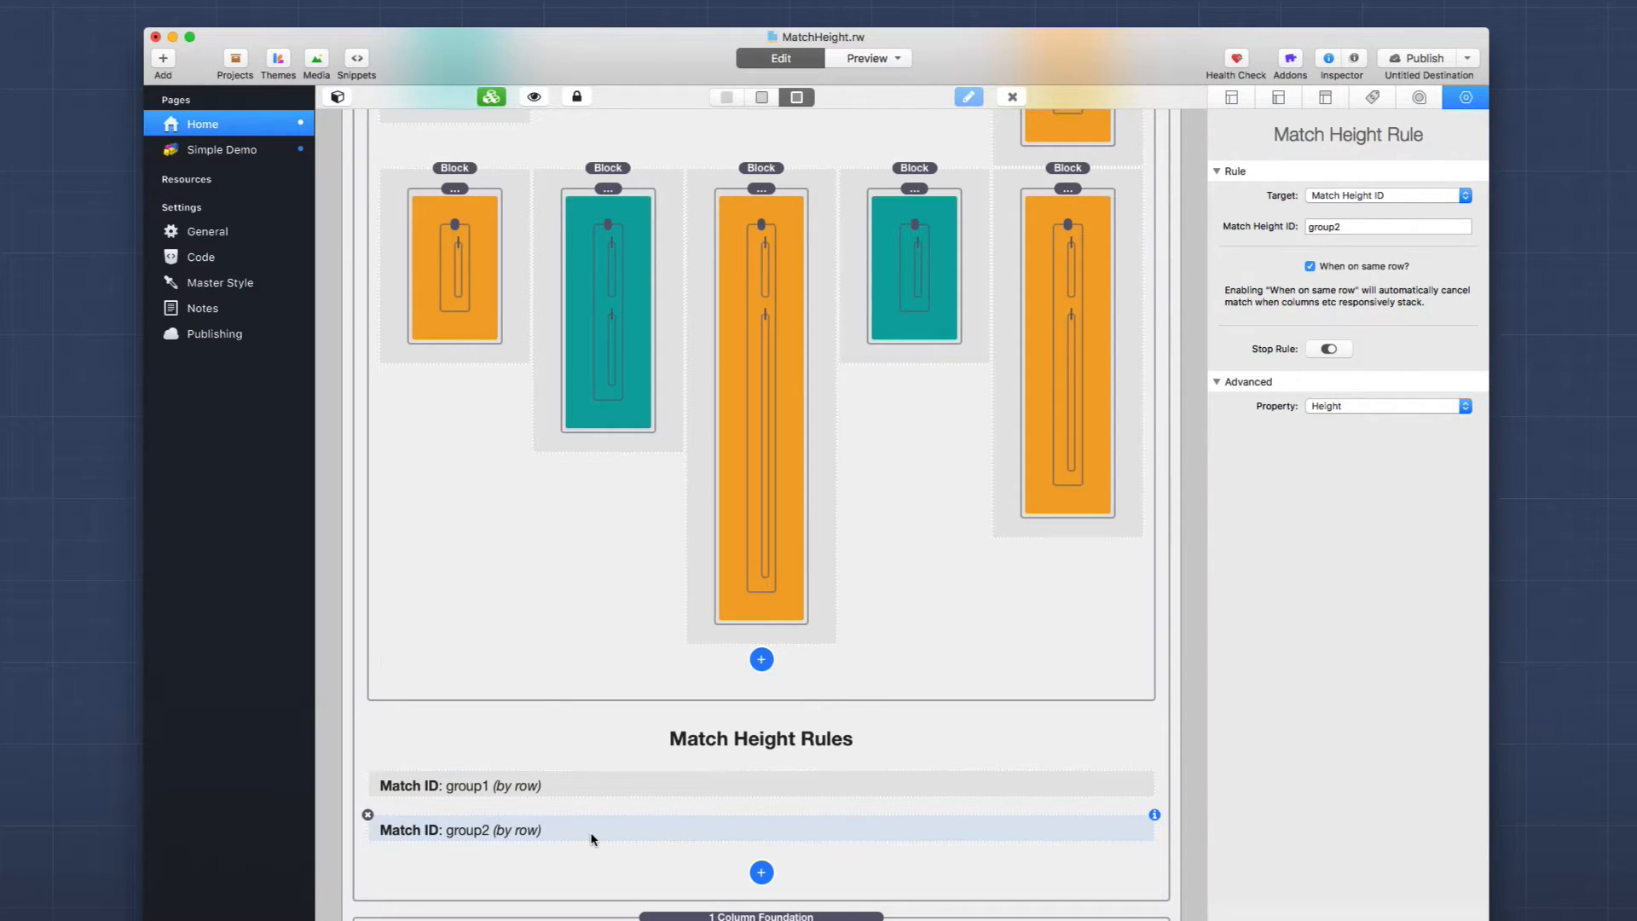
mouse_move(1389, 230)
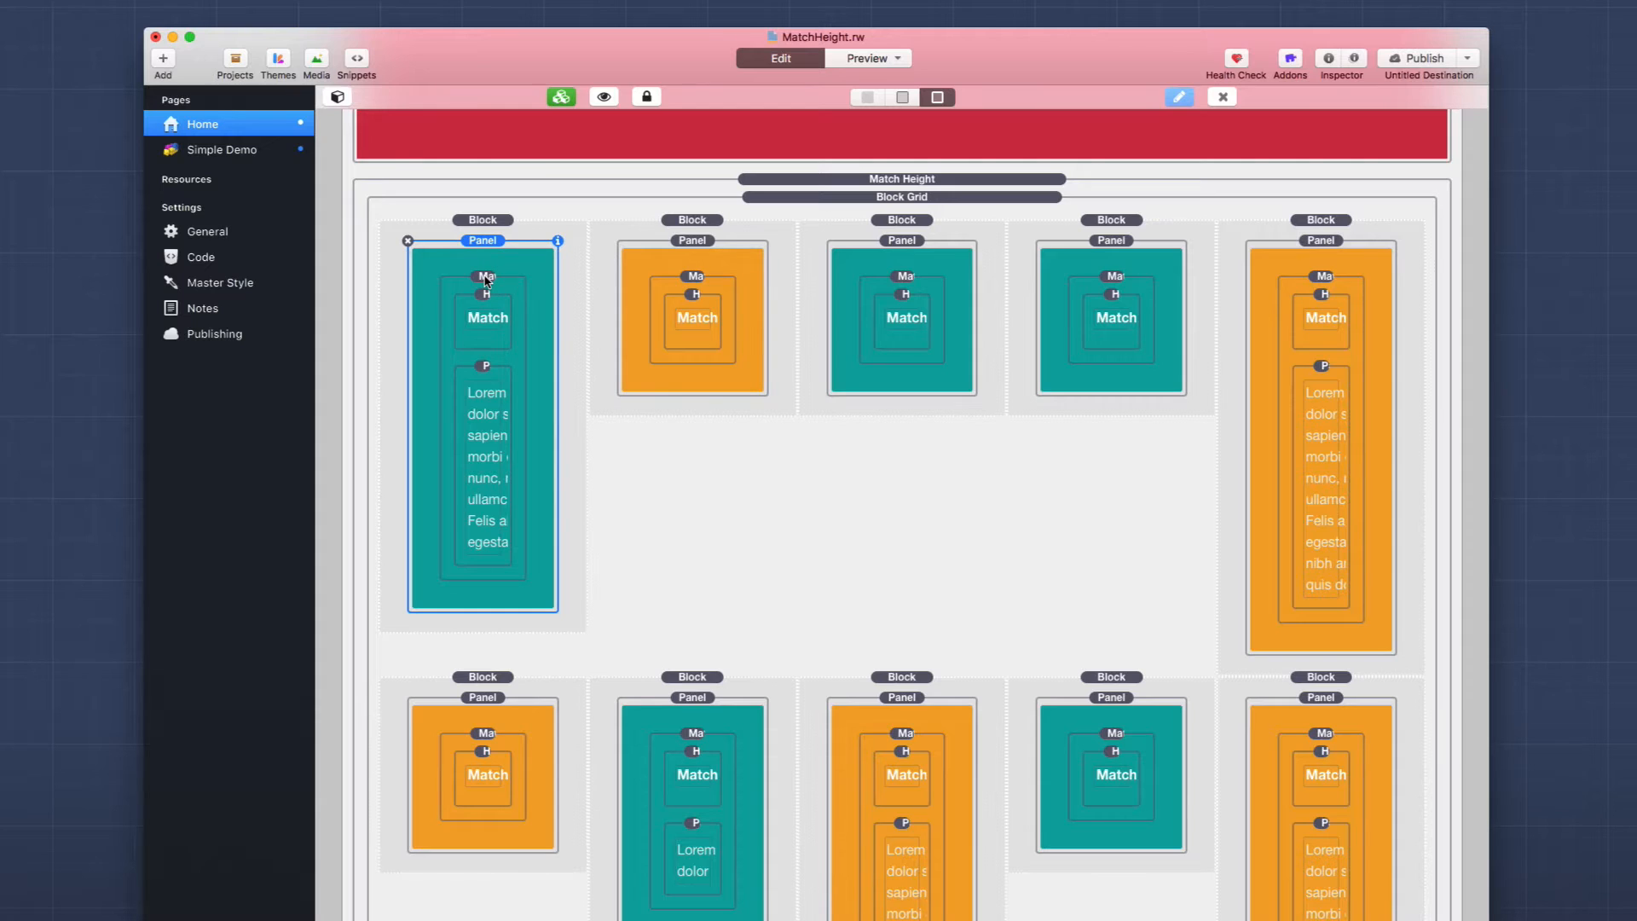
click(486, 303)
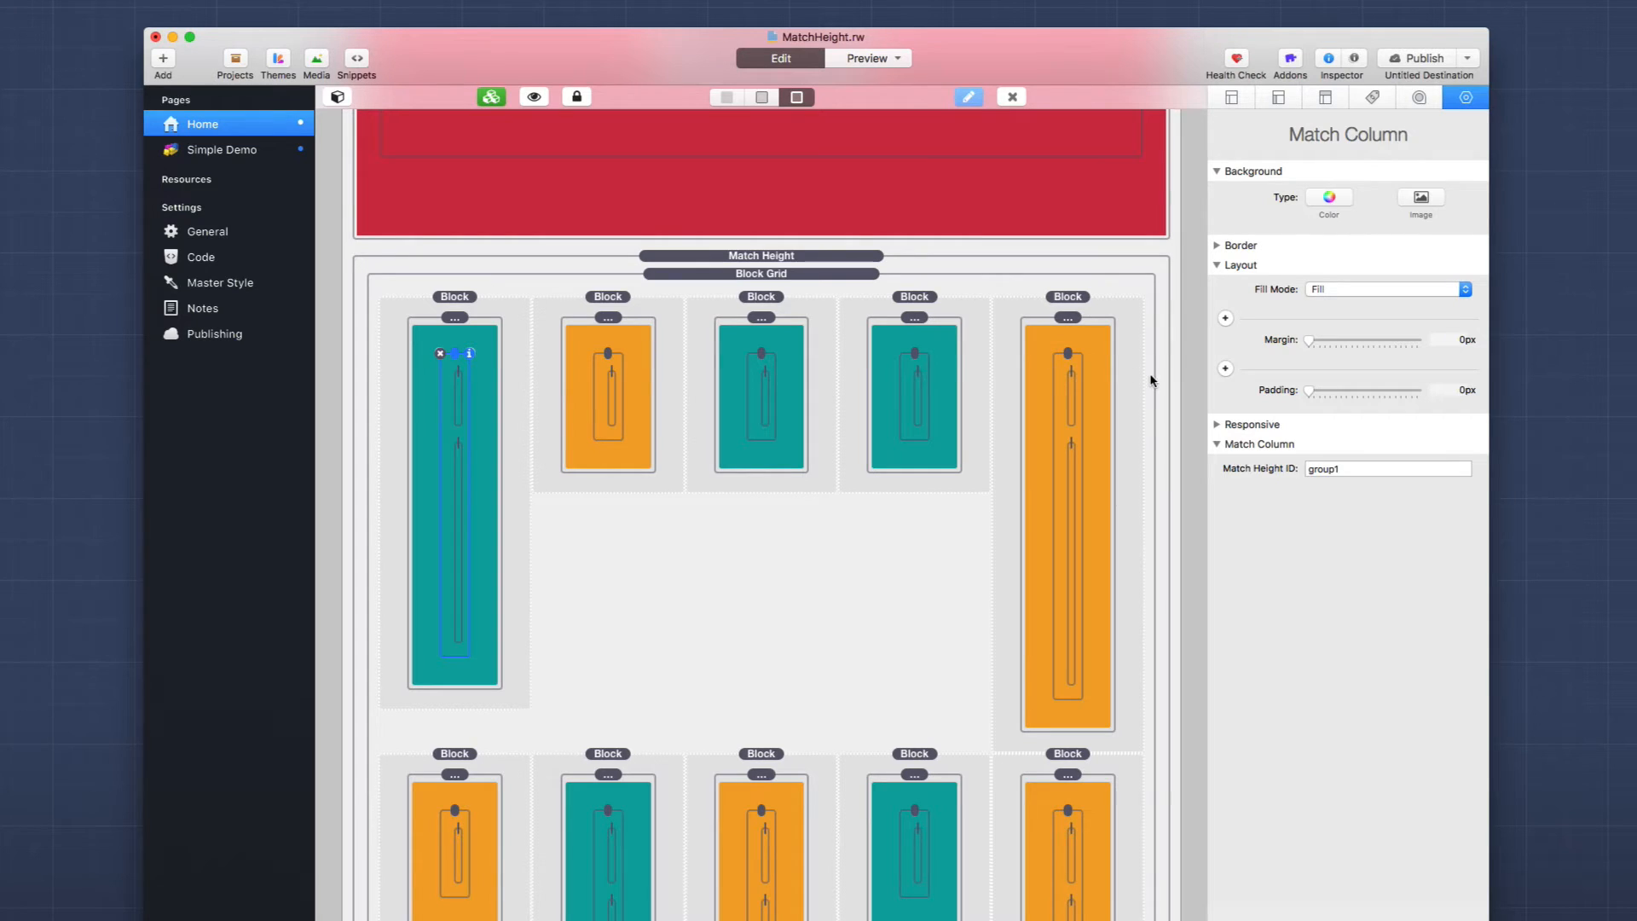
click(1386, 467)
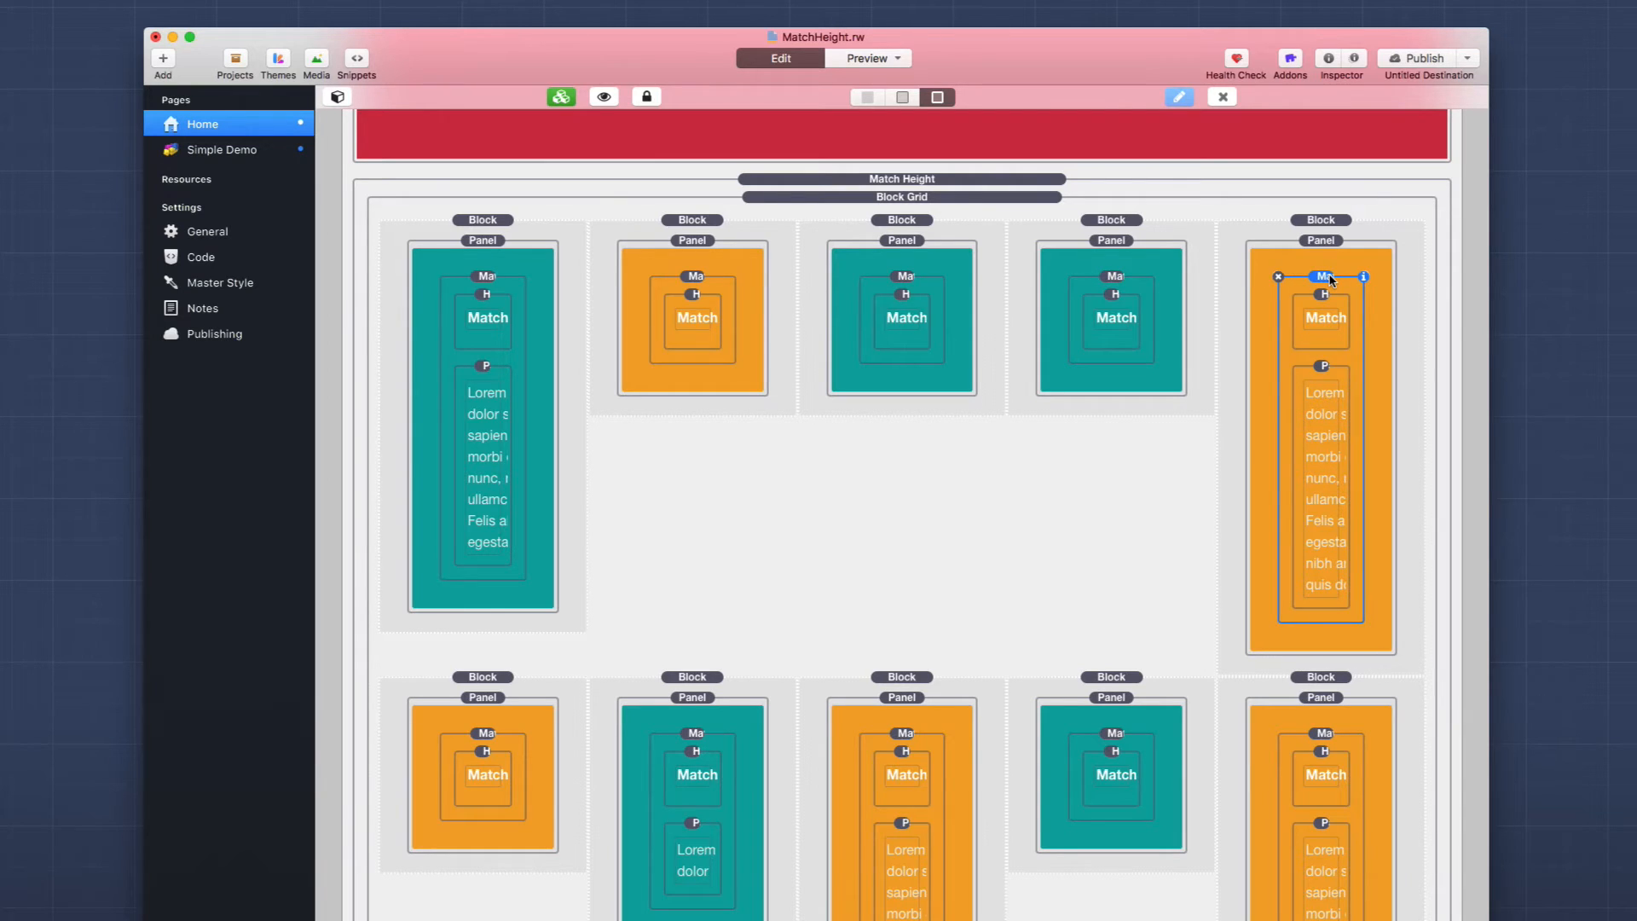
mouse_move(715, 723)
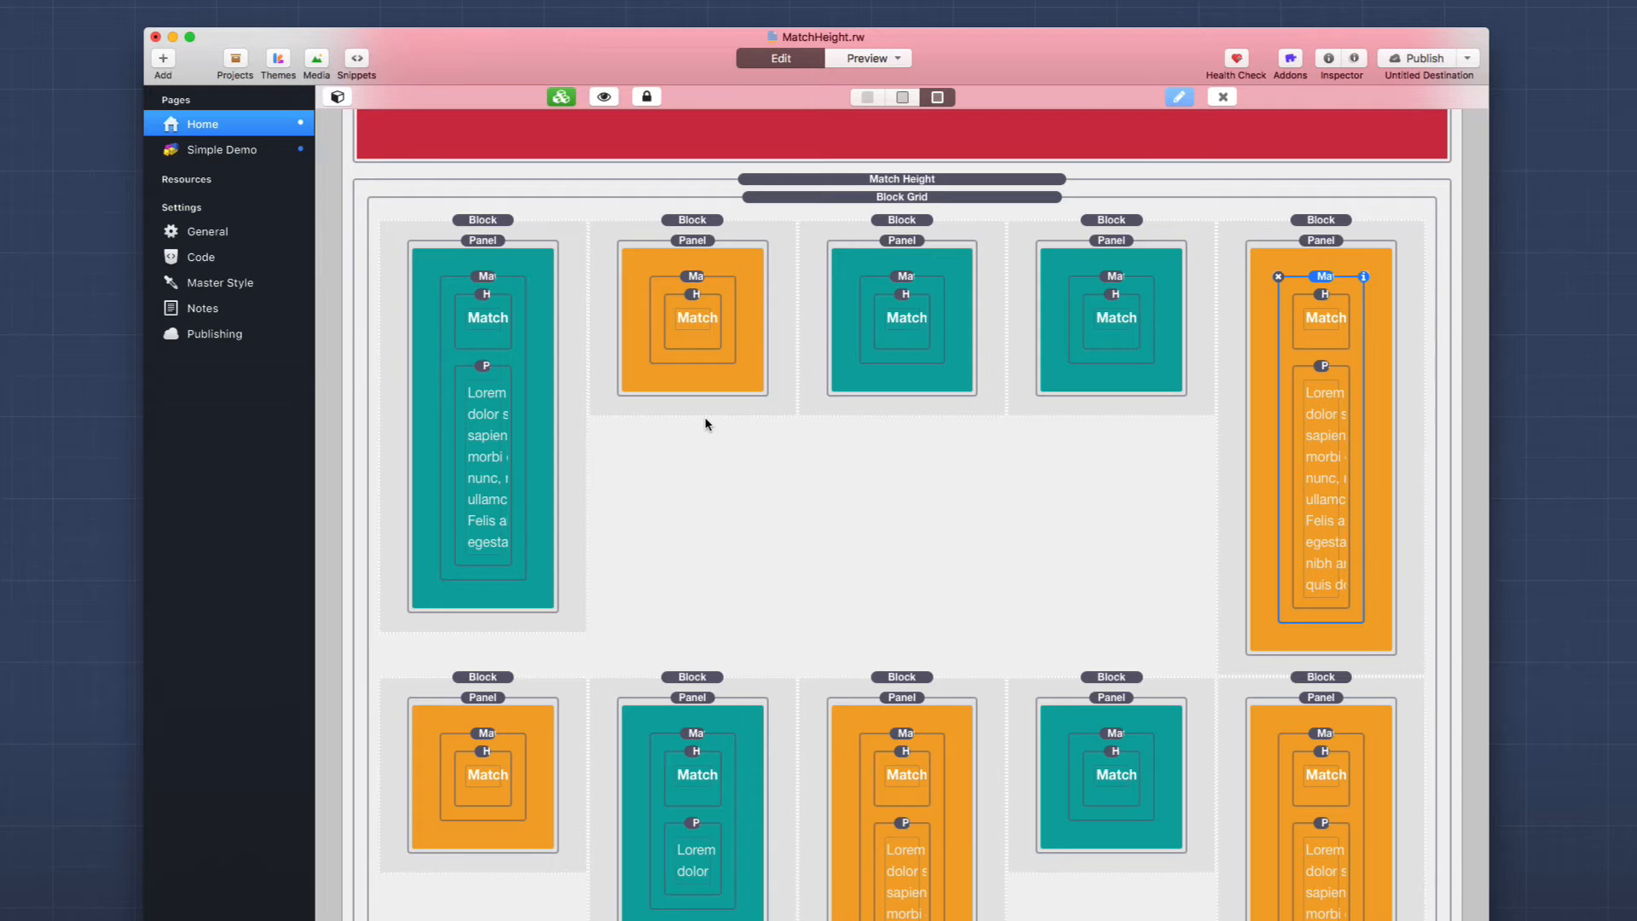
Step: Preview the block grid's Height By Row, Height Ignore Row and Stop Breakpoints demos
click(866, 58)
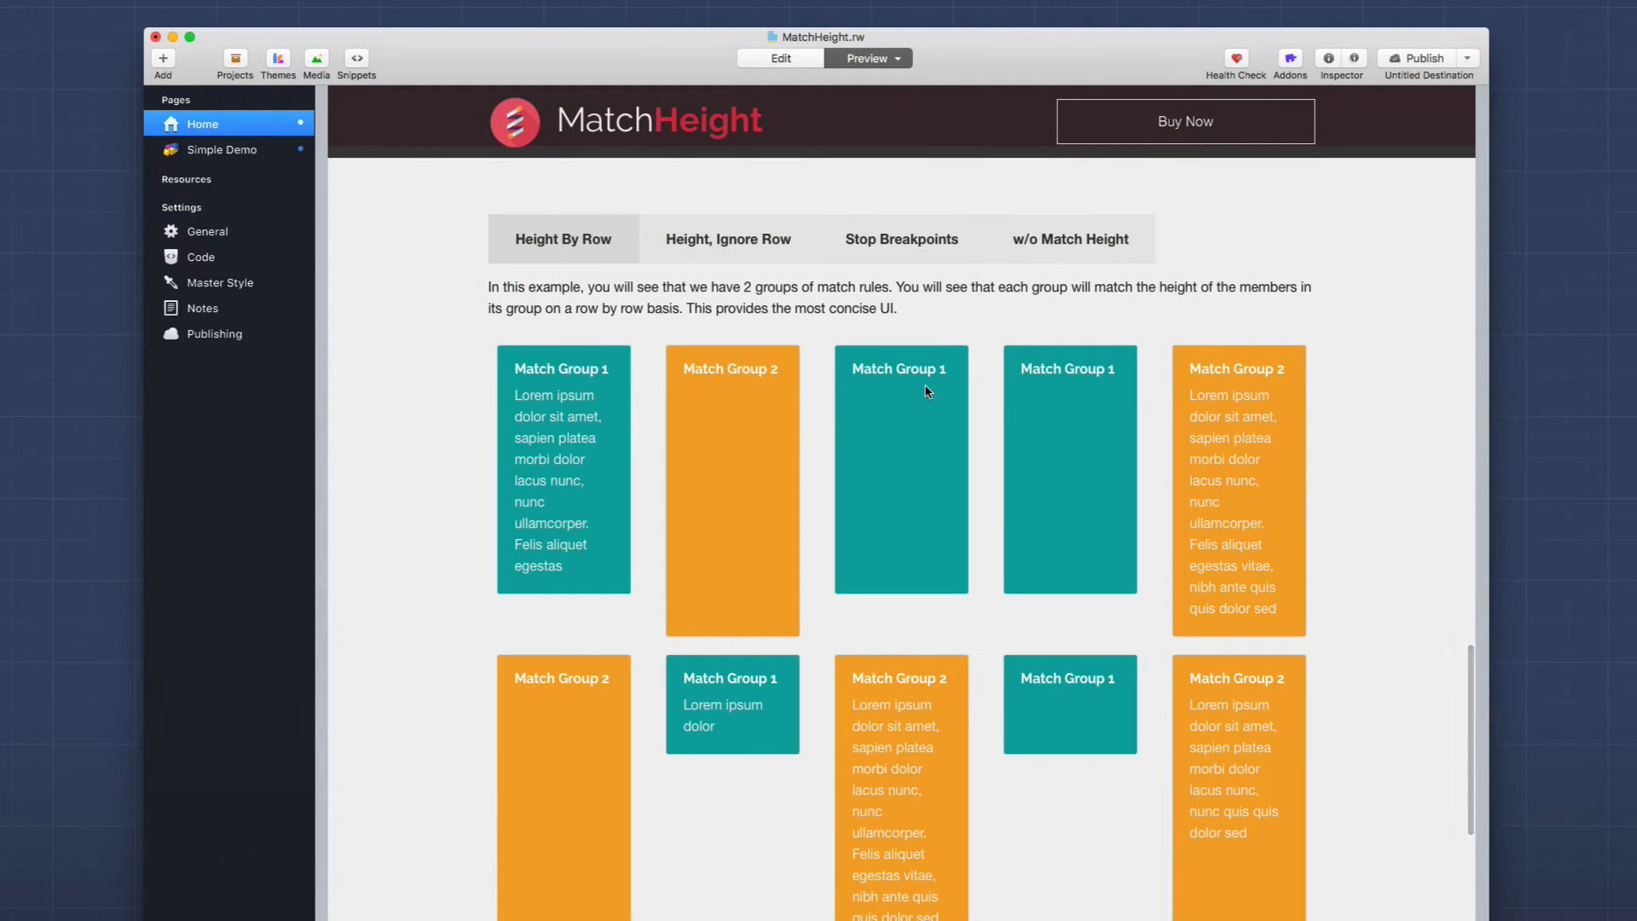
mouse_move(1310, 478)
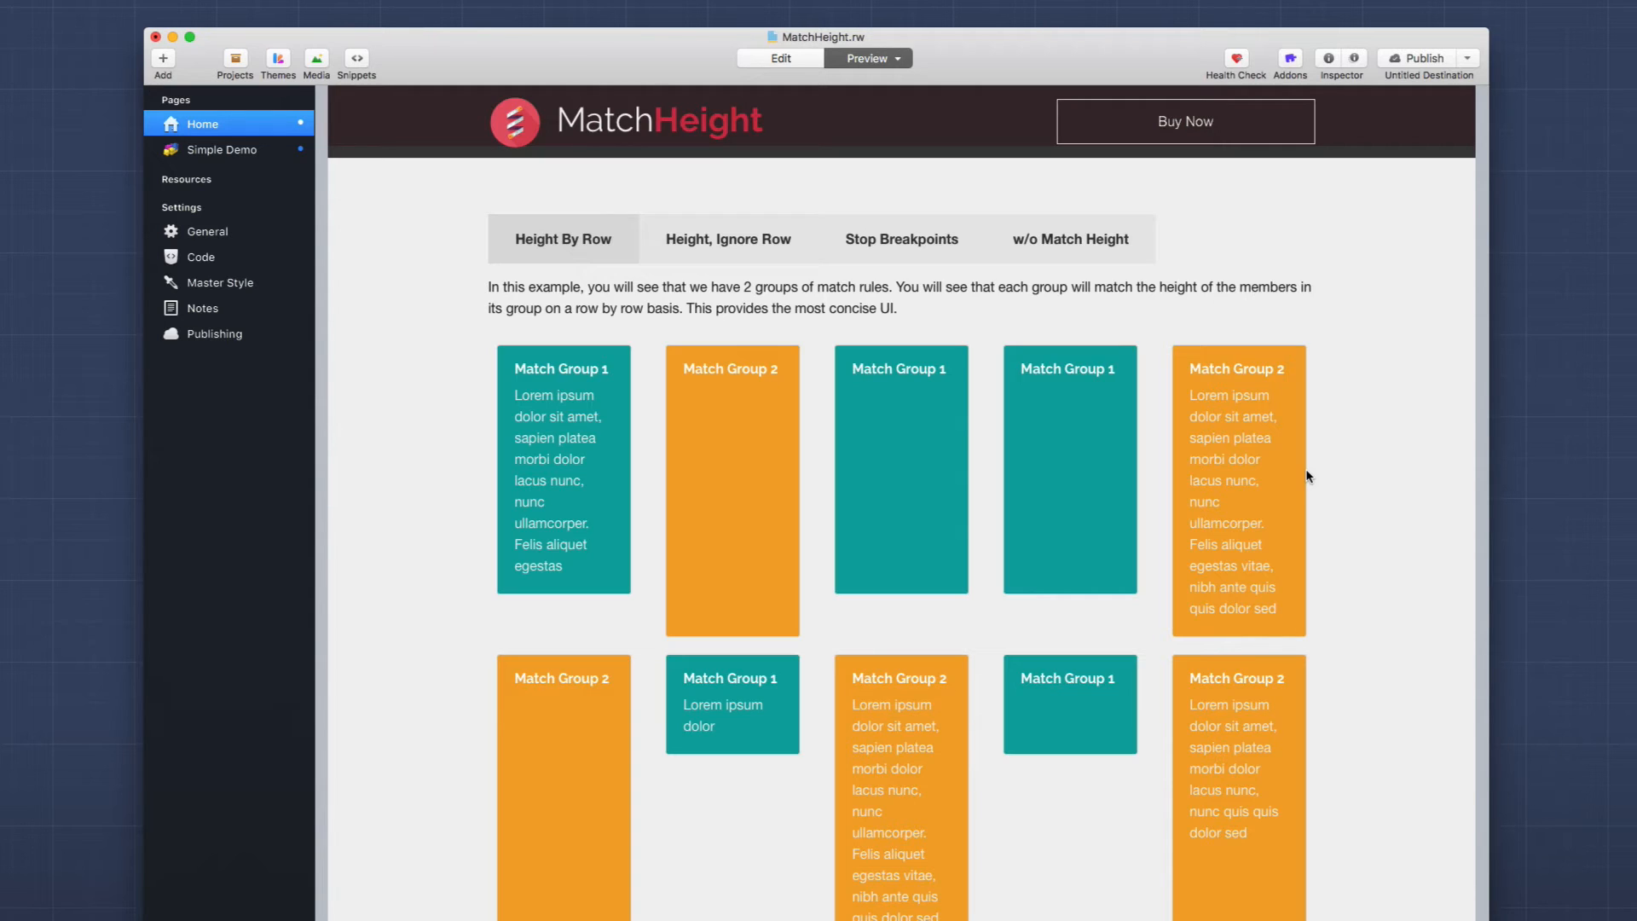
click(728, 239)
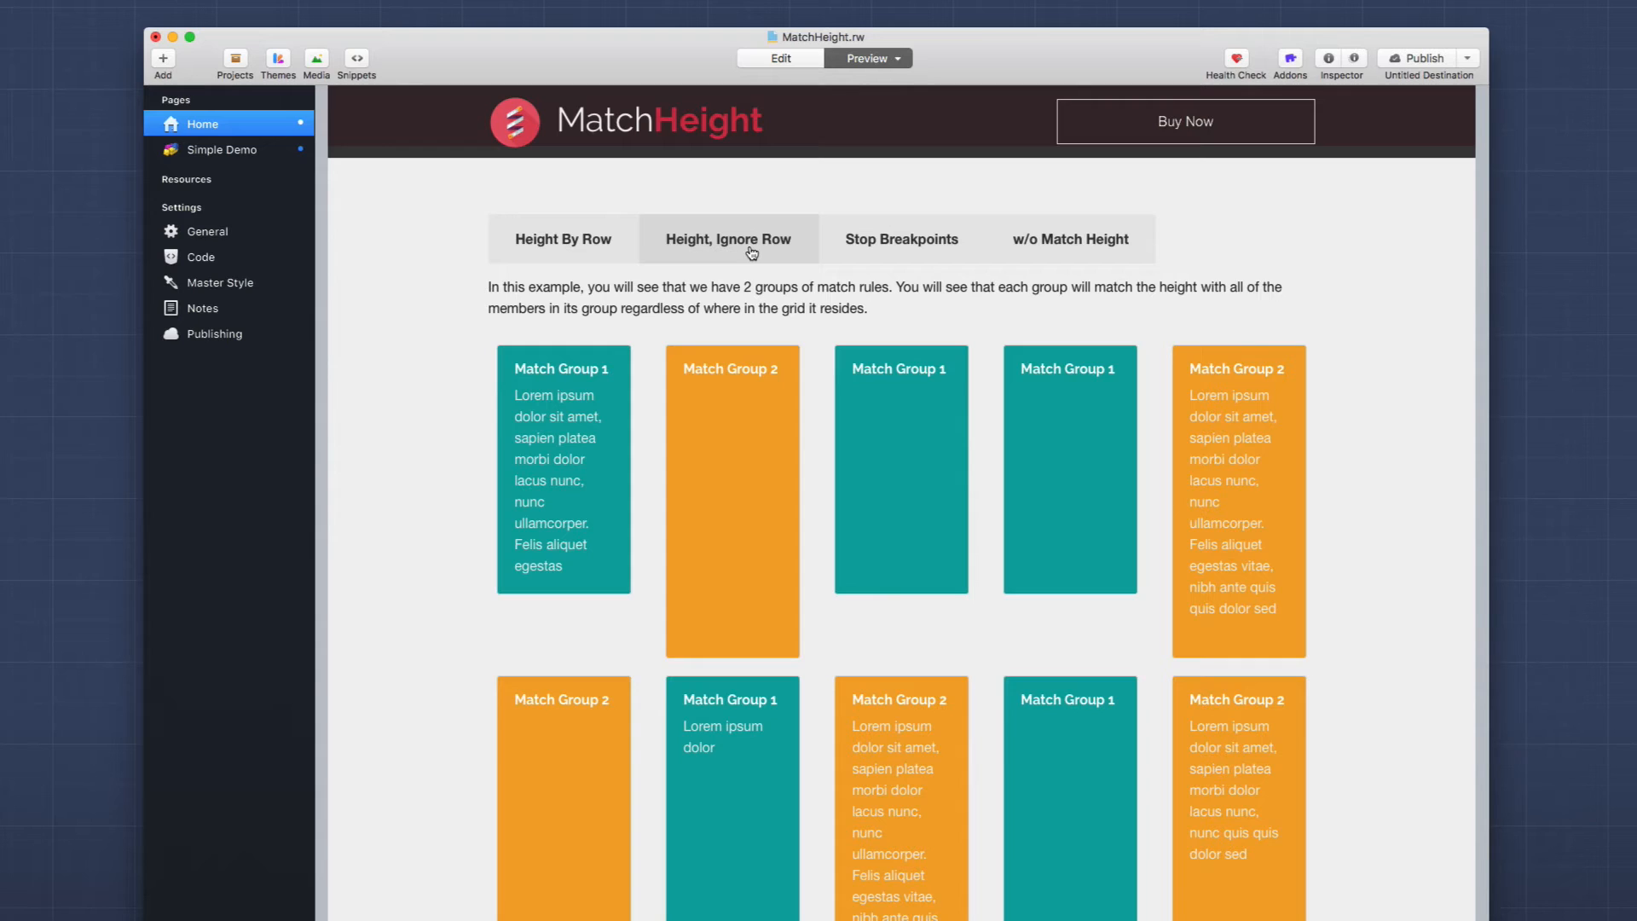
click(900, 239)
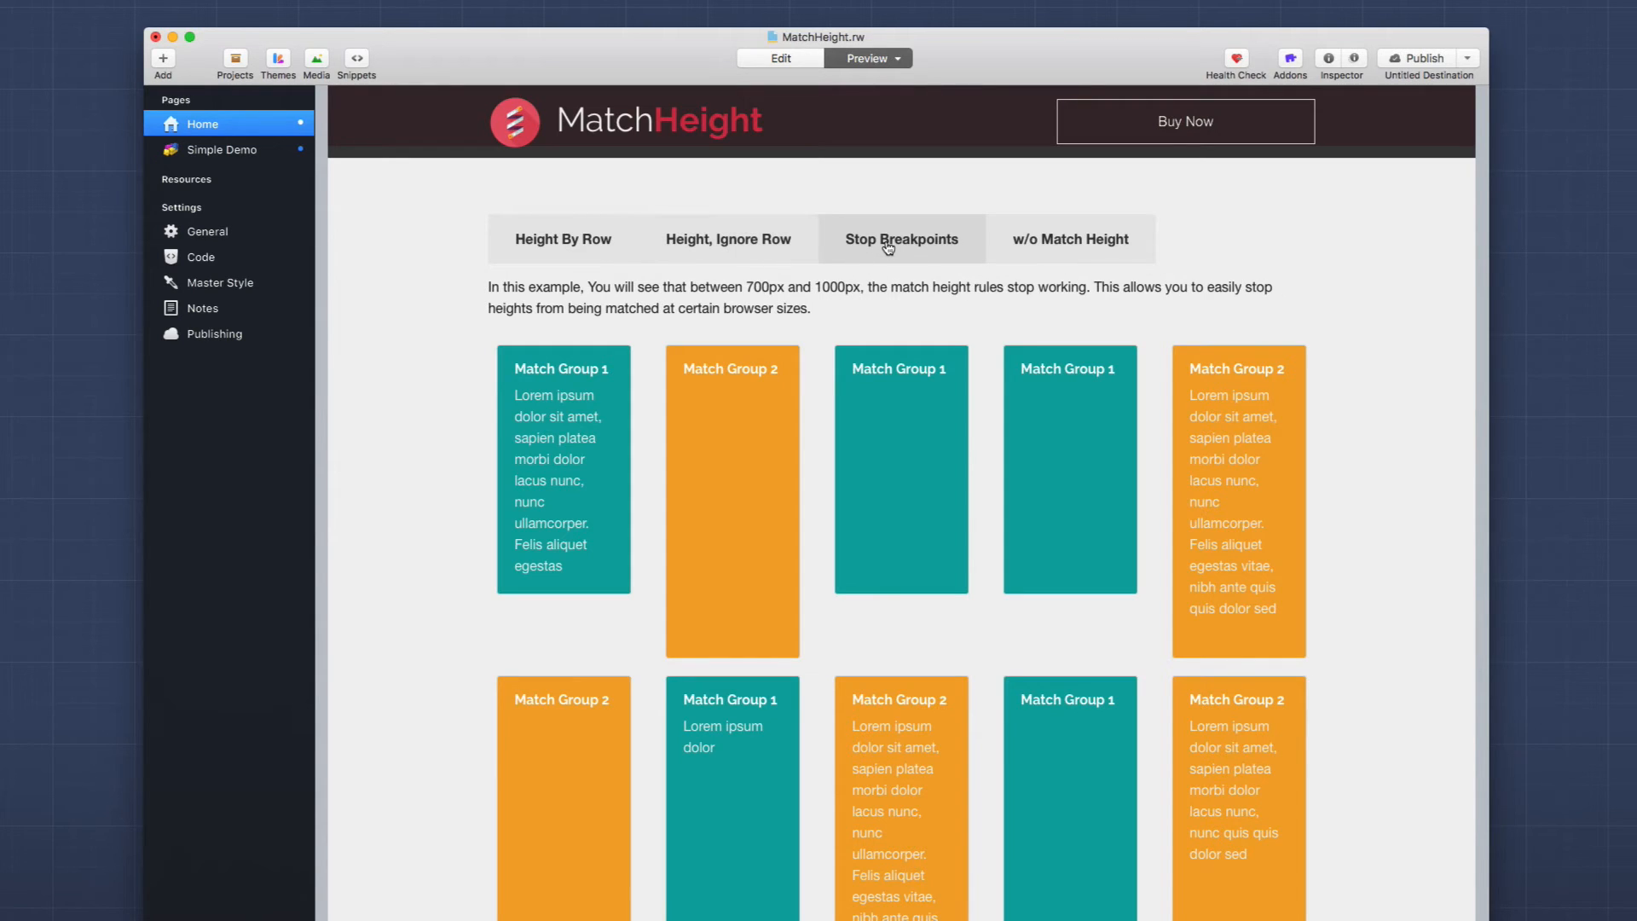